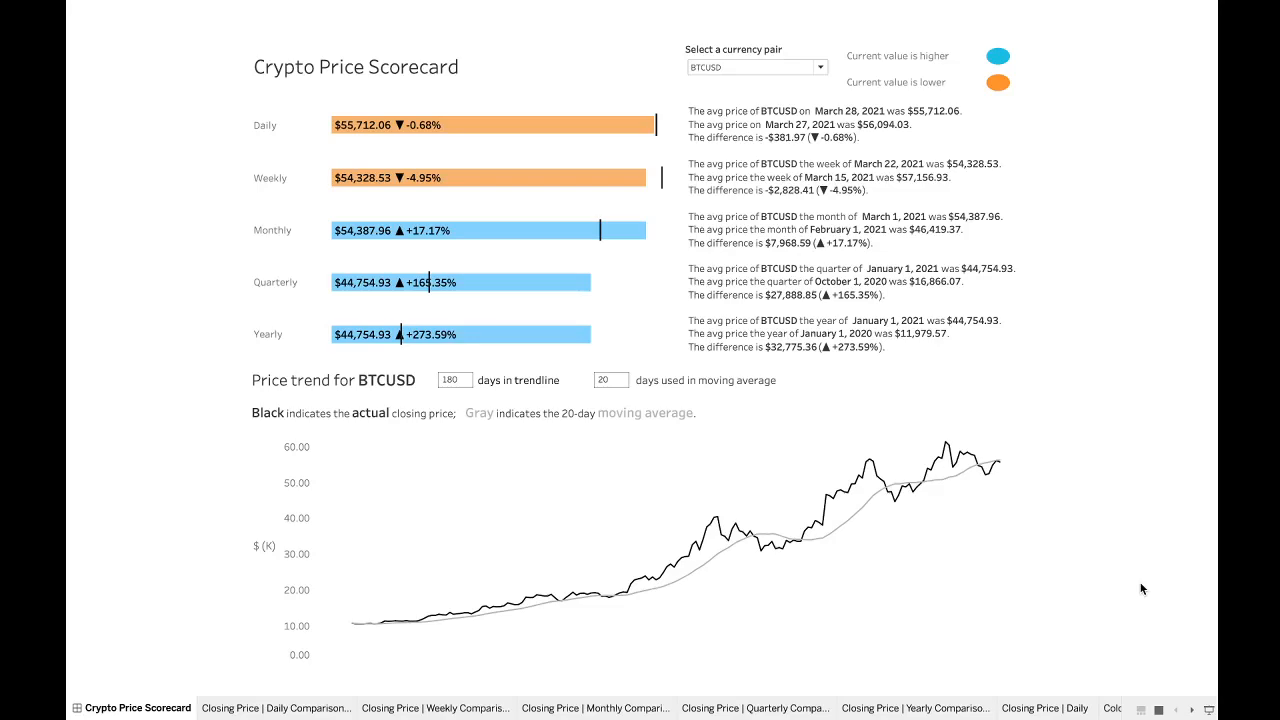
pyautogui.moveTo(1118, 555)
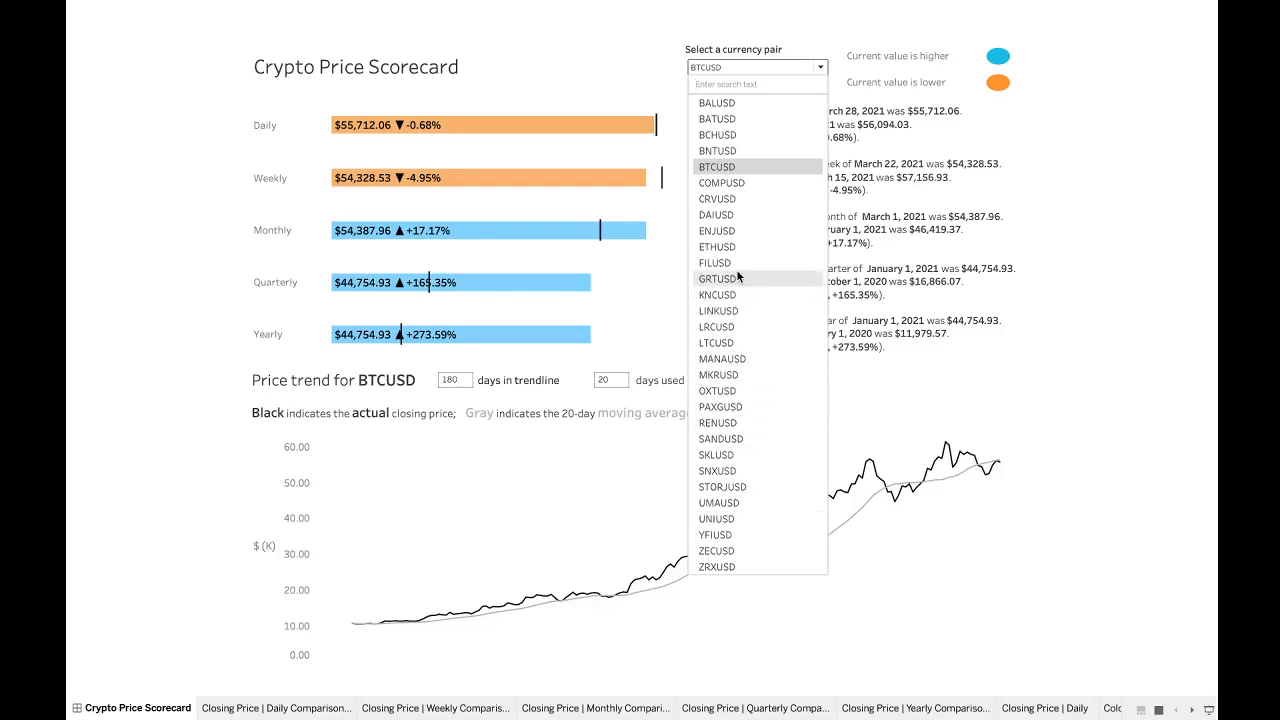
# - Switch the currency pair to FILUSD, then LINKUSD, and finally ETHUSD
pyautogui.click(715, 263)
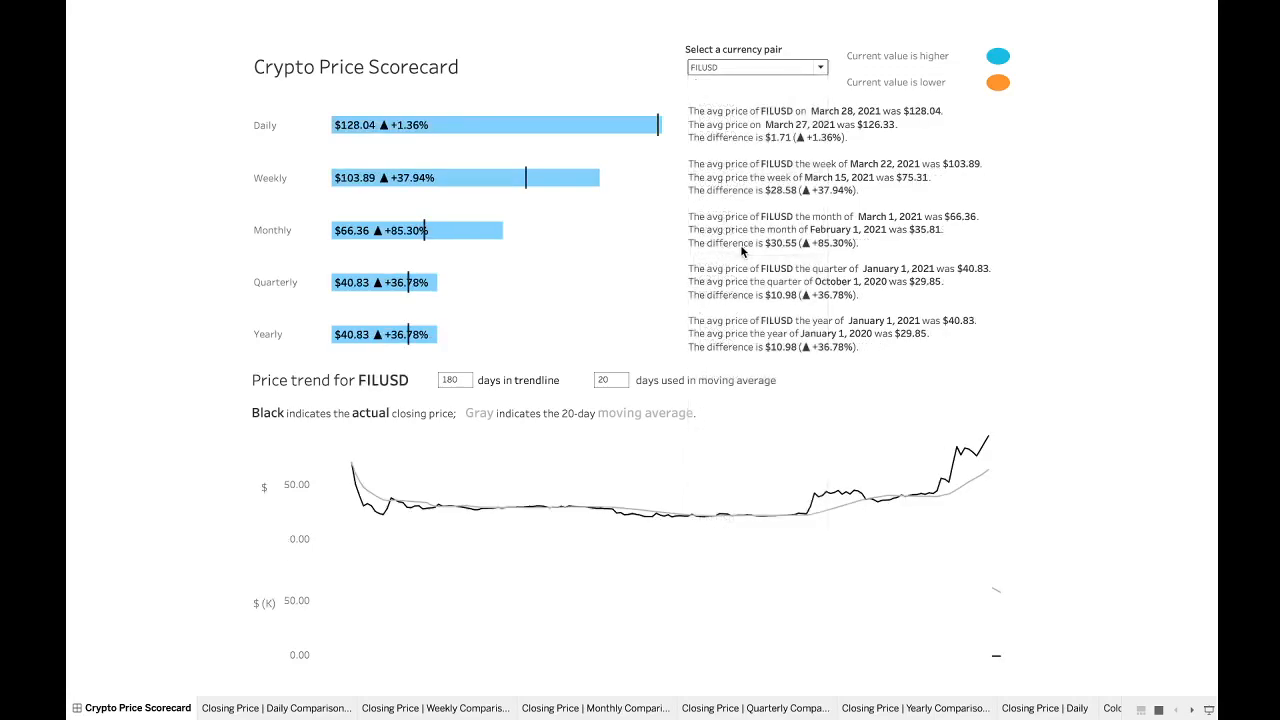
pyautogui.click(755, 67)
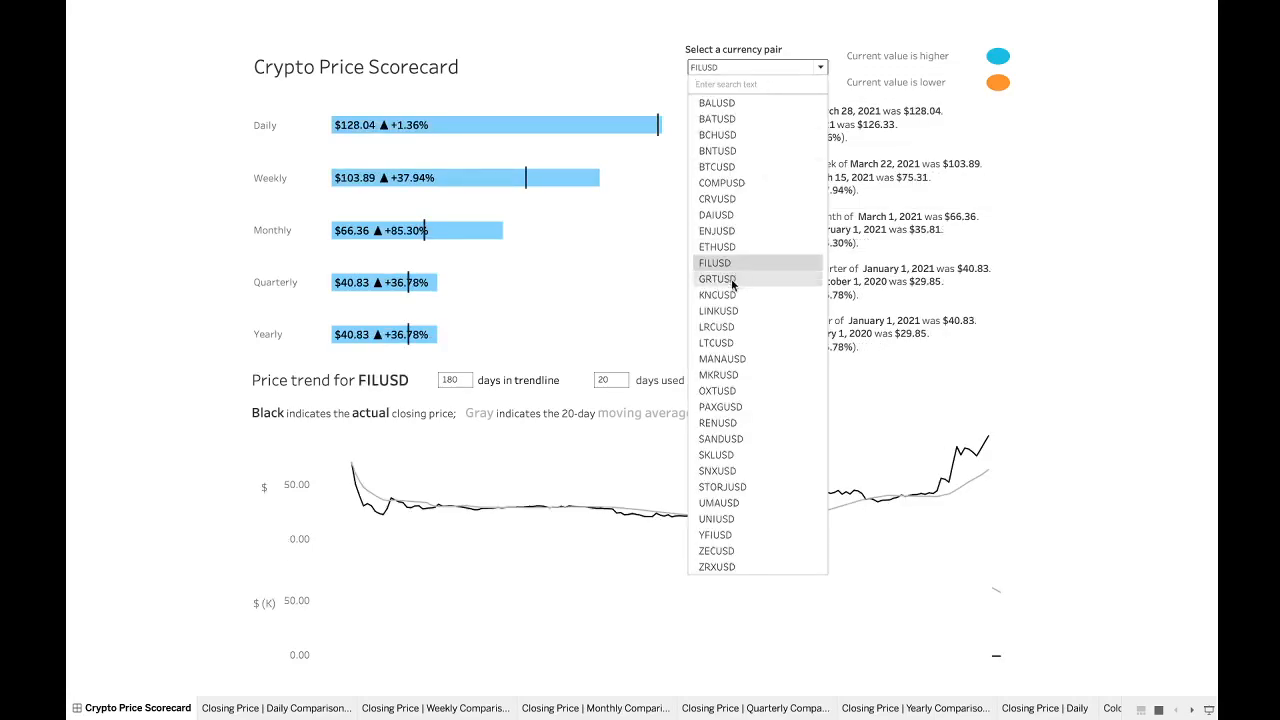
pyautogui.click(717, 310)
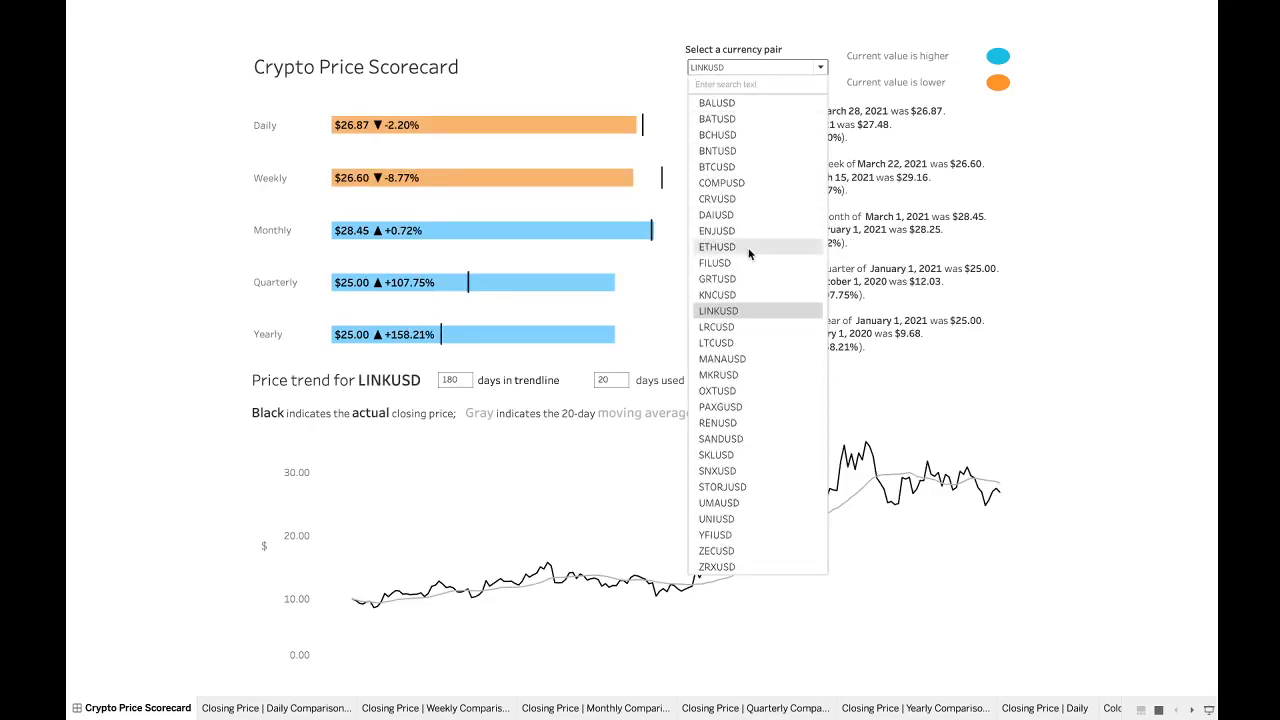
pyautogui.moveTo(744, 455)
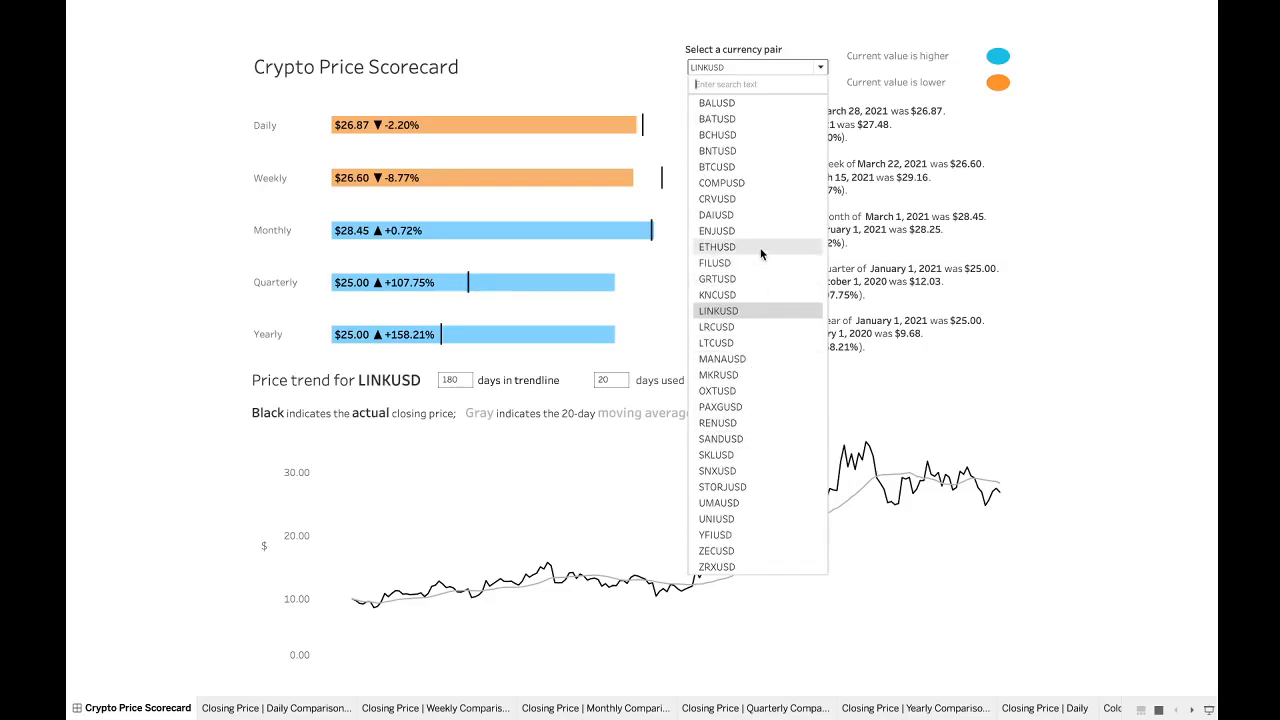
pyautogui.click(717, 246)
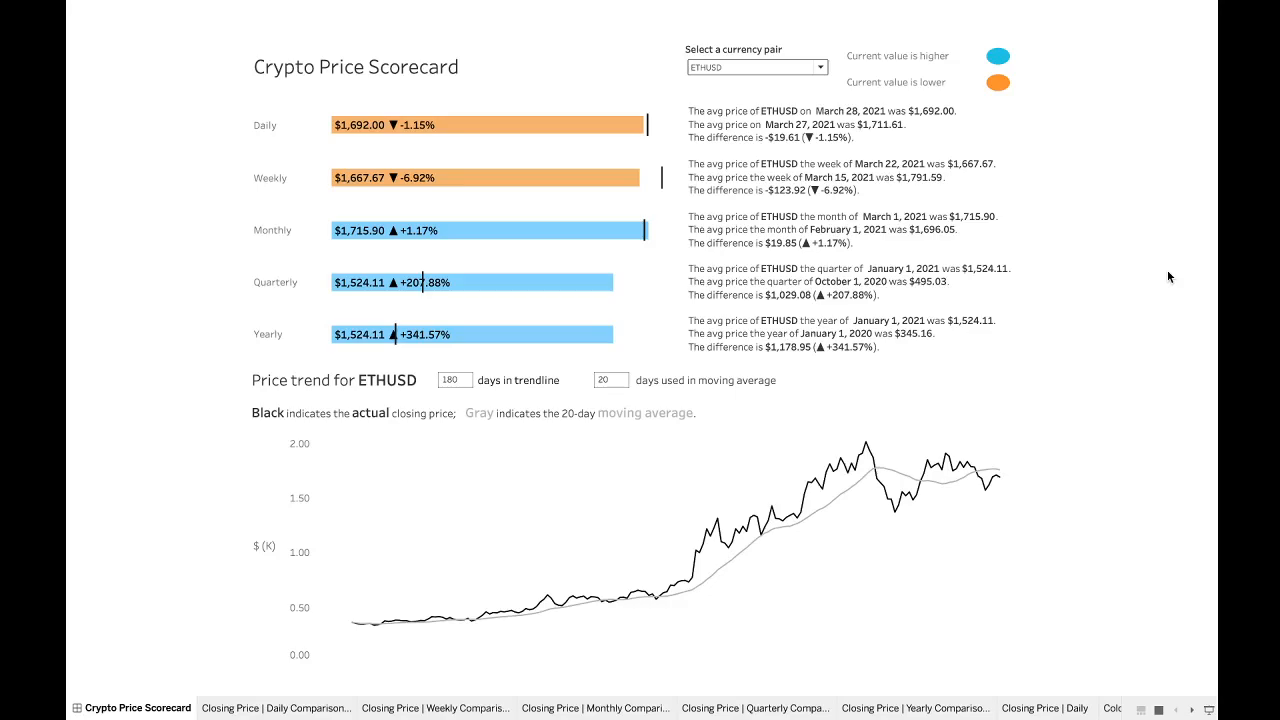
pyautogui.moveTo(207, 171)
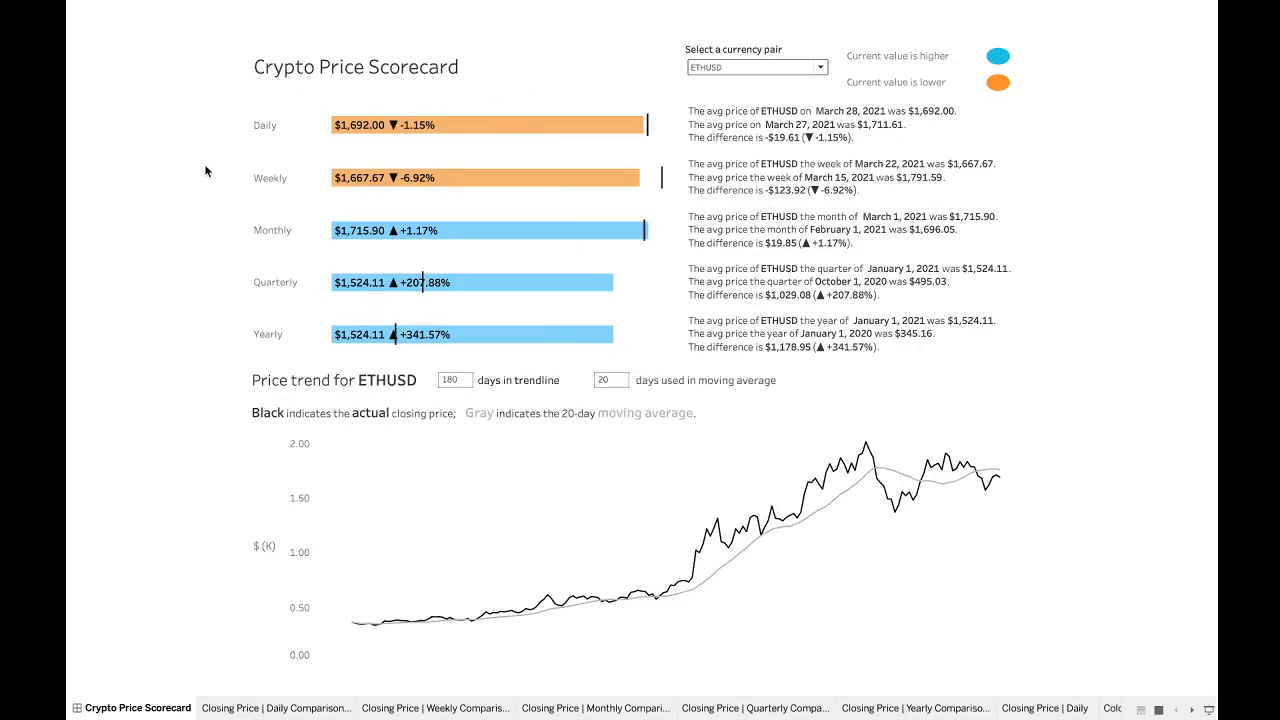
pyautogui.moveTo(184, 181)
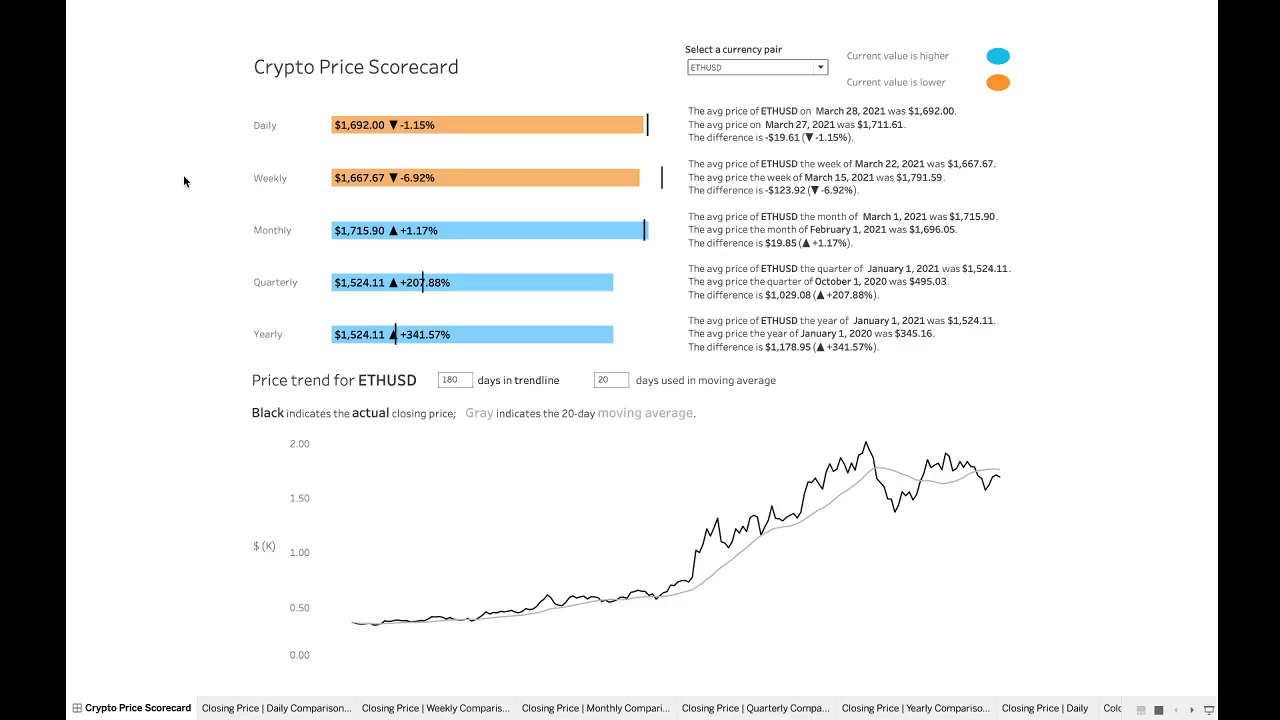
pyautogui.moveTo(484, 155)
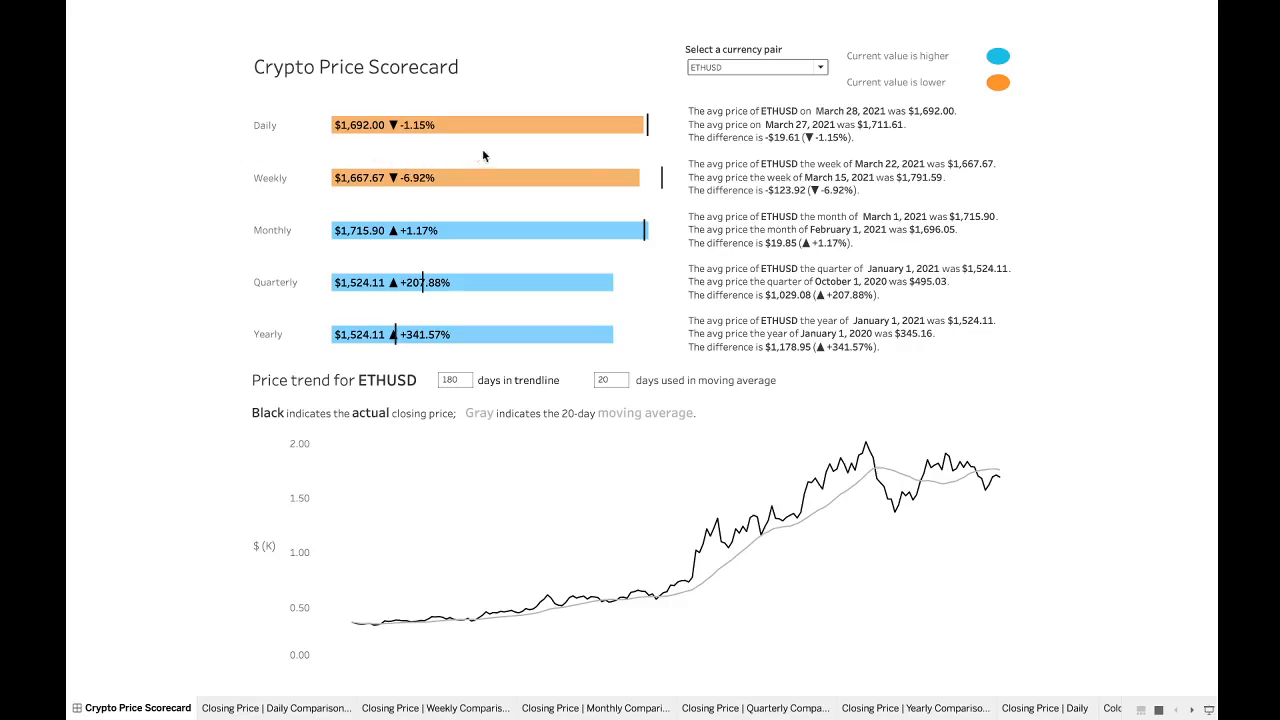
pyautogui.moveTo(592, 131)
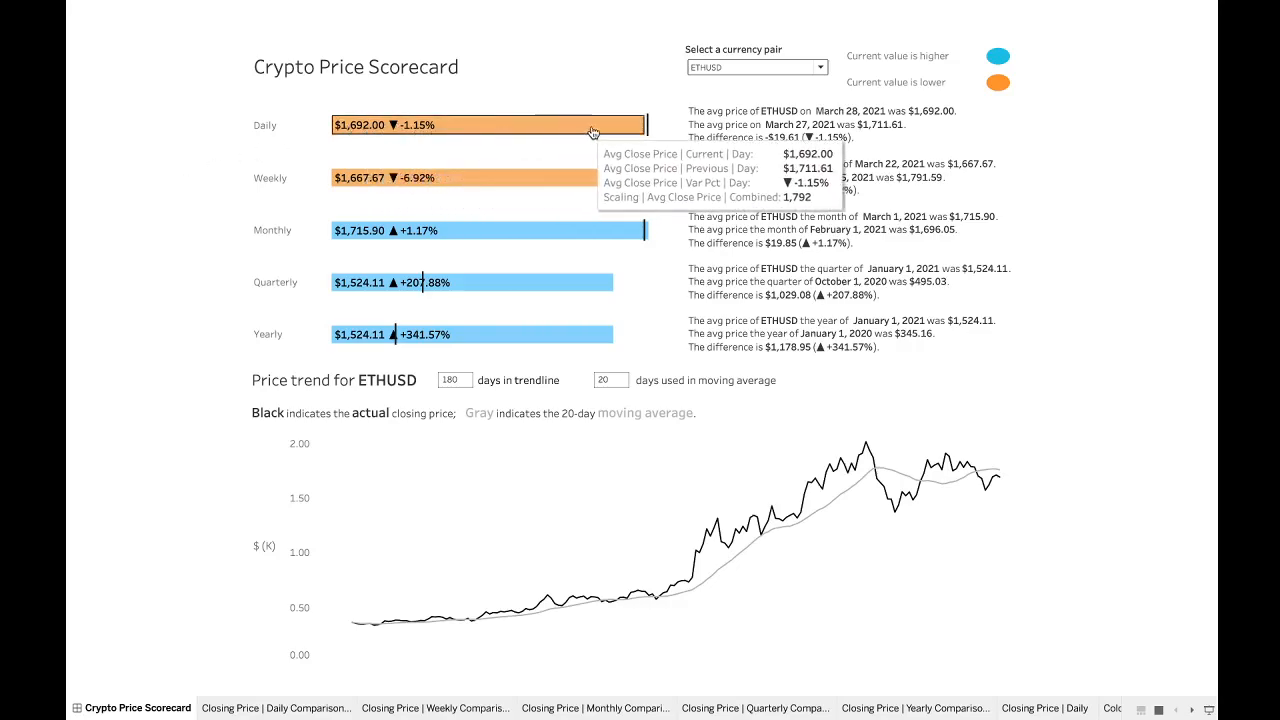
pyautogui.moveTo(627, 147)
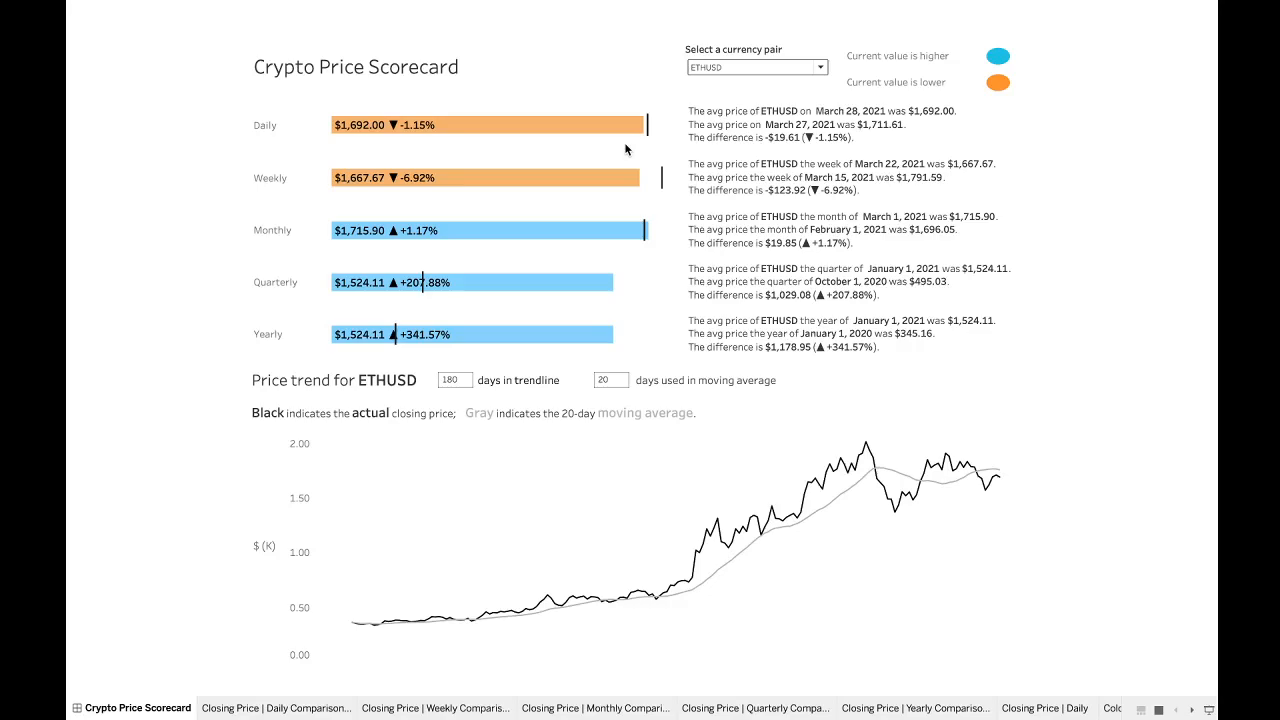
pyautogui.moveTo(588, 133)
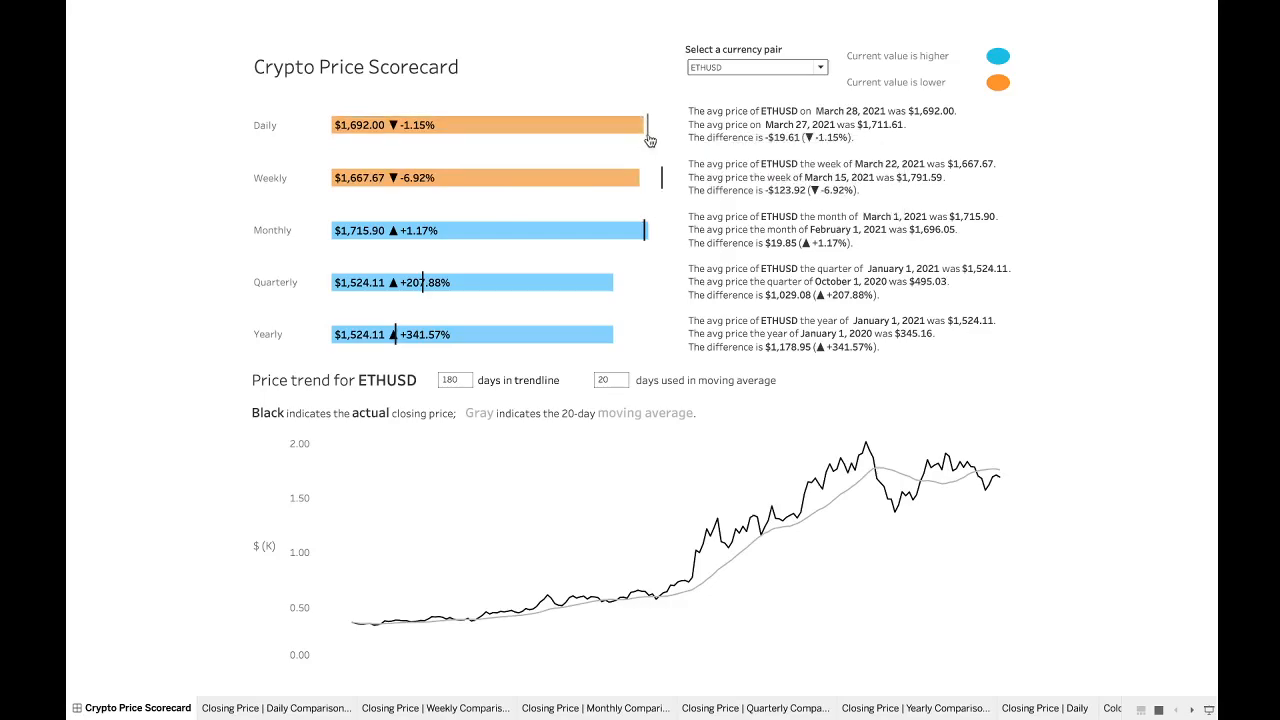
pyautogui.moveTo(648, 147)
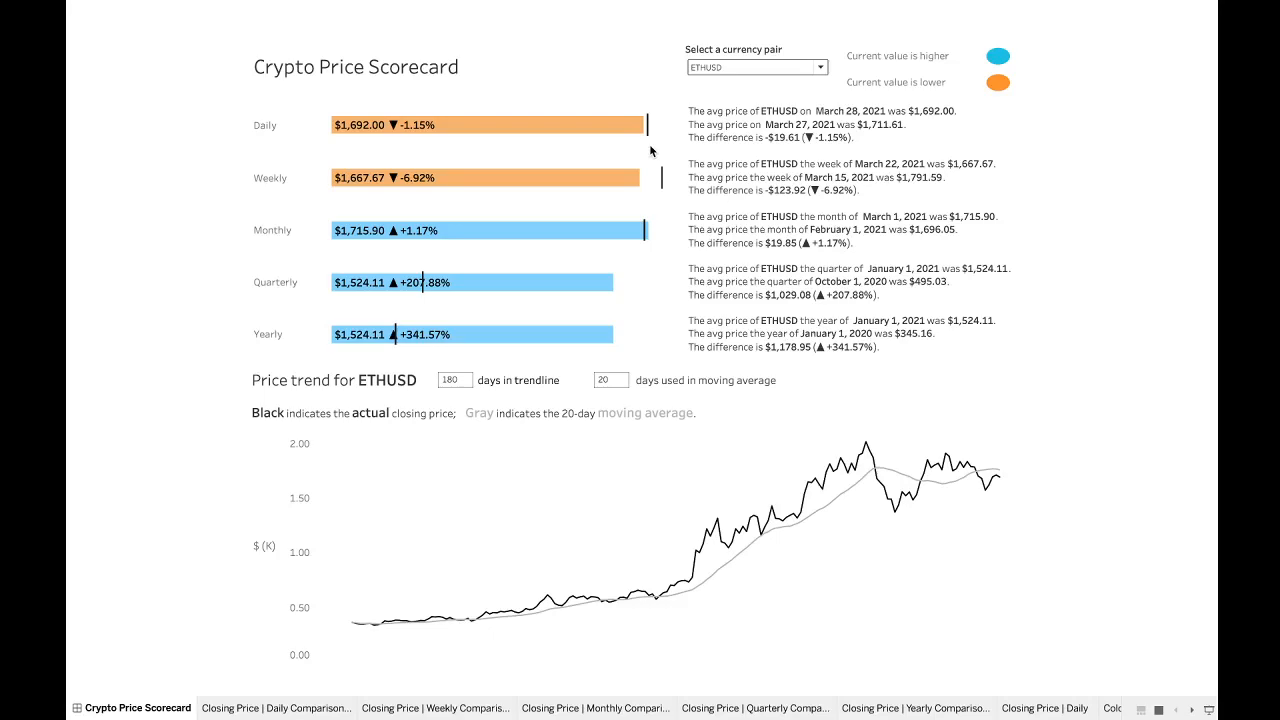
pyautogui.moveTo(634, 345)
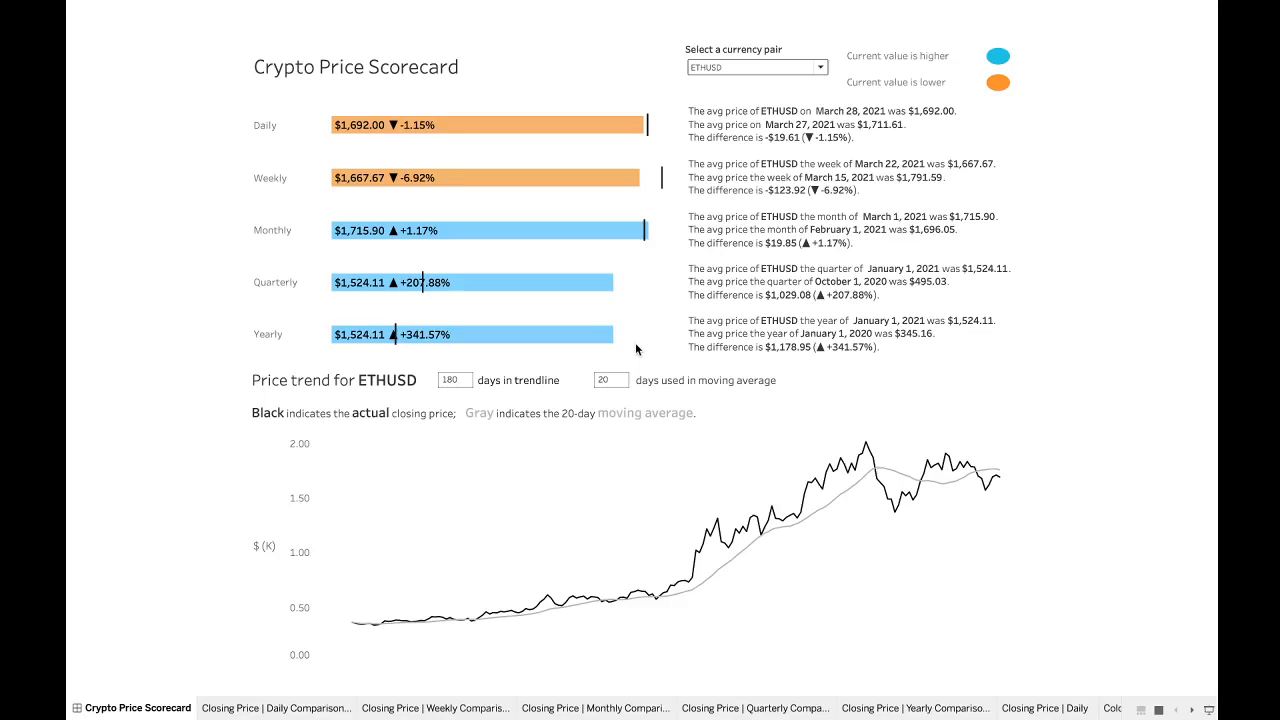
pyautogui.moveTo(615, 347)
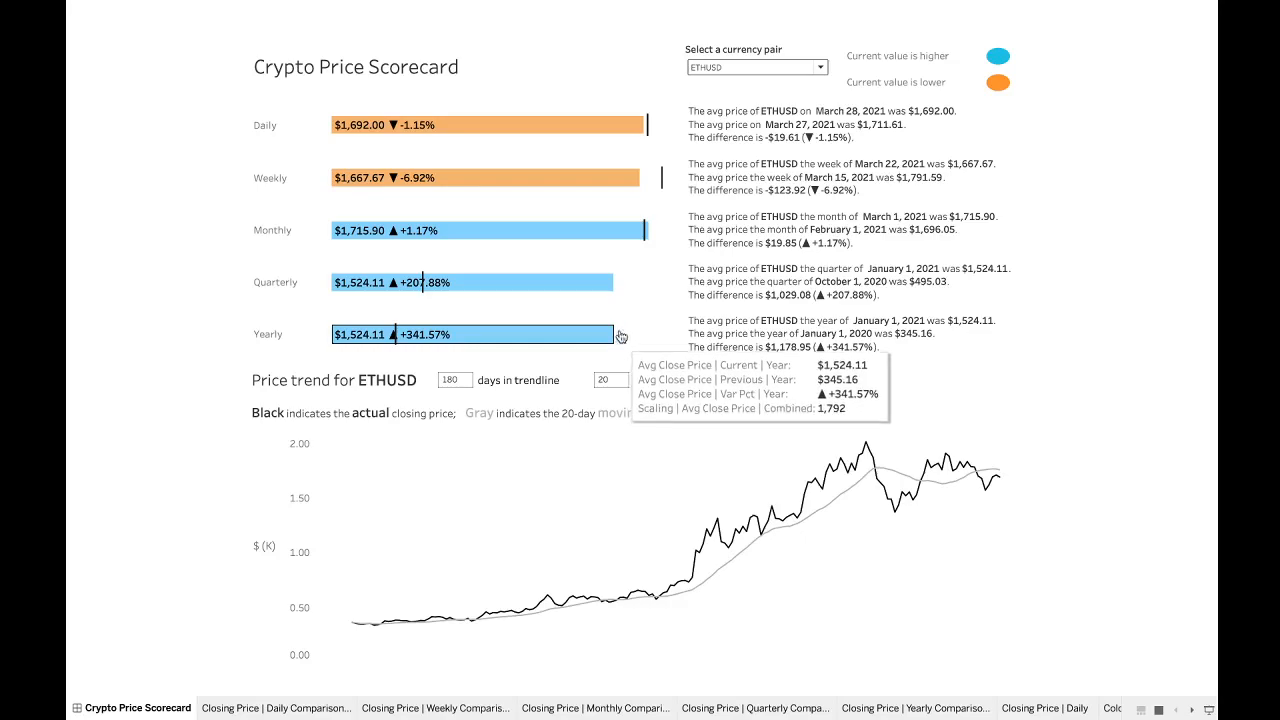
pyautogui.moveTo(547, 125)
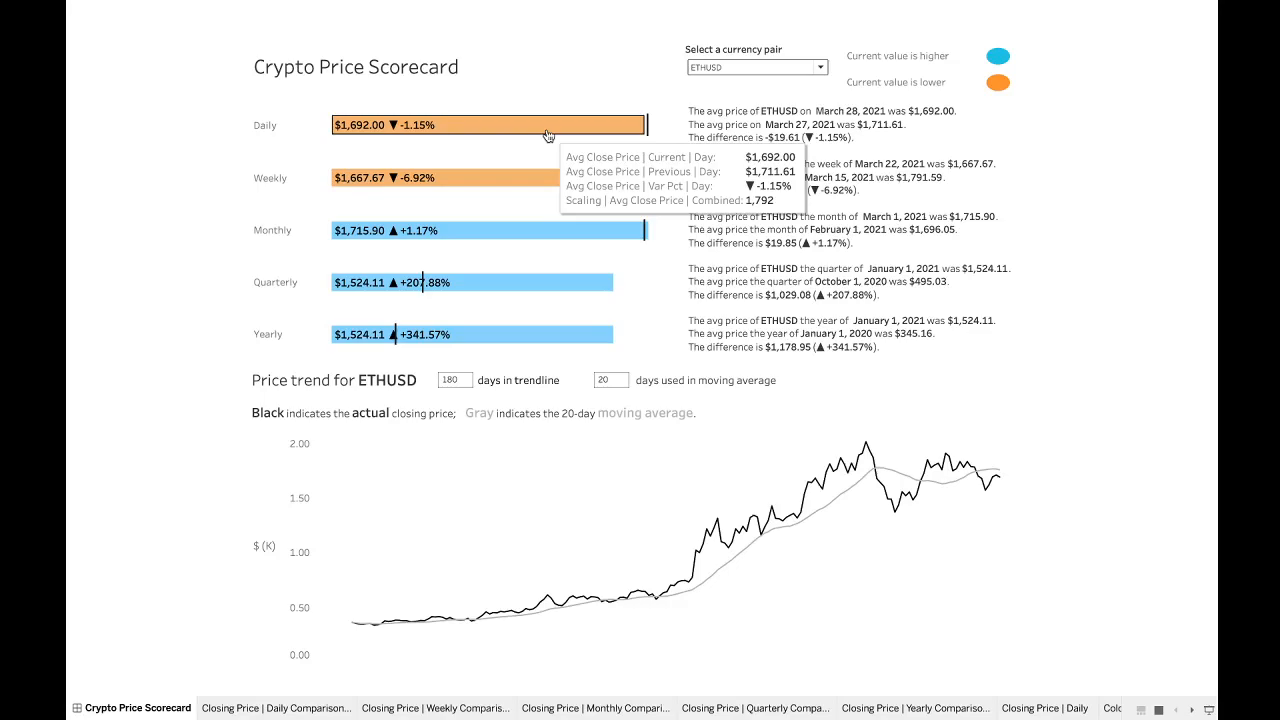
pyautogui.moveTo(515, 197)
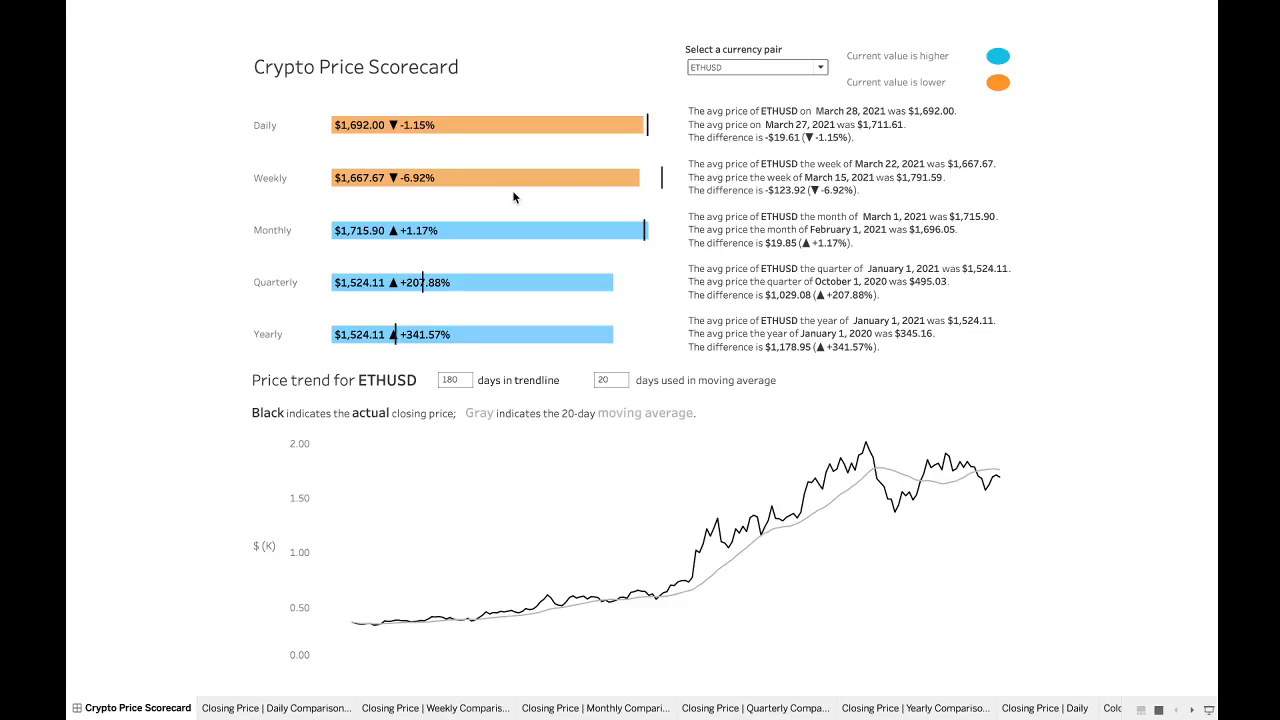
pyautogui.moveTo(483, 125)
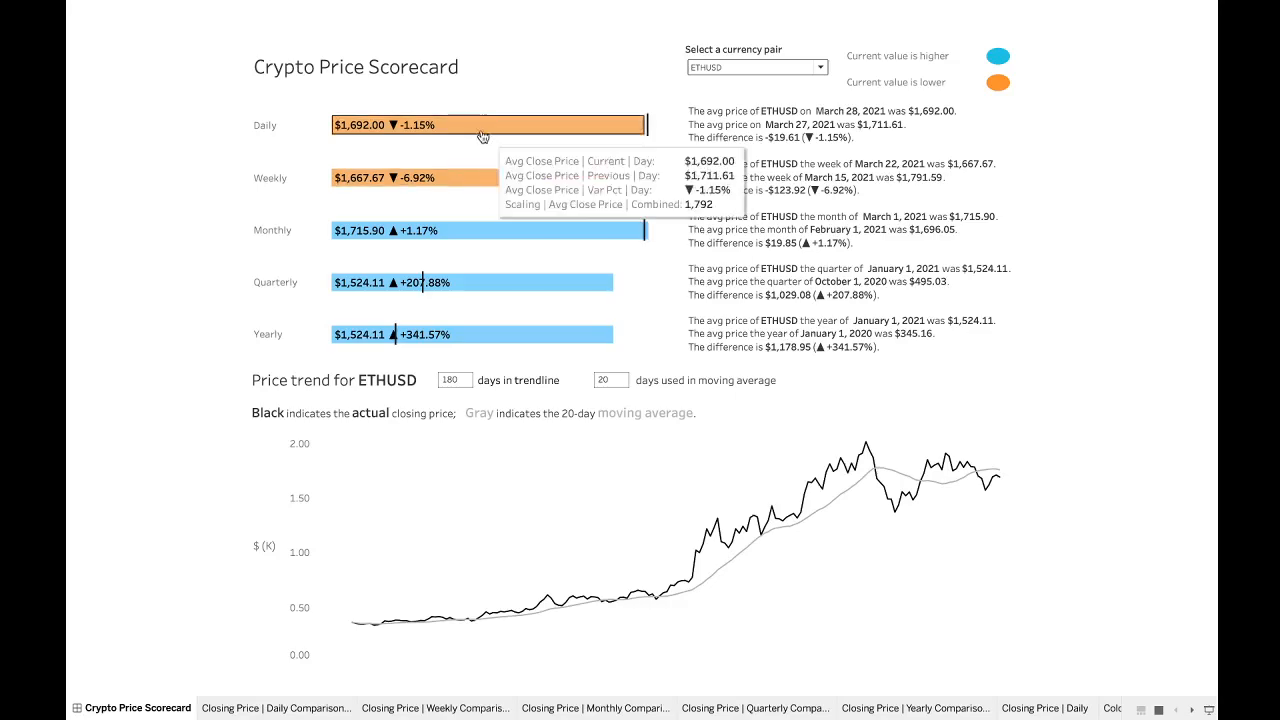
pyautogui.moveTo(483, 183)
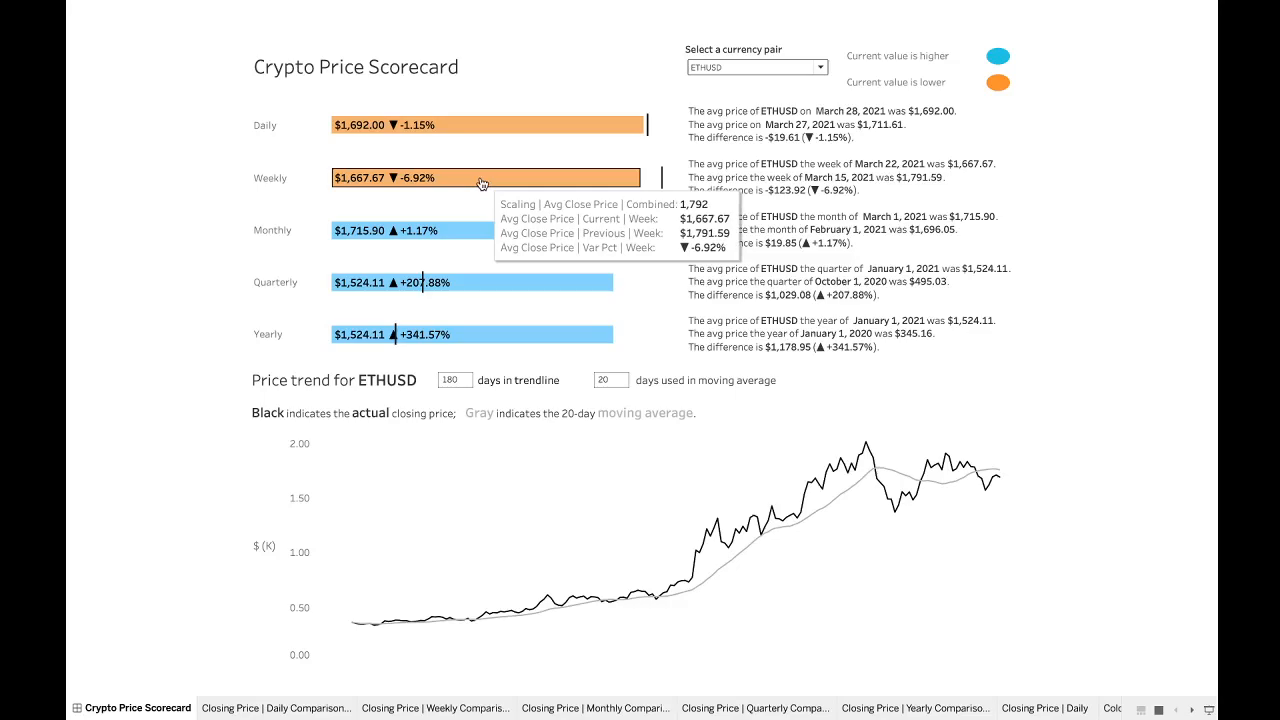
pyautogui.moveTo(468, 237)
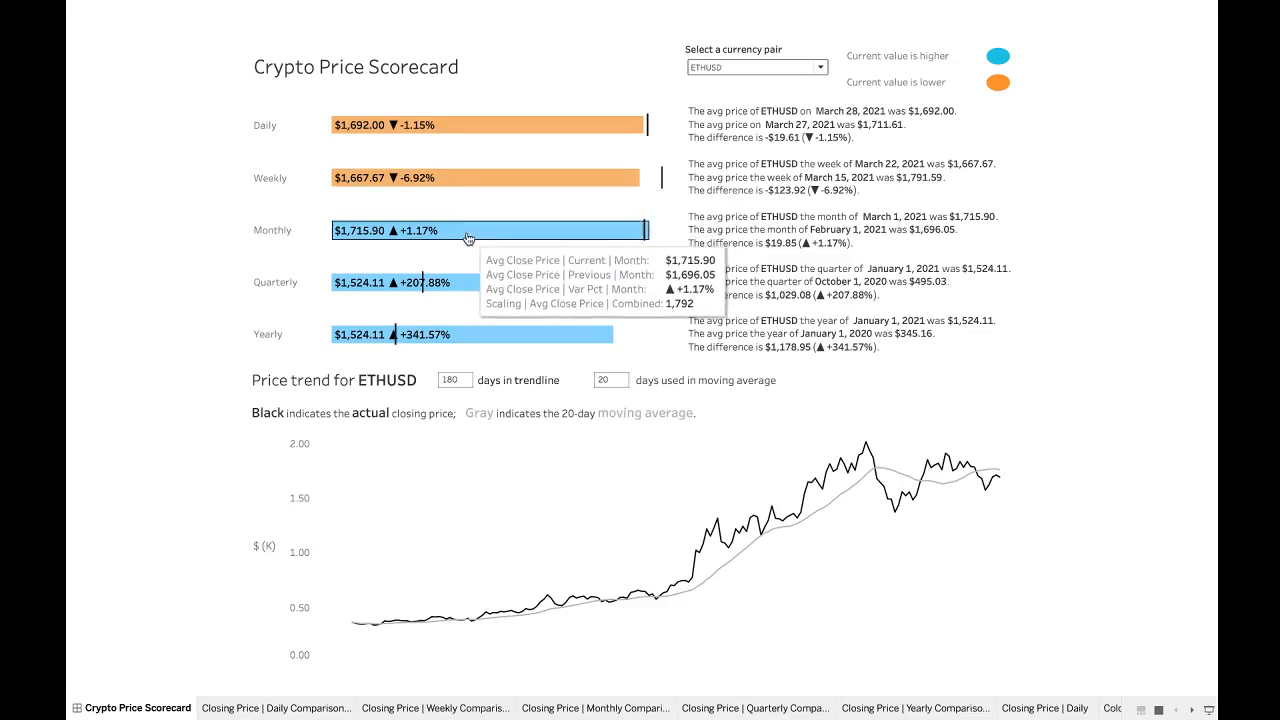
pyautogui.moveTo(468, 282)
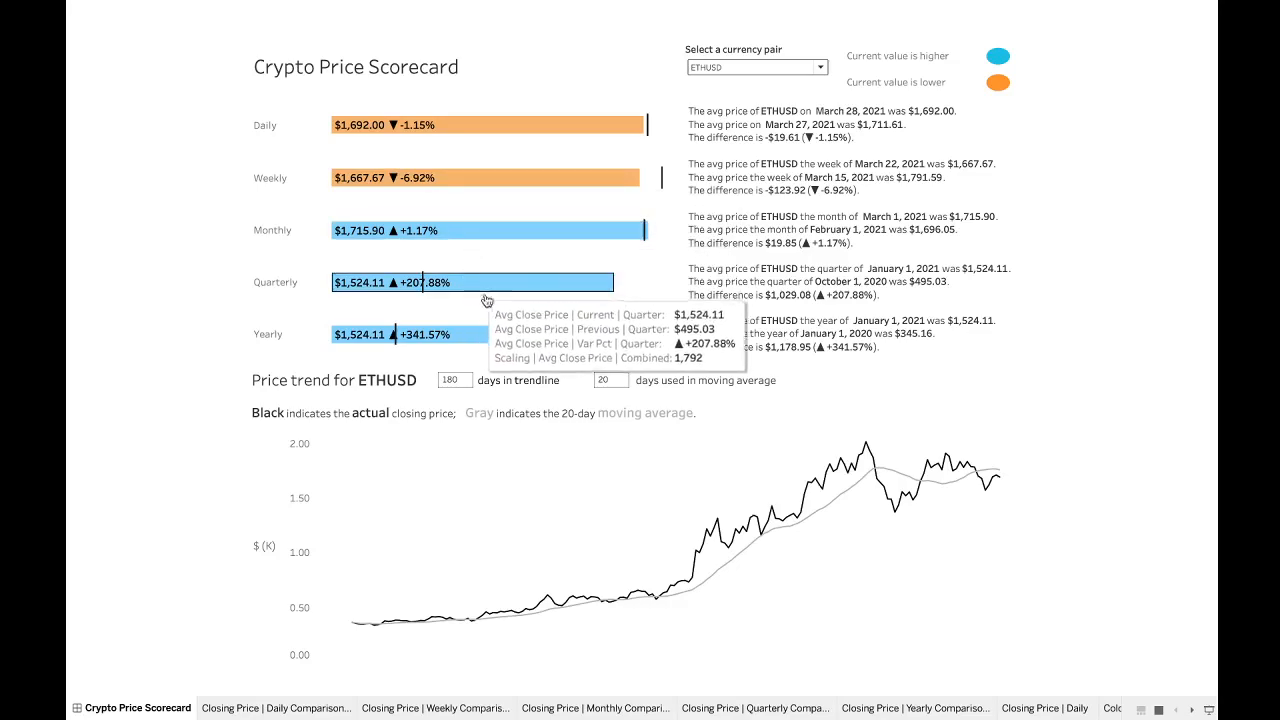
pyautogui.moveTo(643, 341)
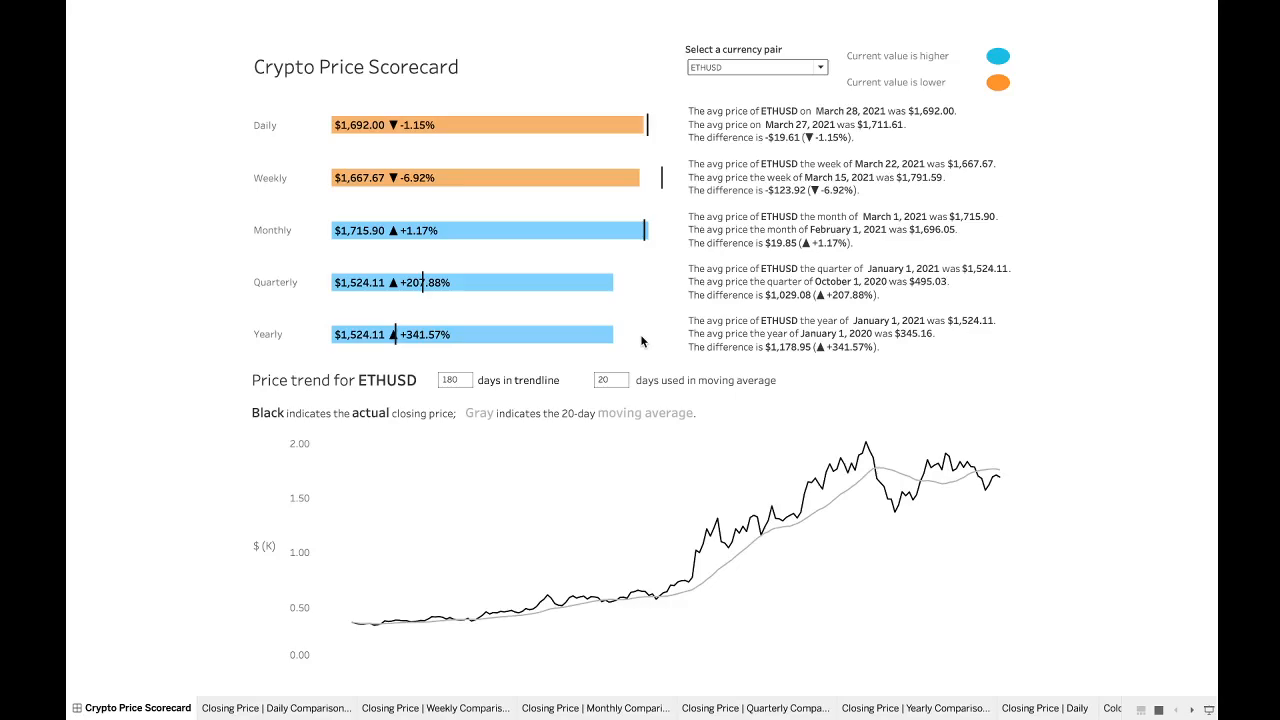
pyautogui.moveTo(632, 374)
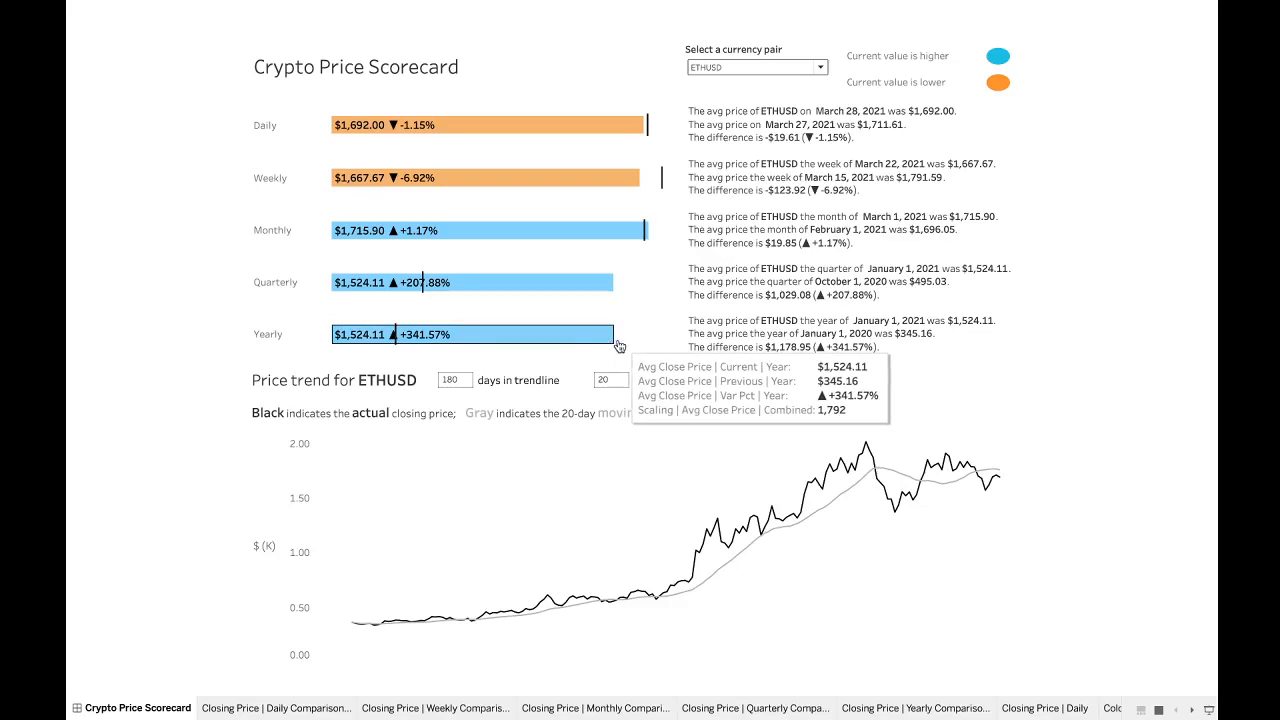
pyautogui.moveTo(398, 355)
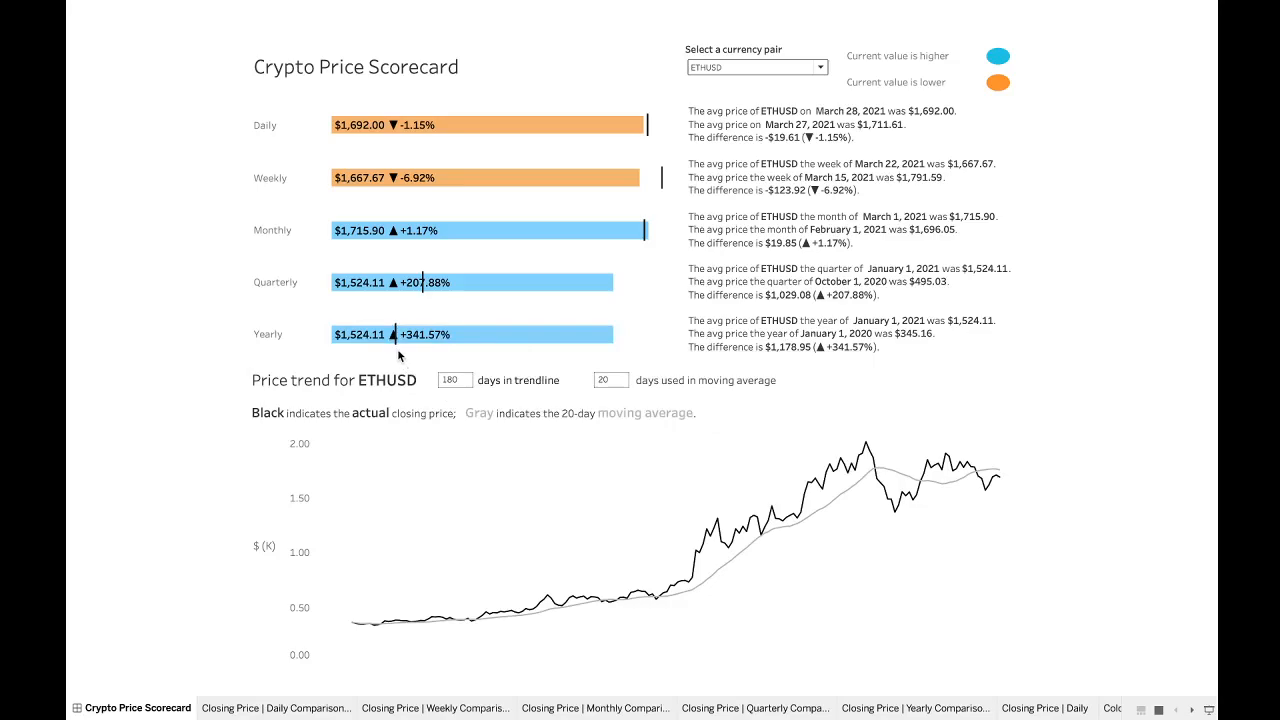
pyautogui.moveTo(397, 348)
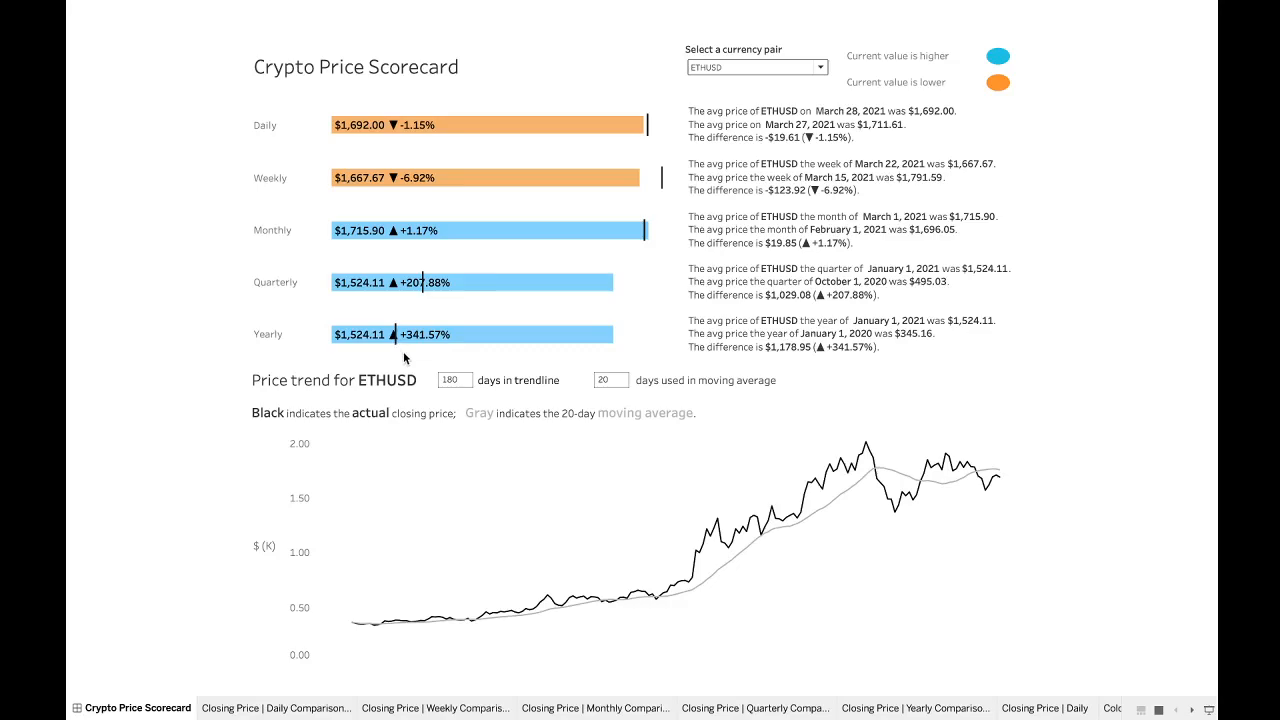
pyautogui.moveTo(420, 334)
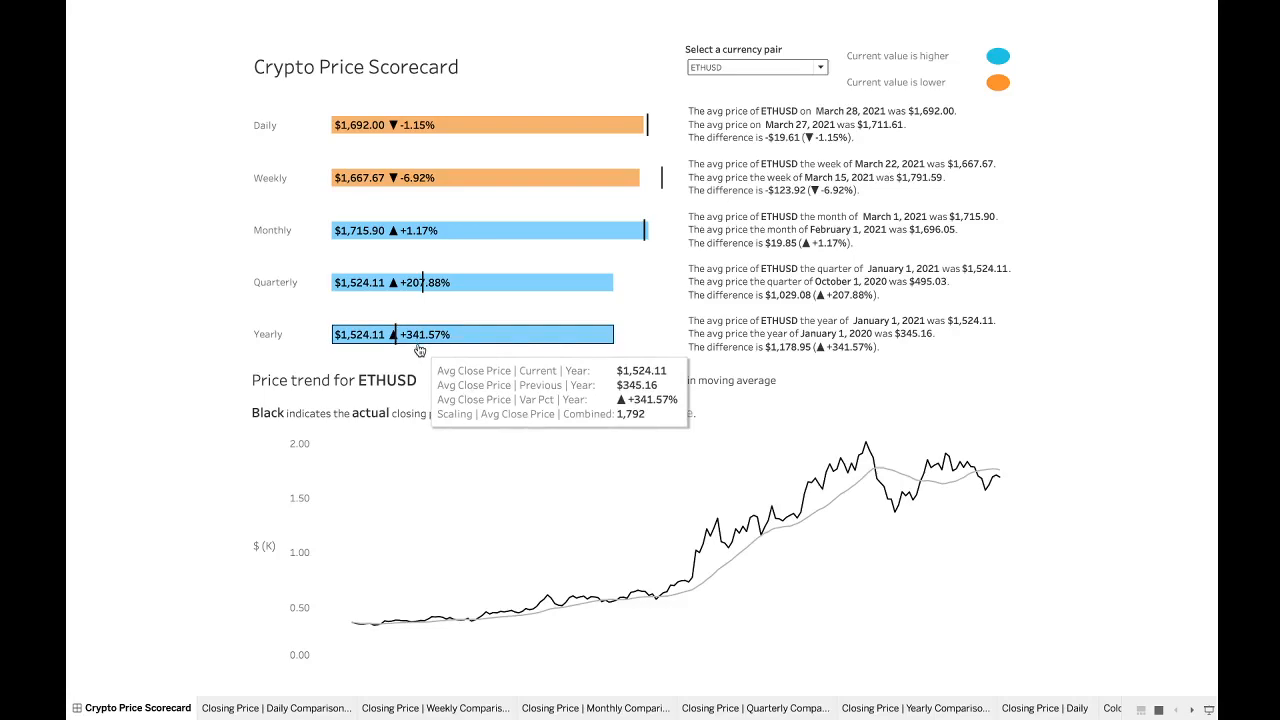
pyautogui.moveTo(495, 320)
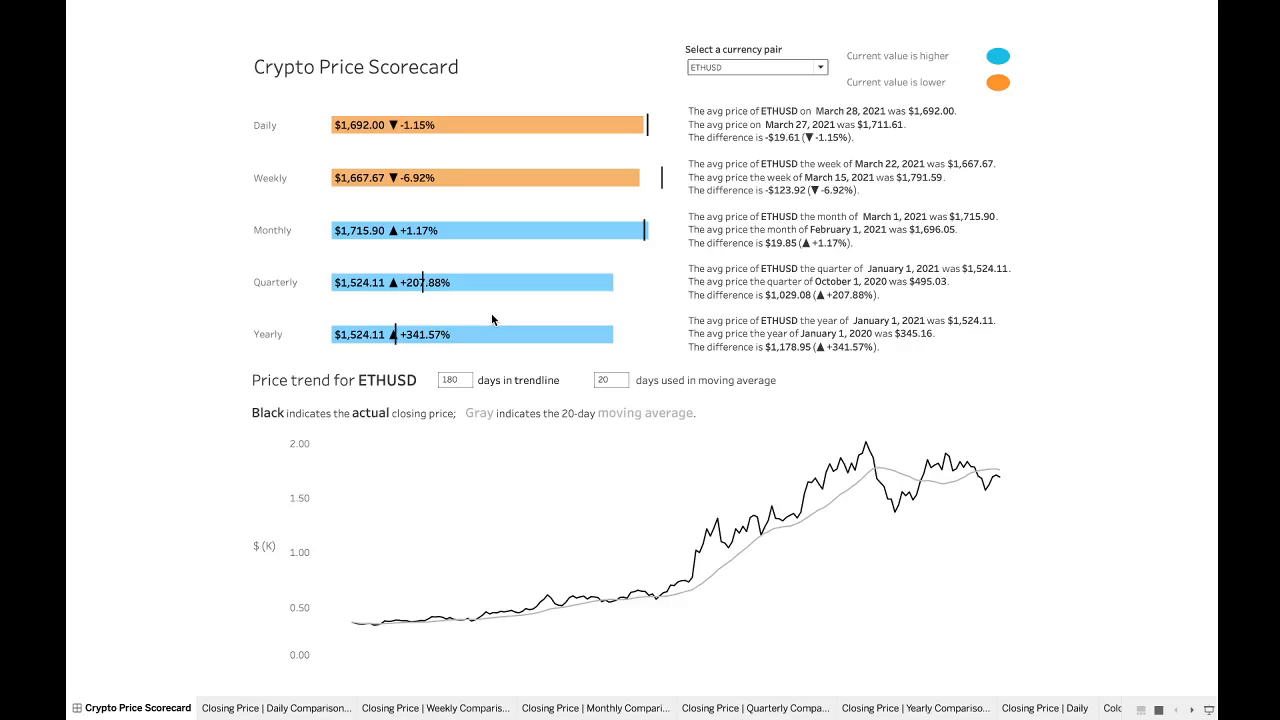
pyautogui.moveTo(666, 283)
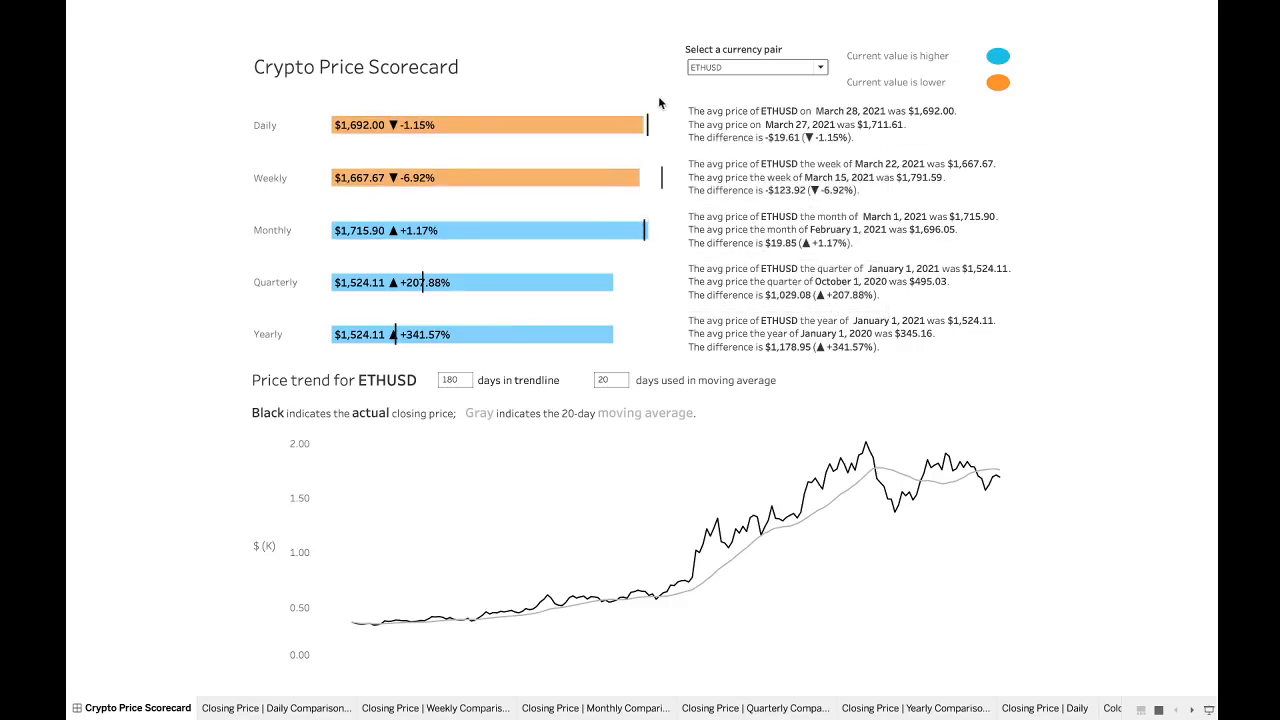
pyautogui.moveTo(668, 307)
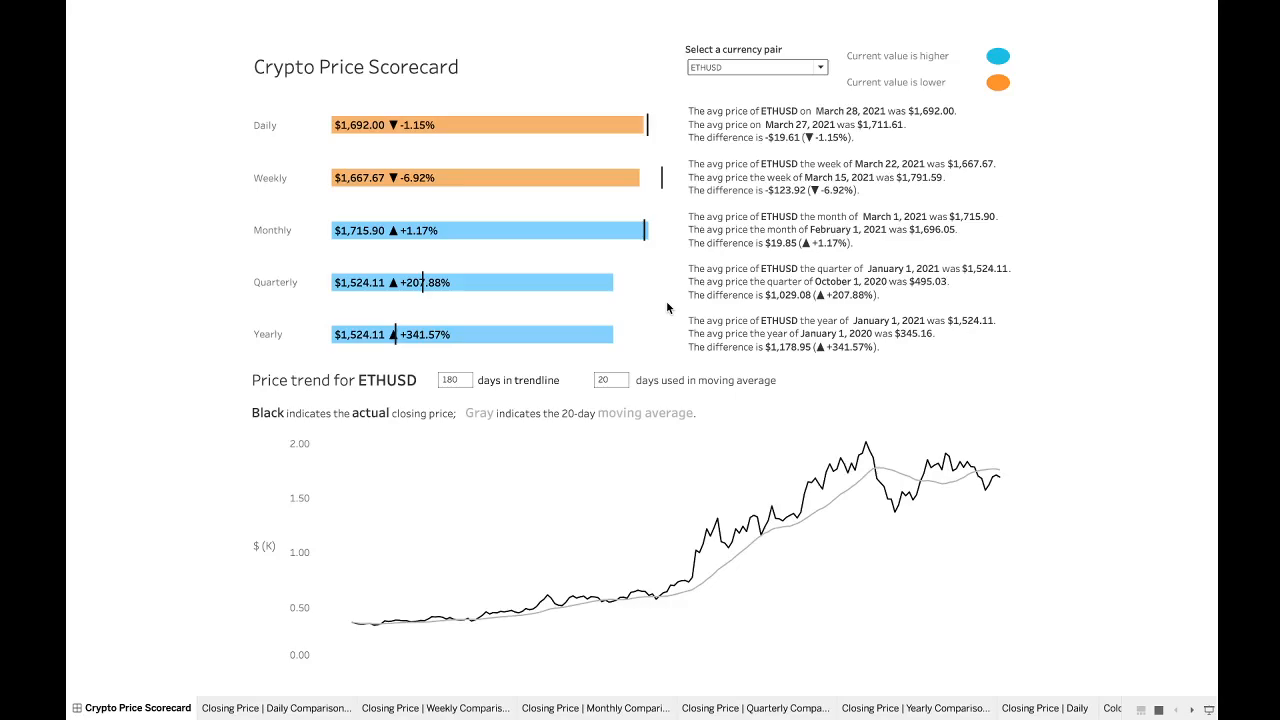
pyautogui.moveTo(645, 95)
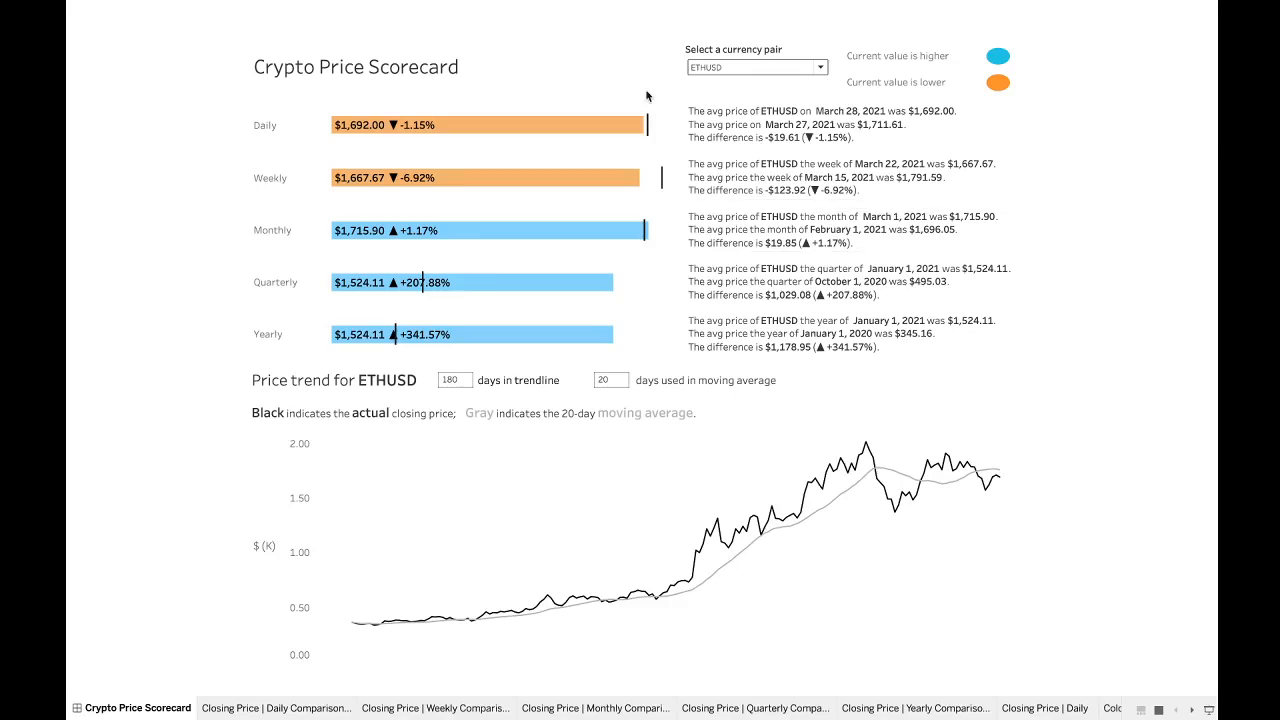
pyautogui.moveTo(659, 278)
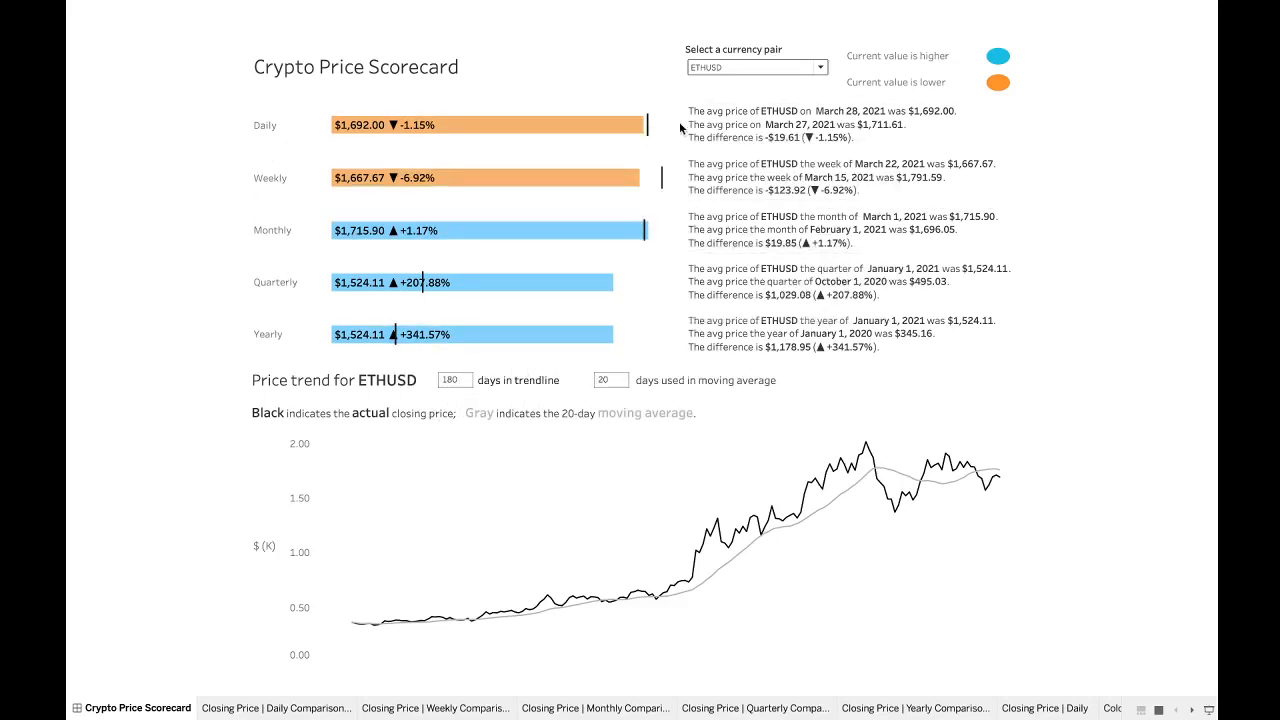
pyautogui.moveTo(674, 285)
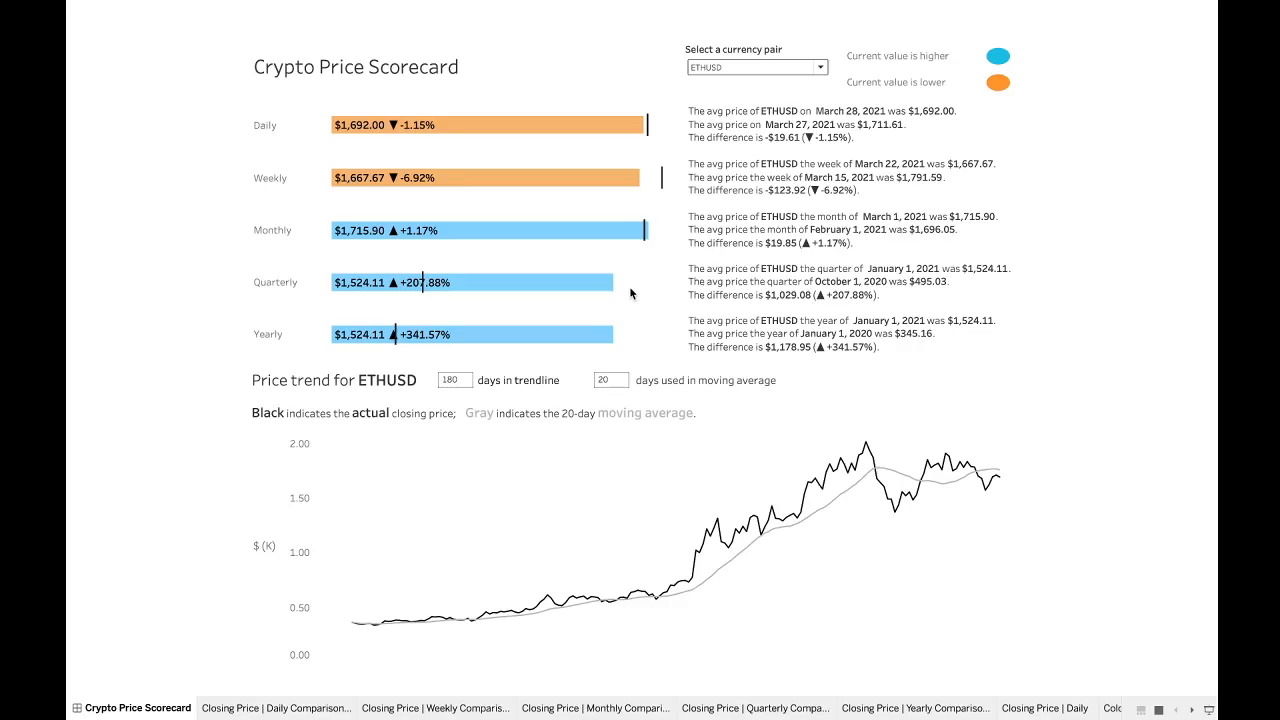
pyautogui.moveTo(422, 297)
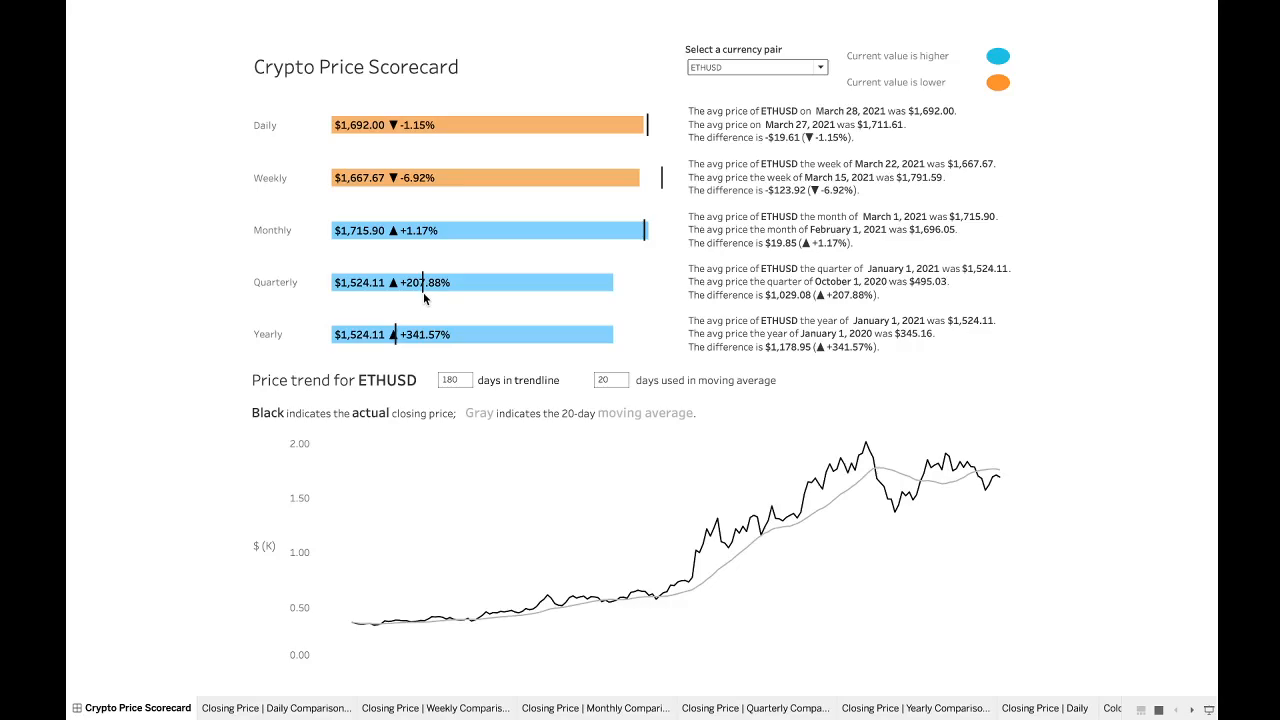
pyautogui.moveTo(520, 300)
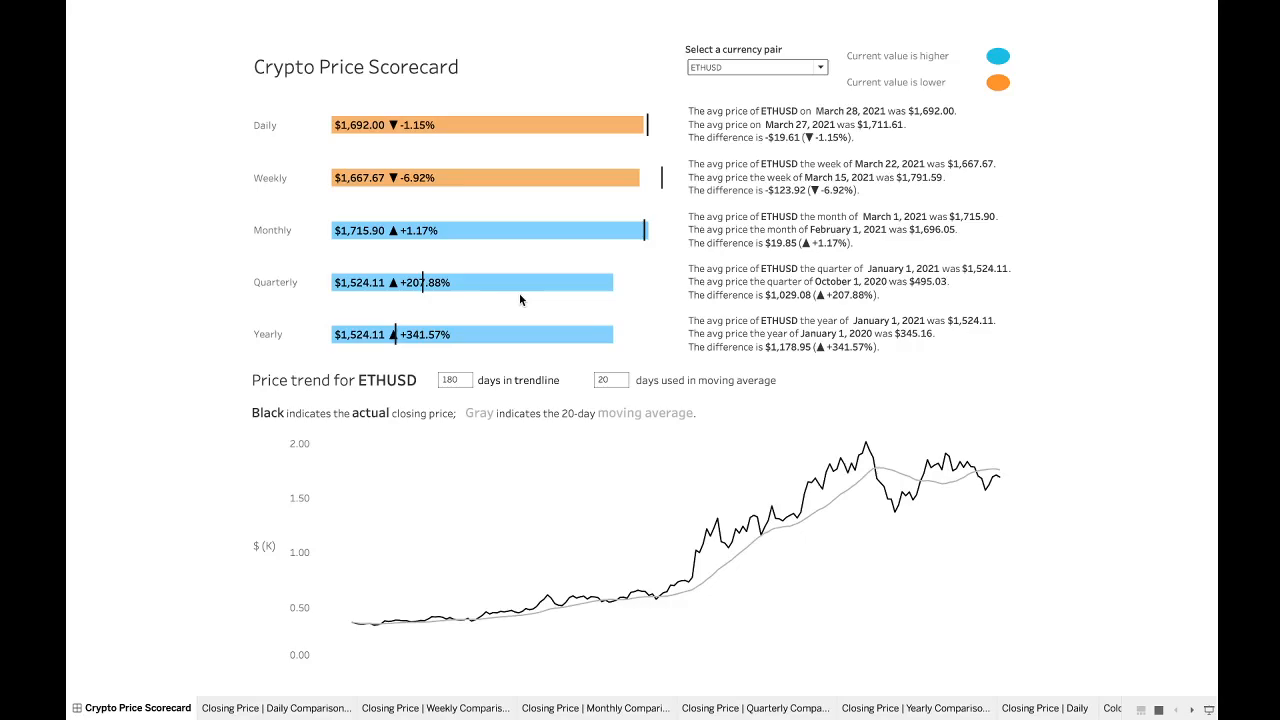
pyautogui.moveTo(563, 323)
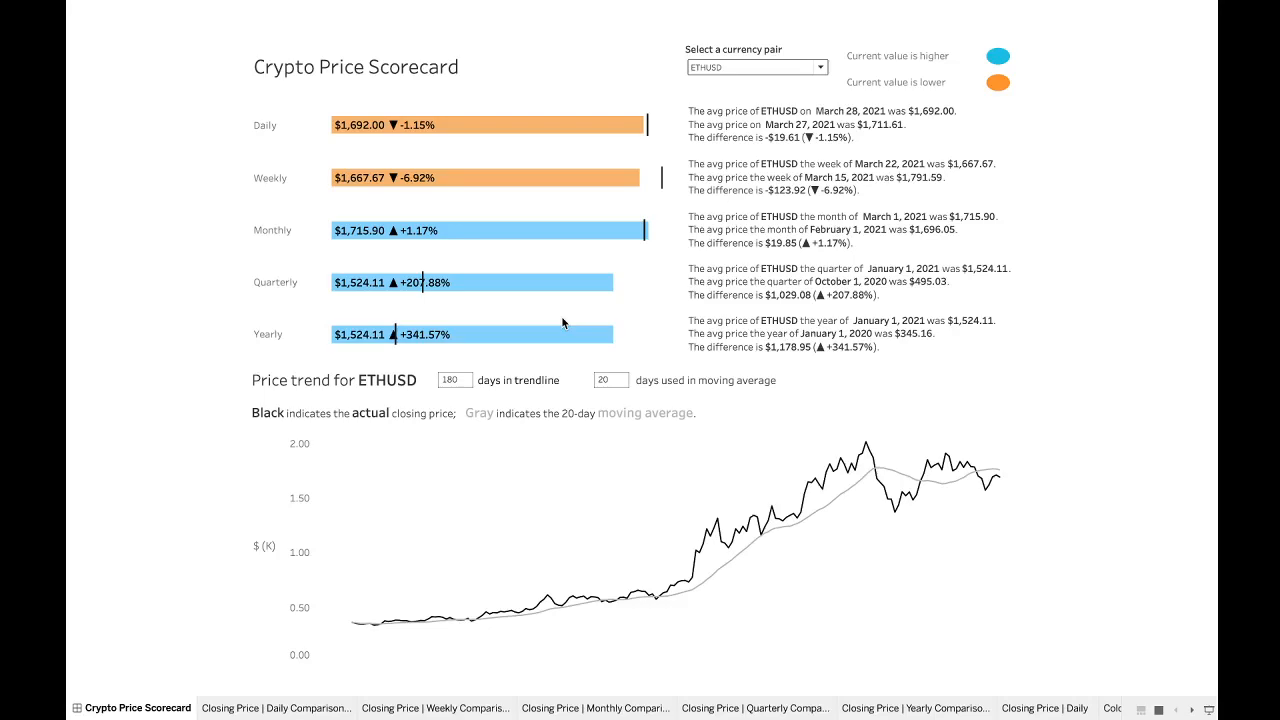
pyautogui.moveTo(631, 328)
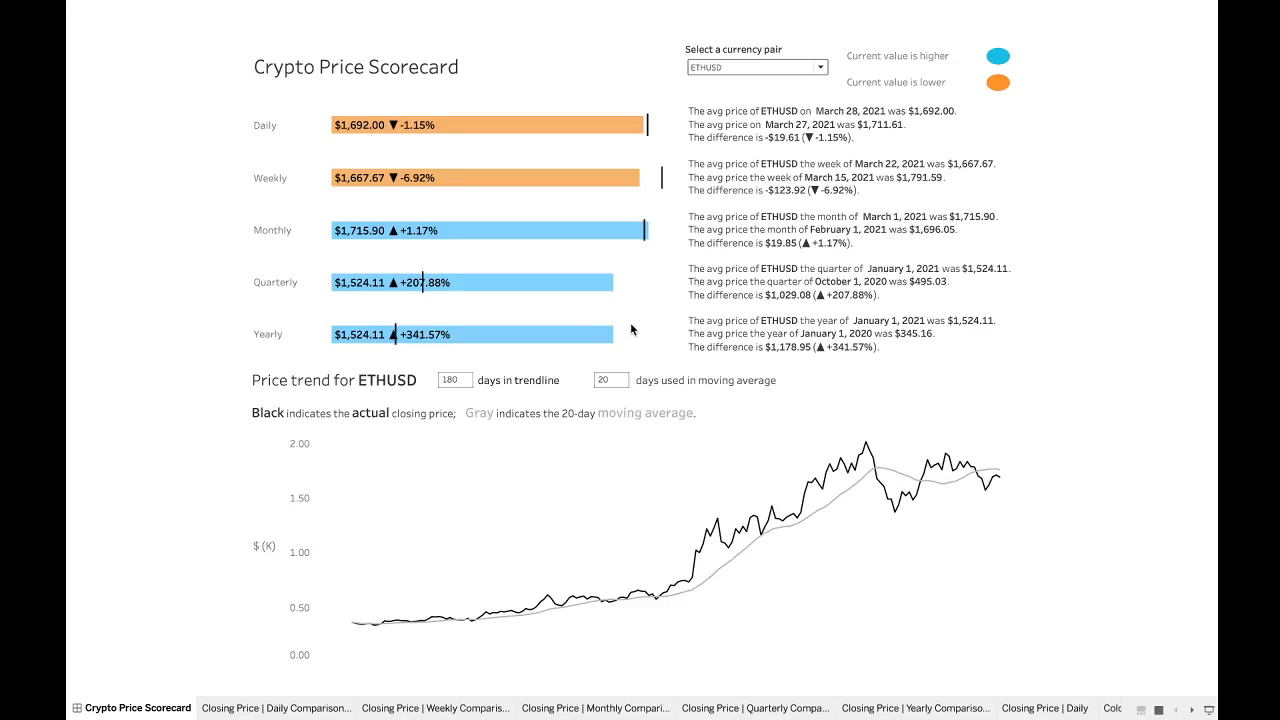
pyautogui.moveTo(720, 497)
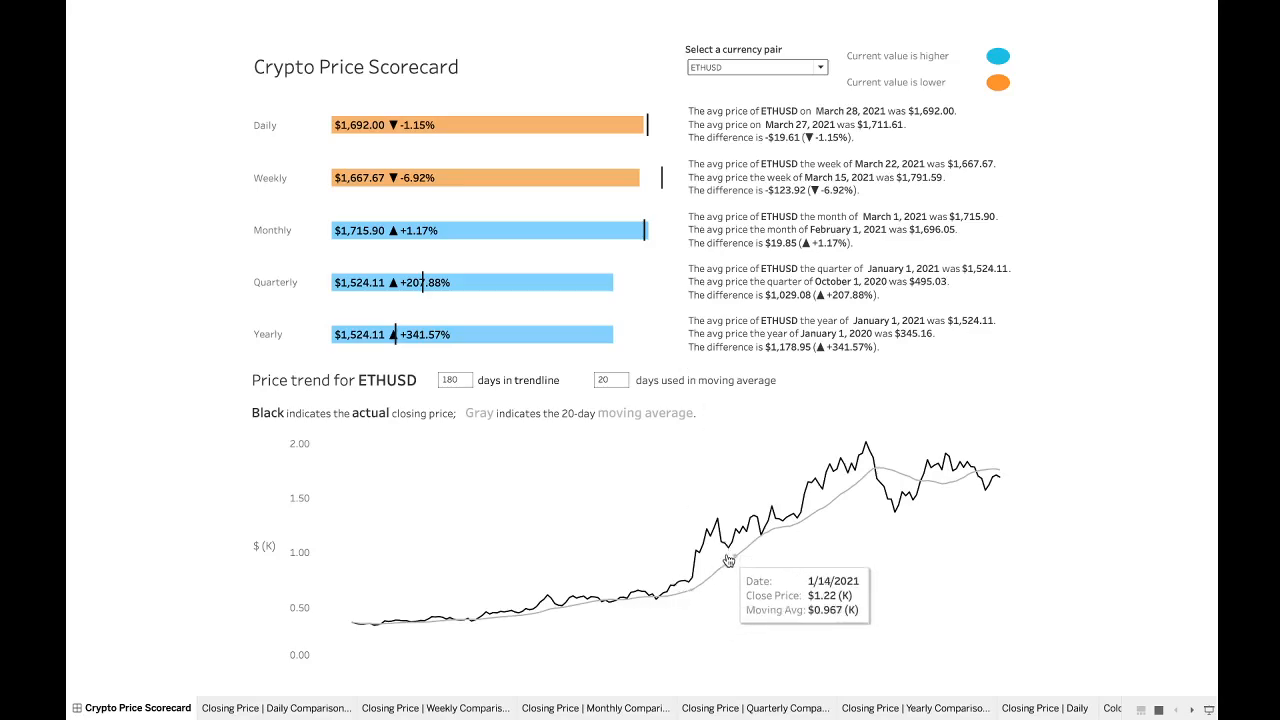
pyautogui.moveTo(588, 463)
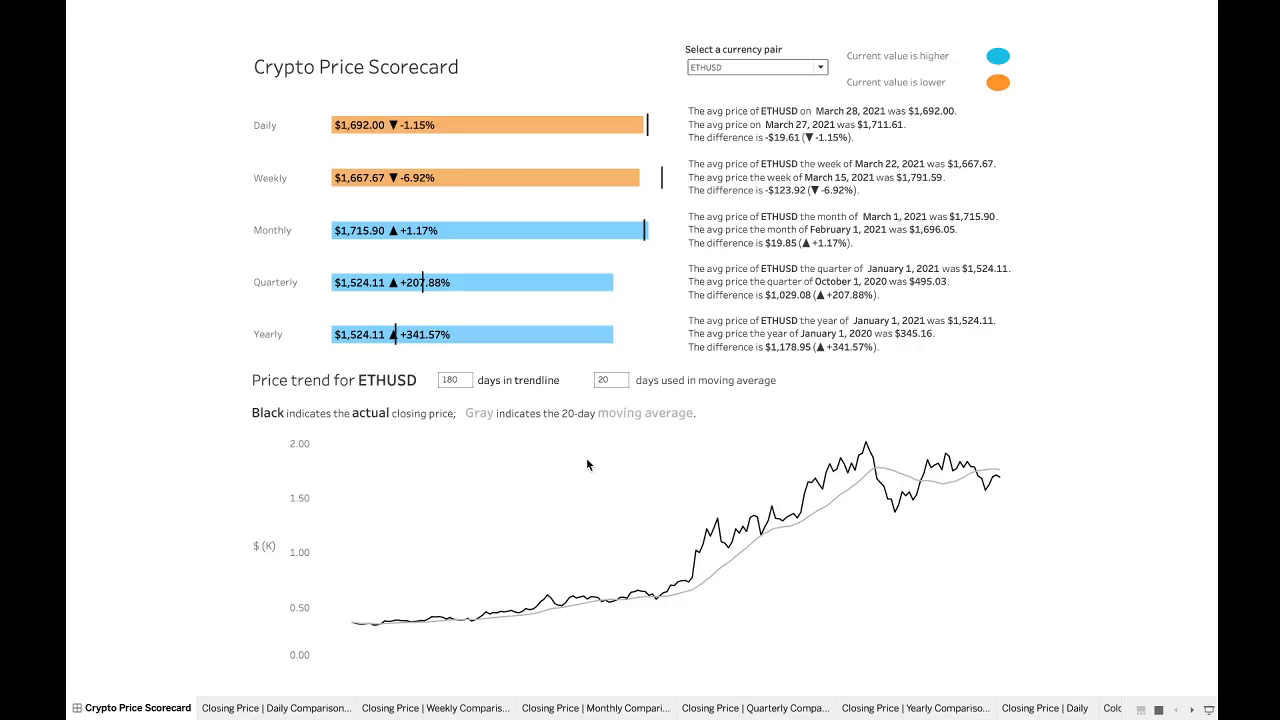
pyautogui.moveTo(649, 299)
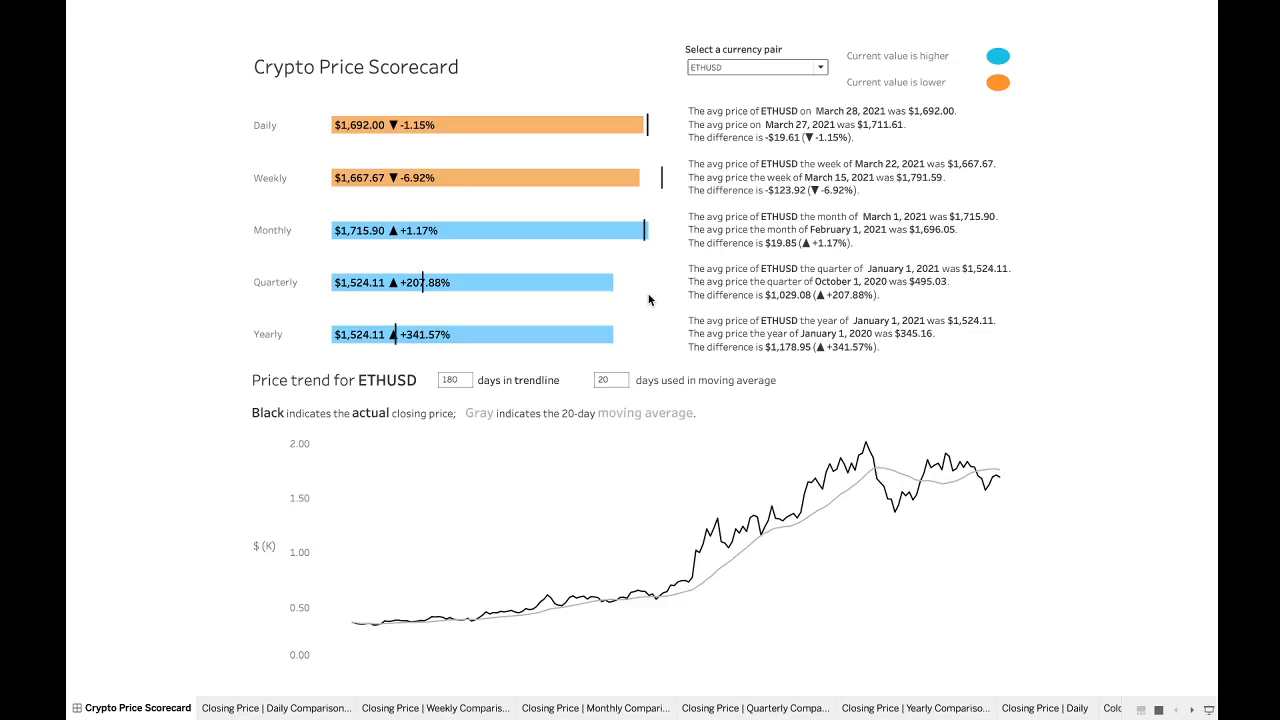
pyautogui.moveTo(655, 293)
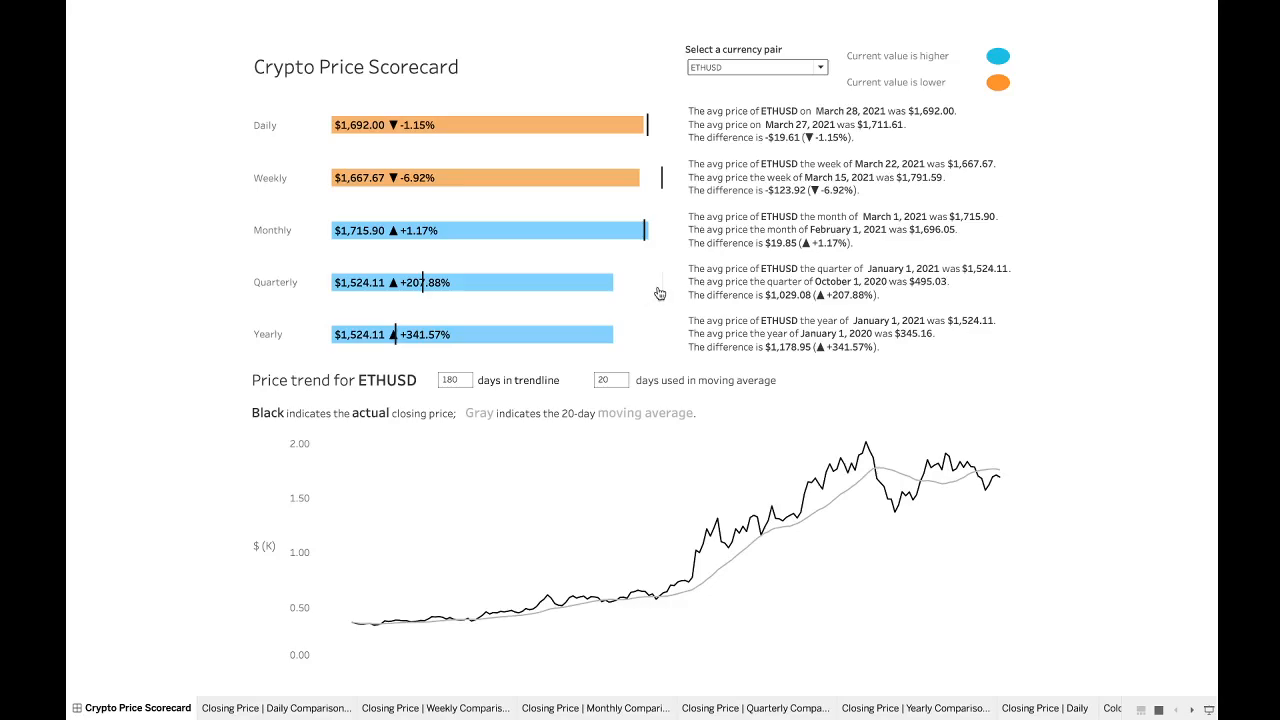
pyautogui.moveTo(672, 177)
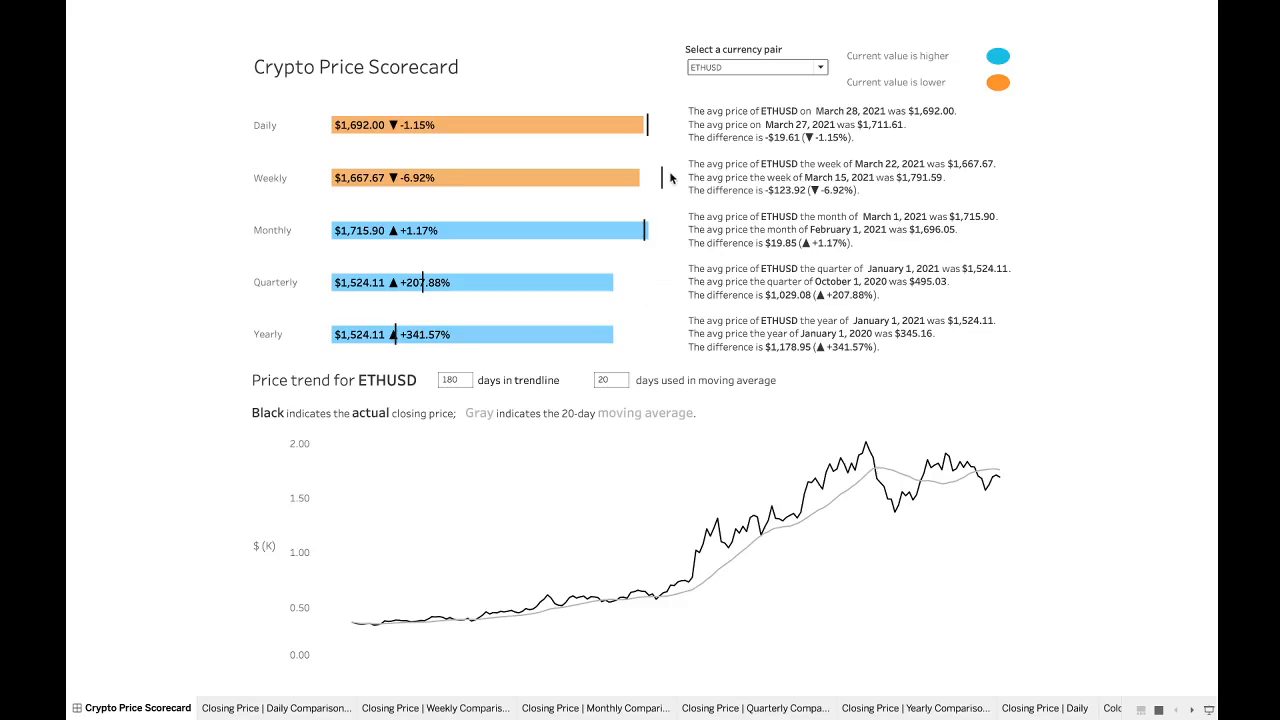
pyautogui.moveTo(626, 146)
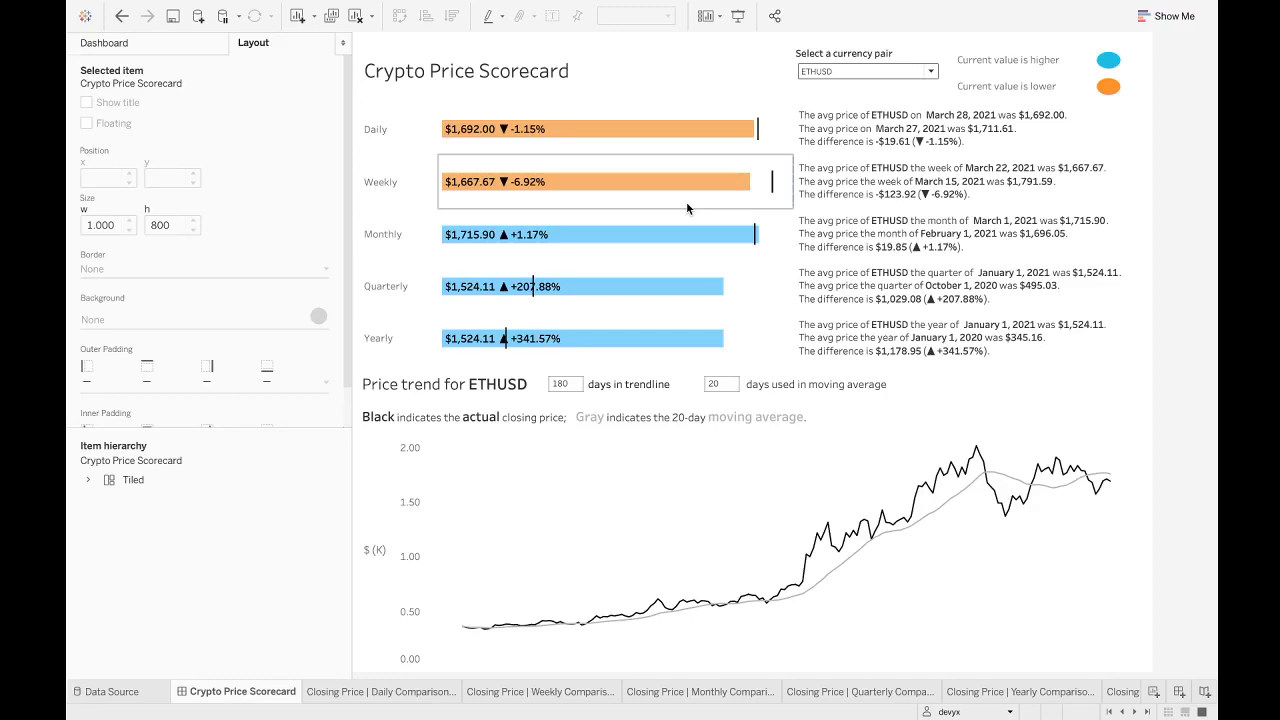
pyautogui.click(613, 181)
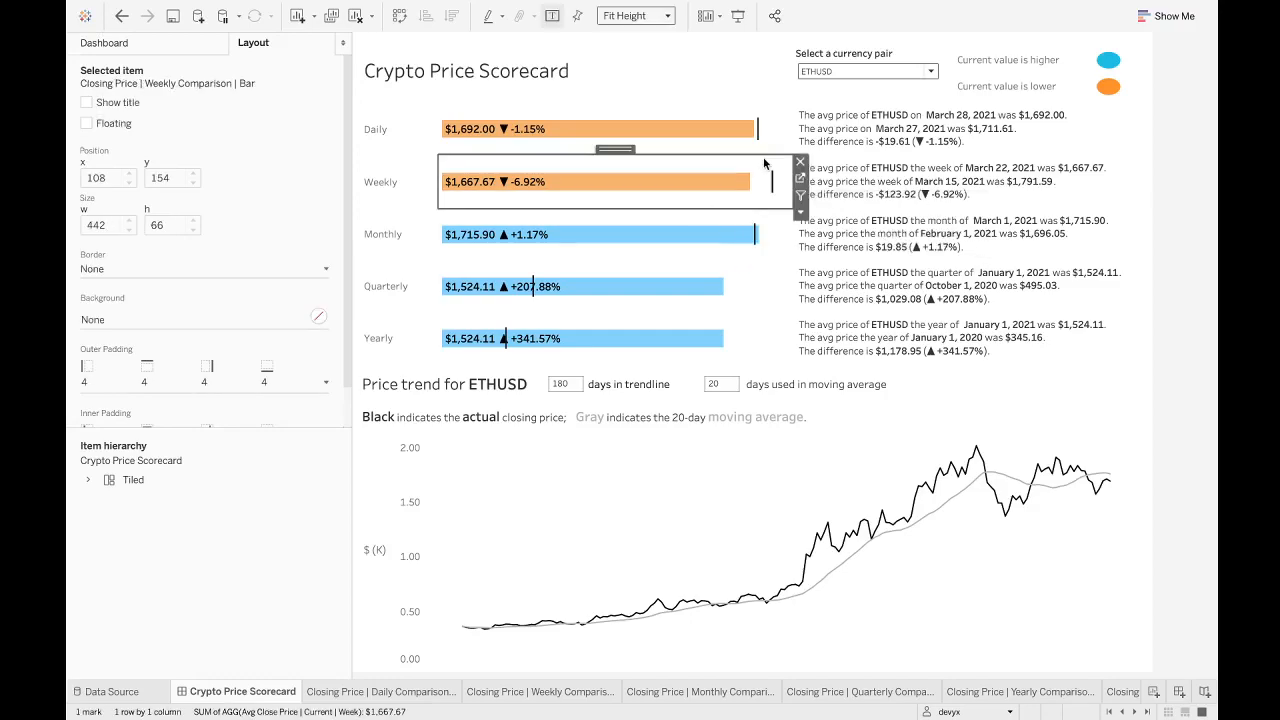
pyautogui.click(540, 691)
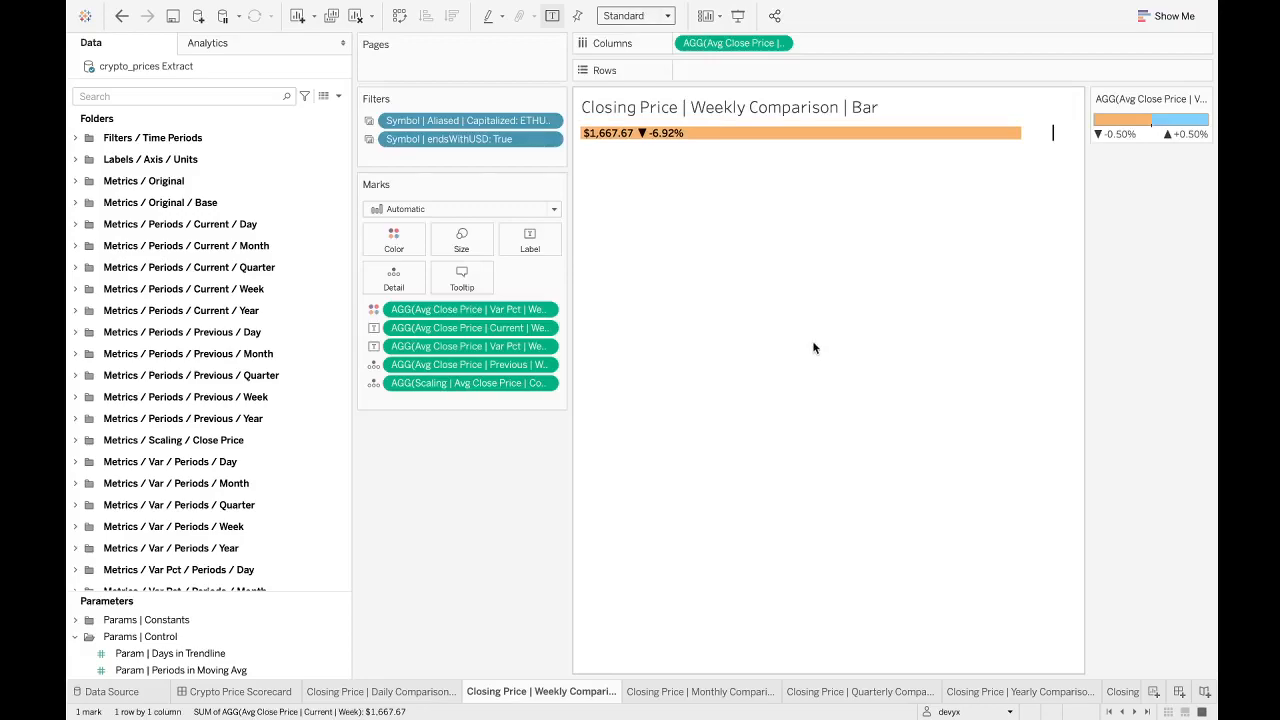
pyautogui.click(243, 691)
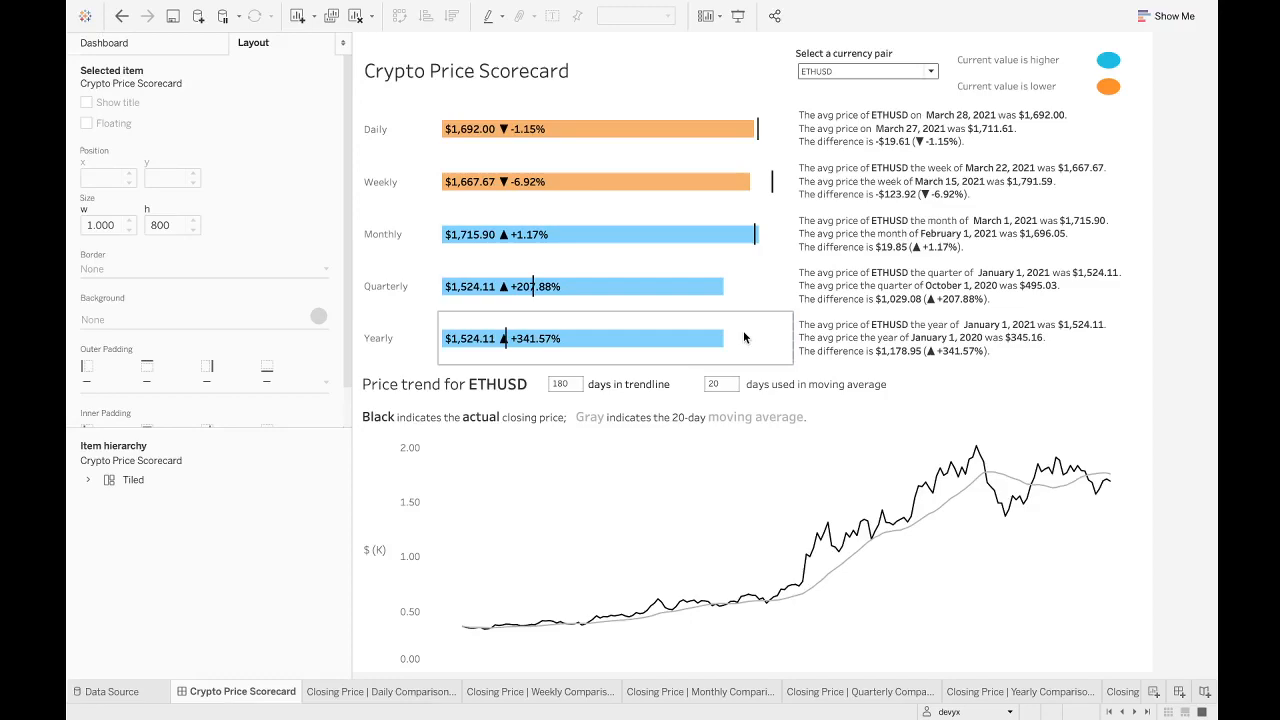
pyautogui.click(598, 128)
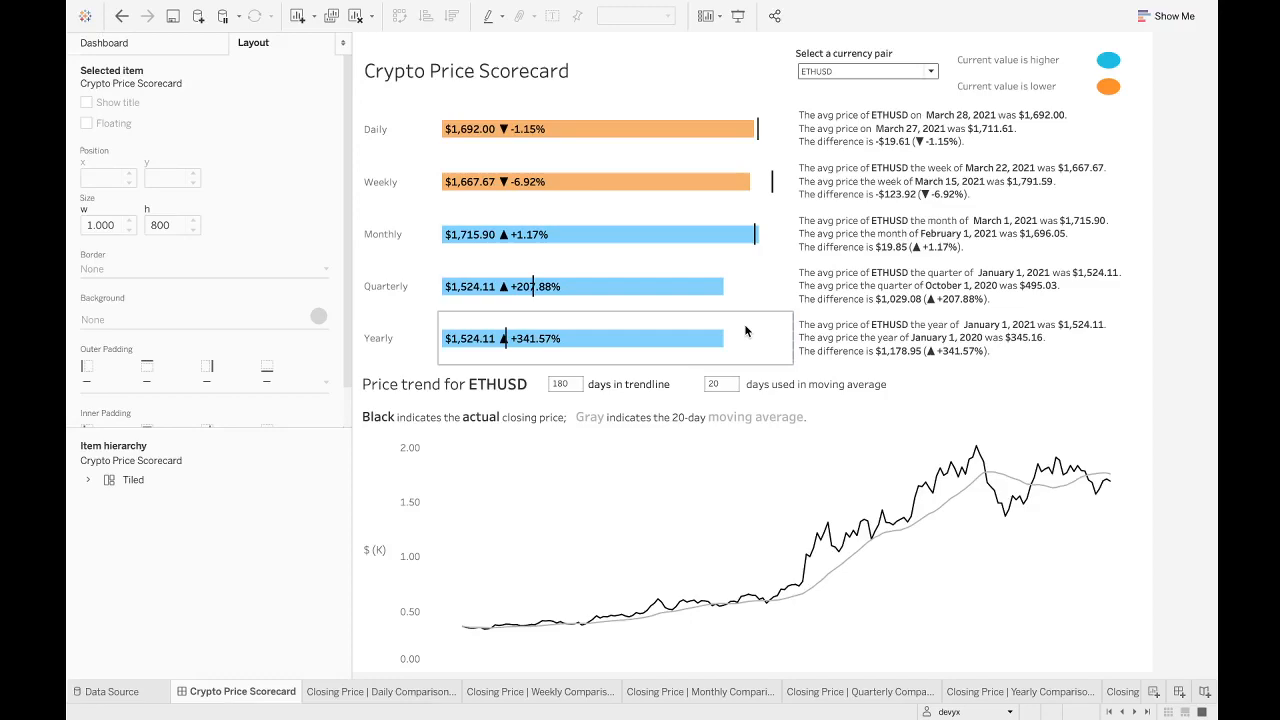
pyautogui.moveTo(575, 195)
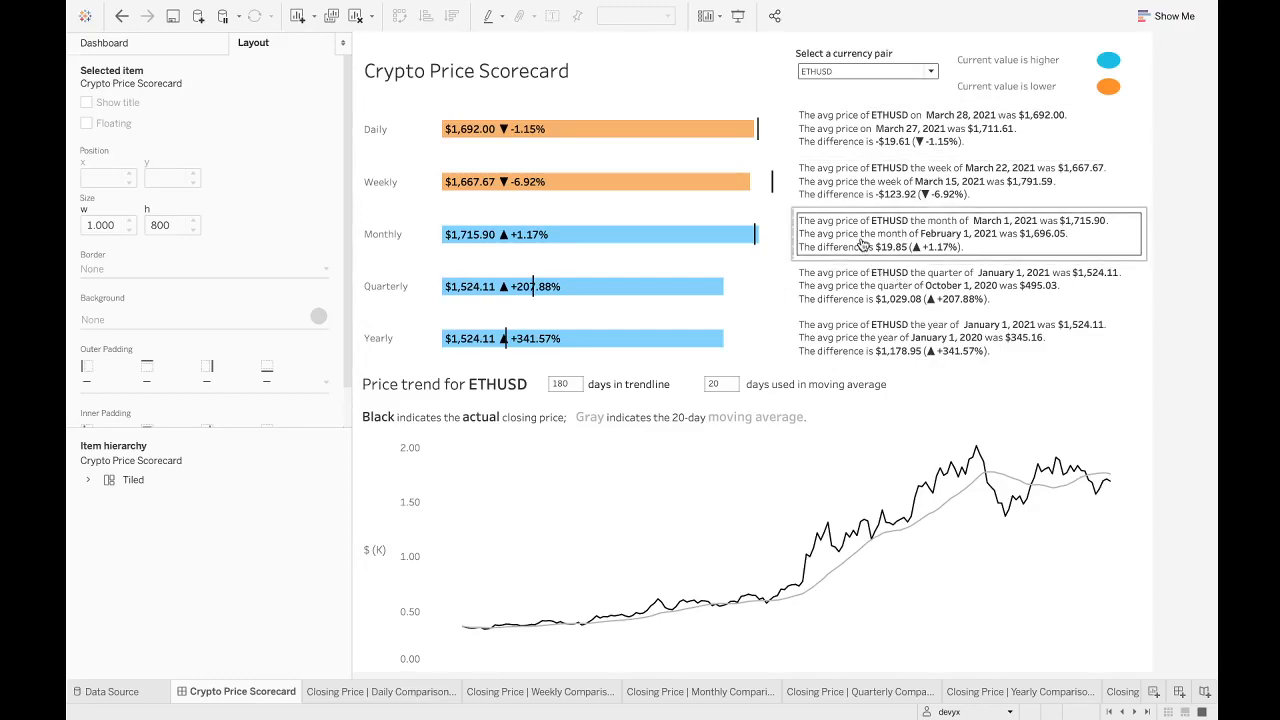
pyautogui.moveTo(620, 384)
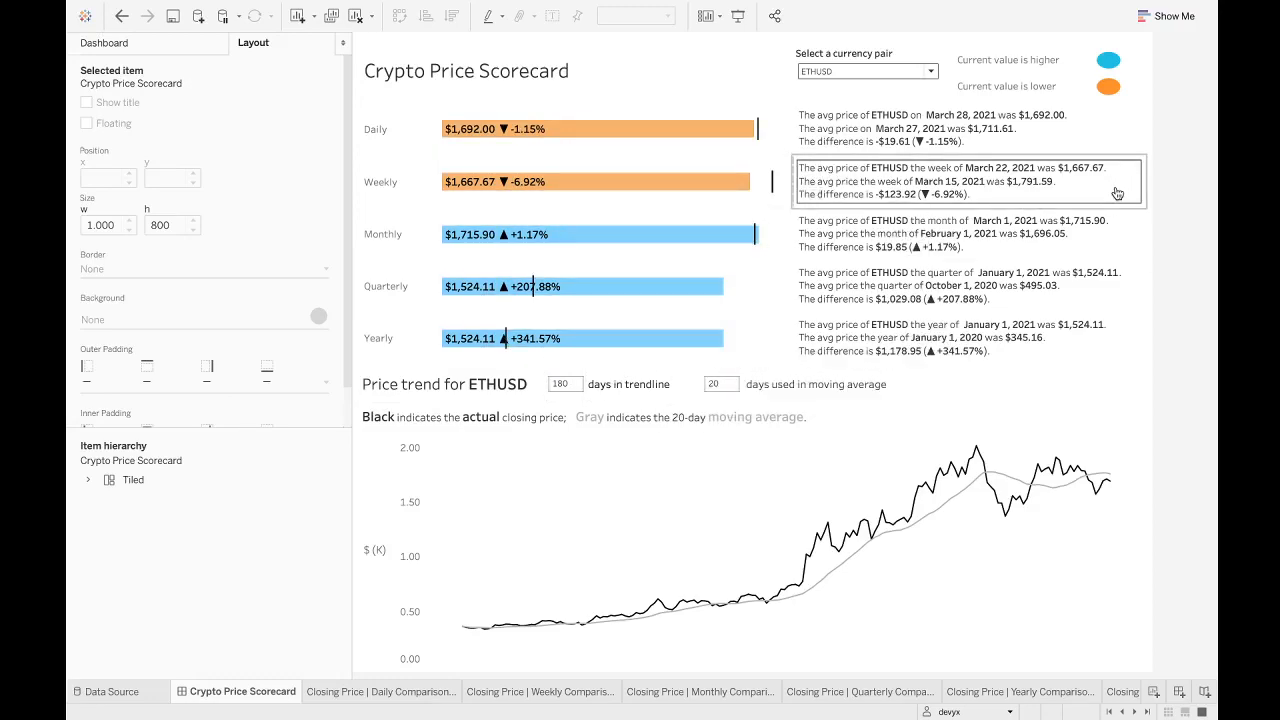
pyautogui.click(750, 530)
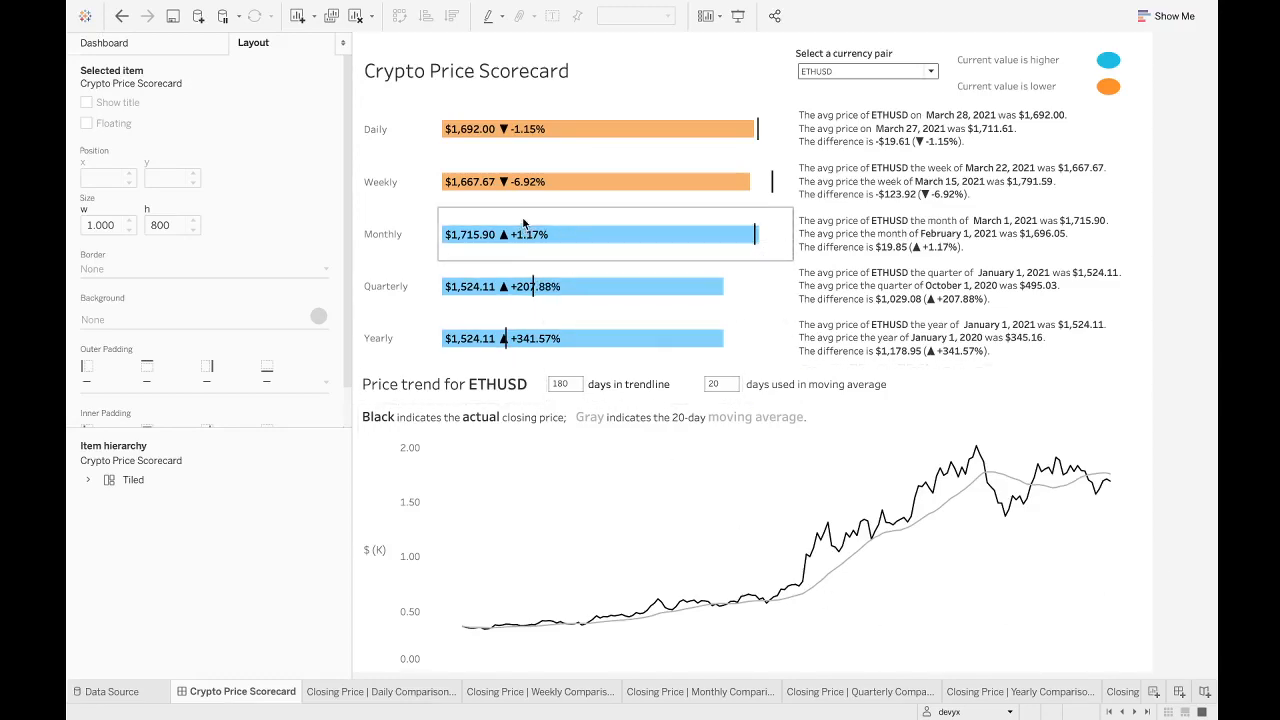
pyautogui.moveTo(540, 129)
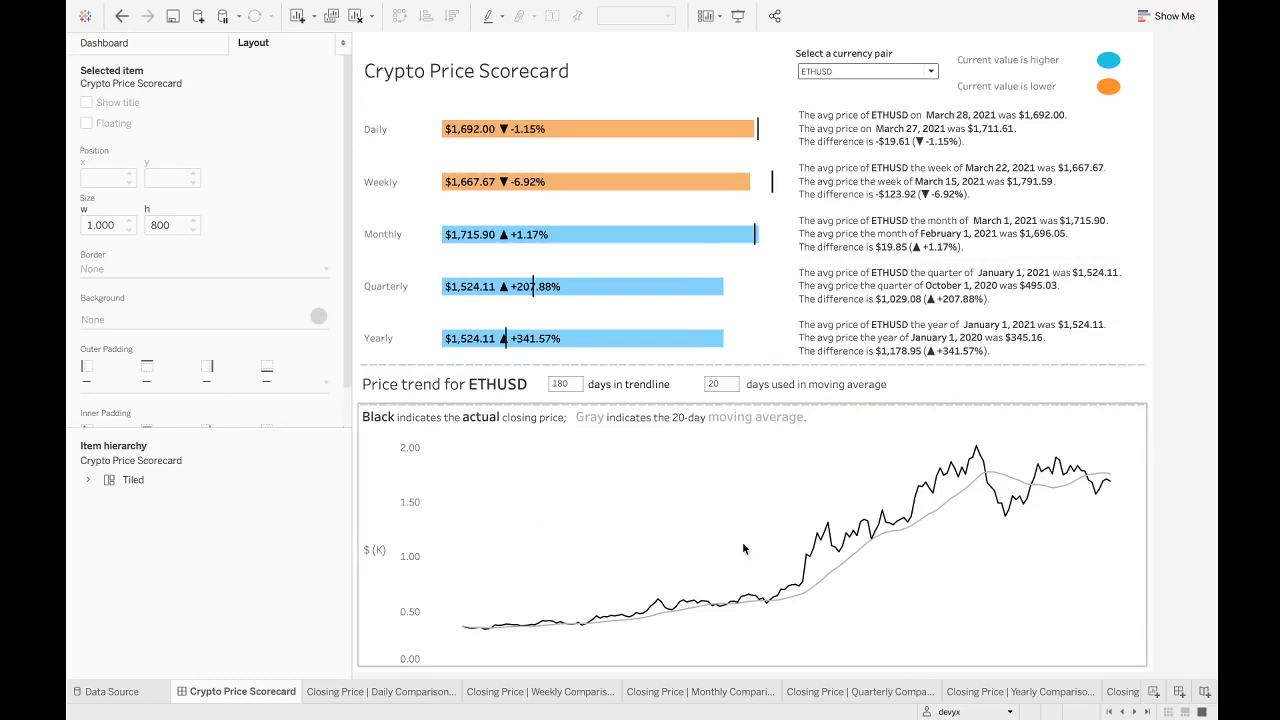
pyautogui.moveTo(1037, 542)
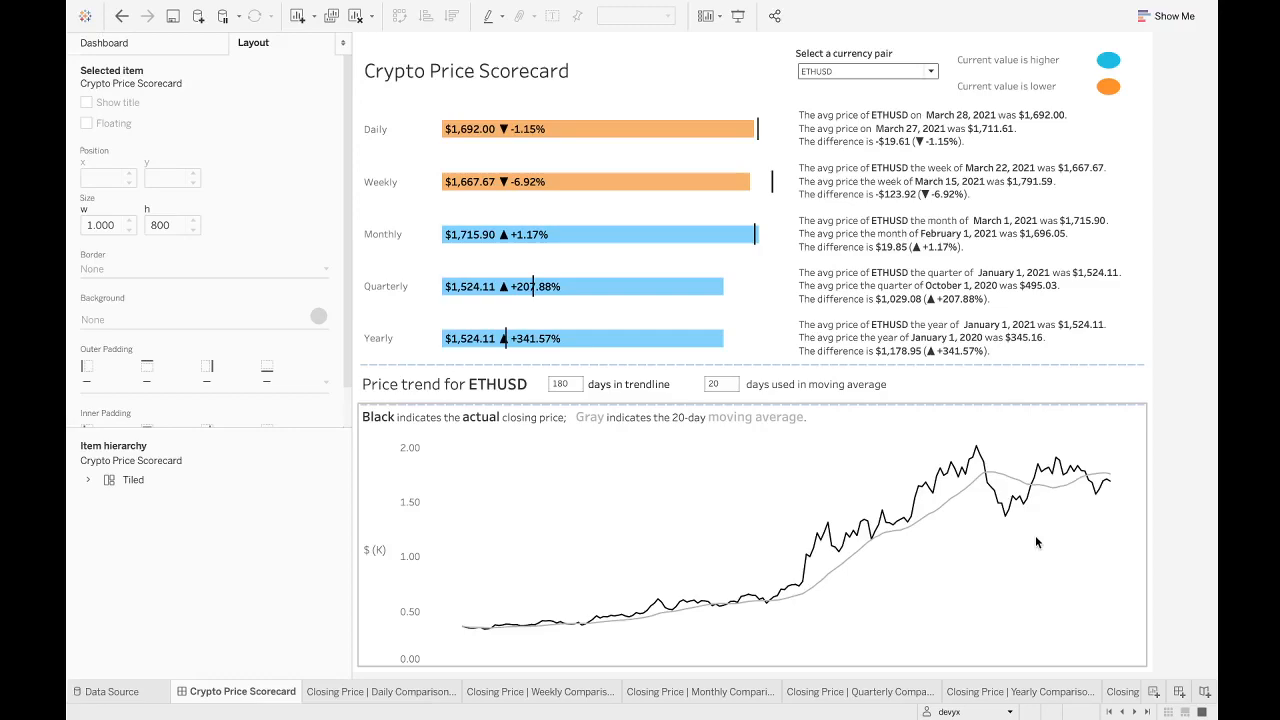
pyautogui.moveTo(678, 243)
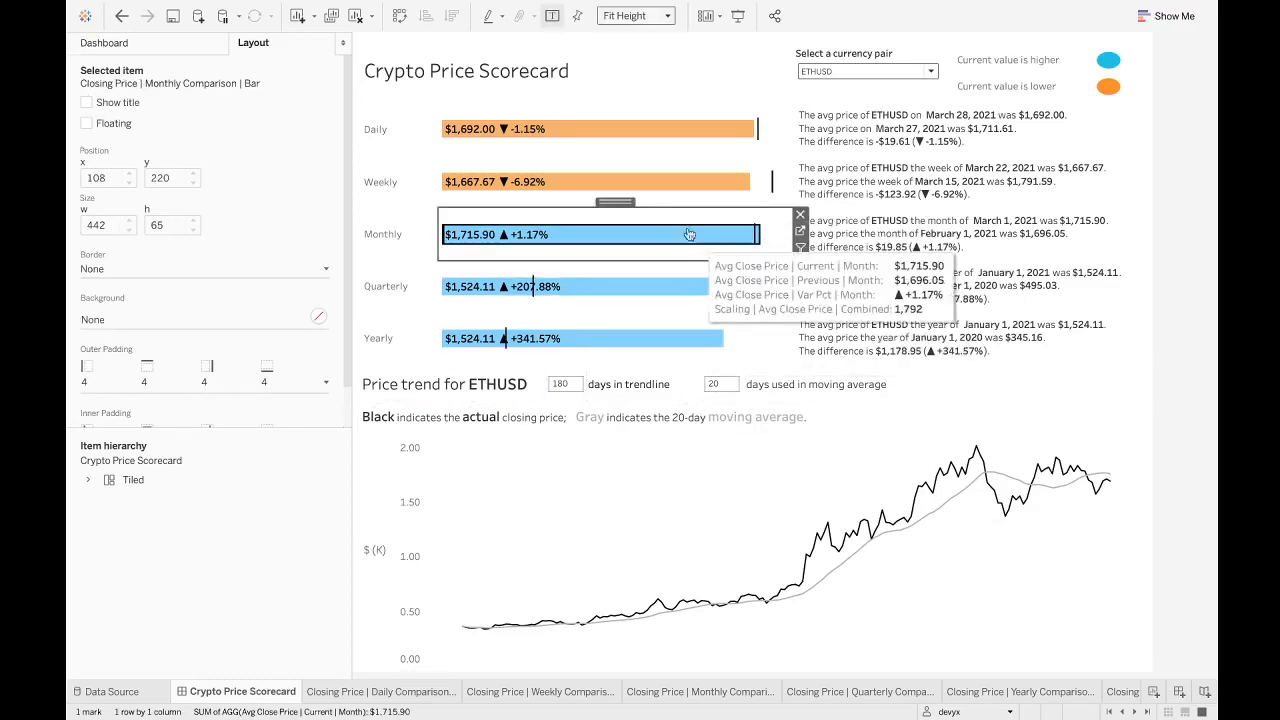
pyautogui.moveTo(920, 540)
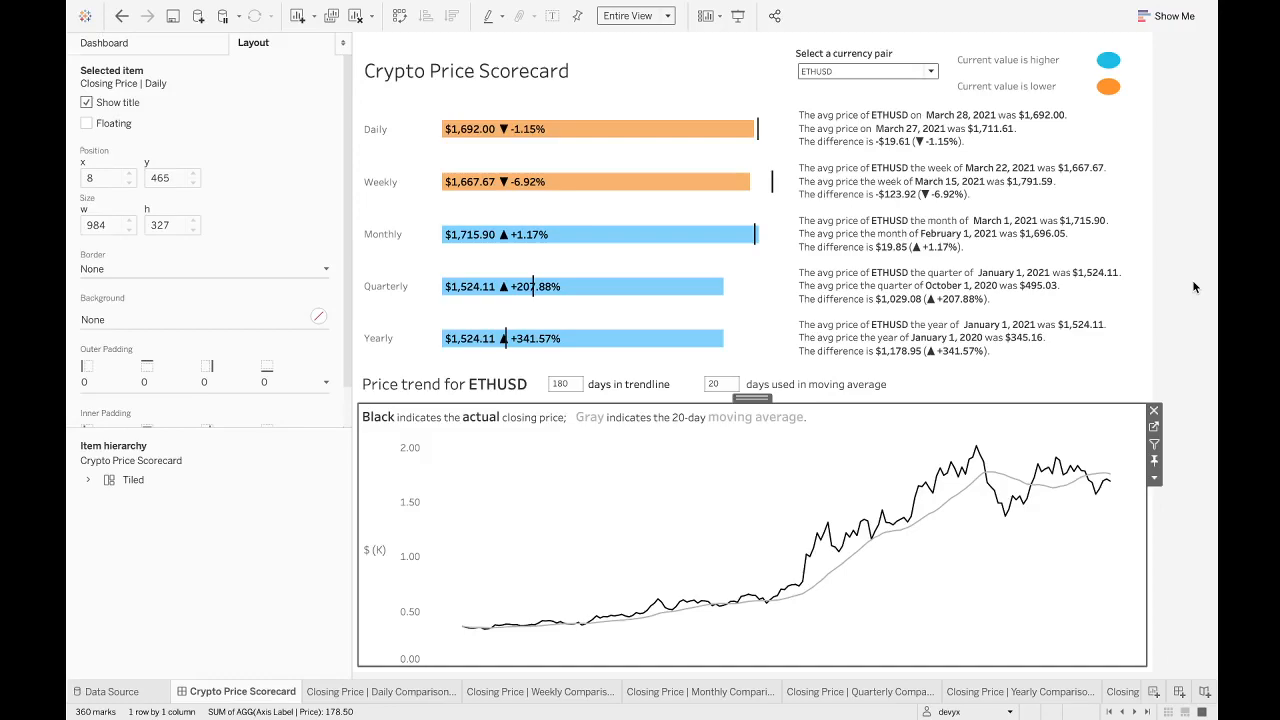
pyautogui.moveTo(1089, 497)
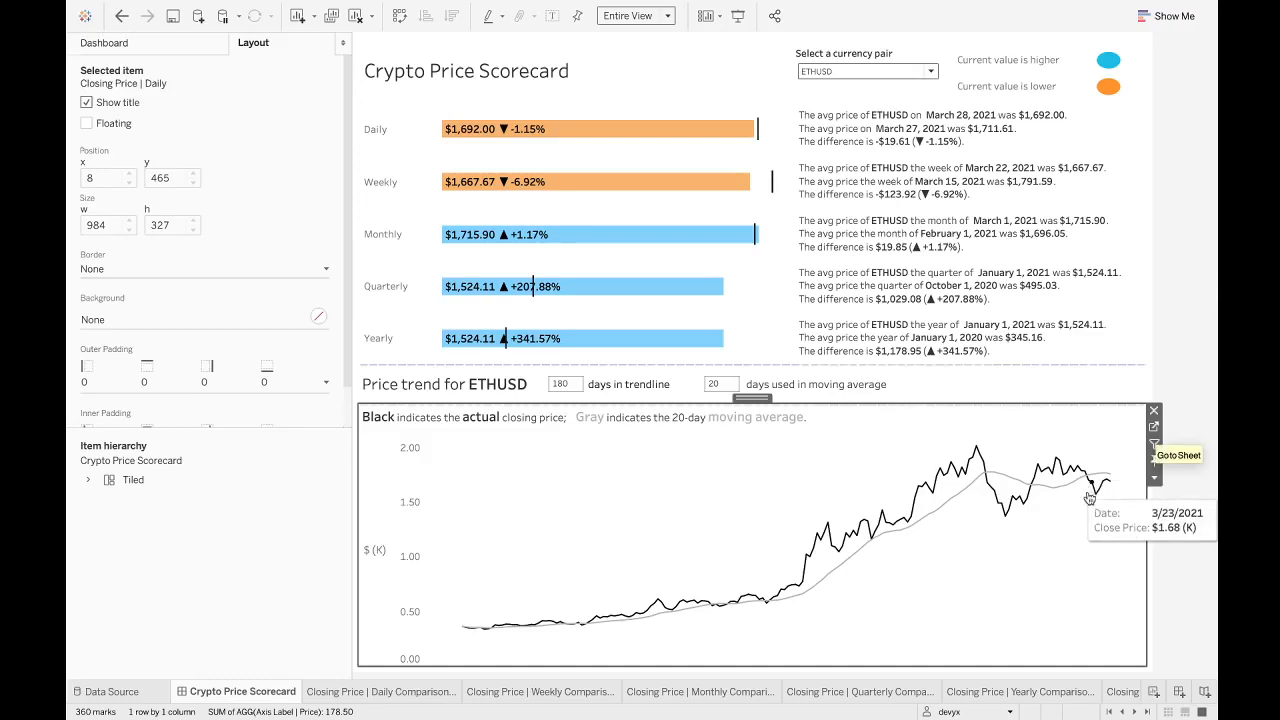
pyautogui.moveTo(1063, 551)
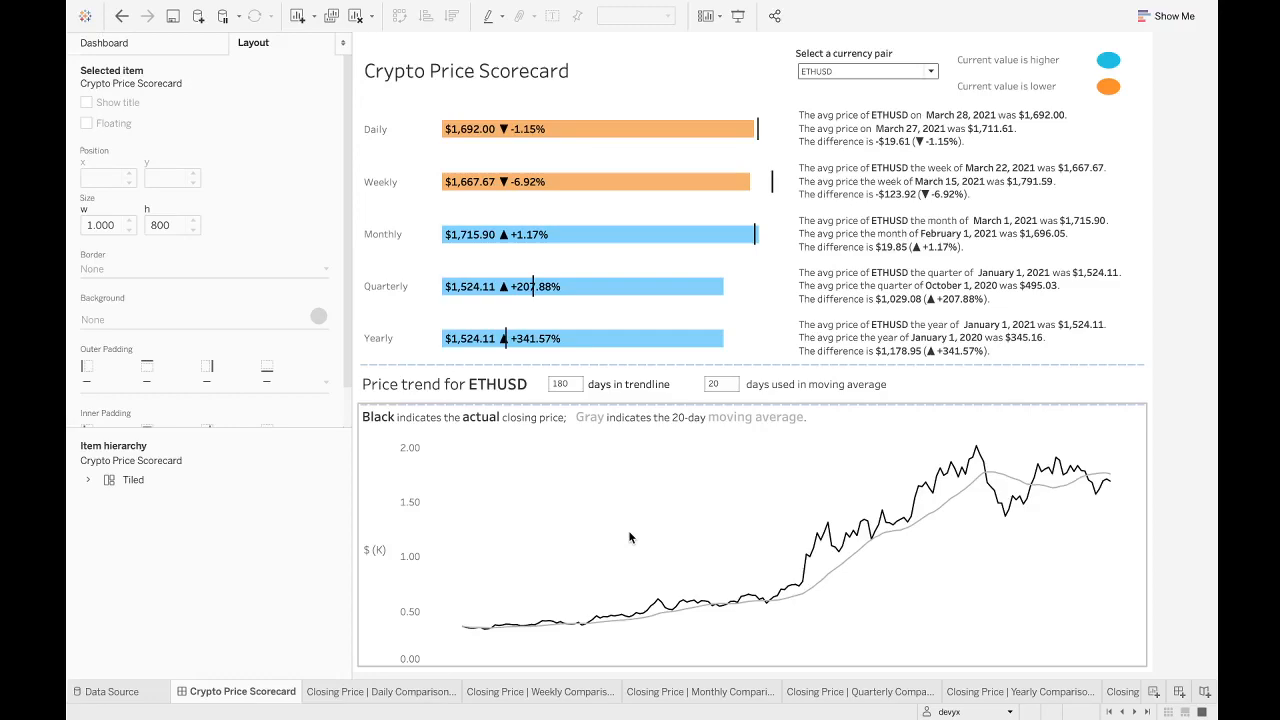
pyautogui.moveTo(790, 473)
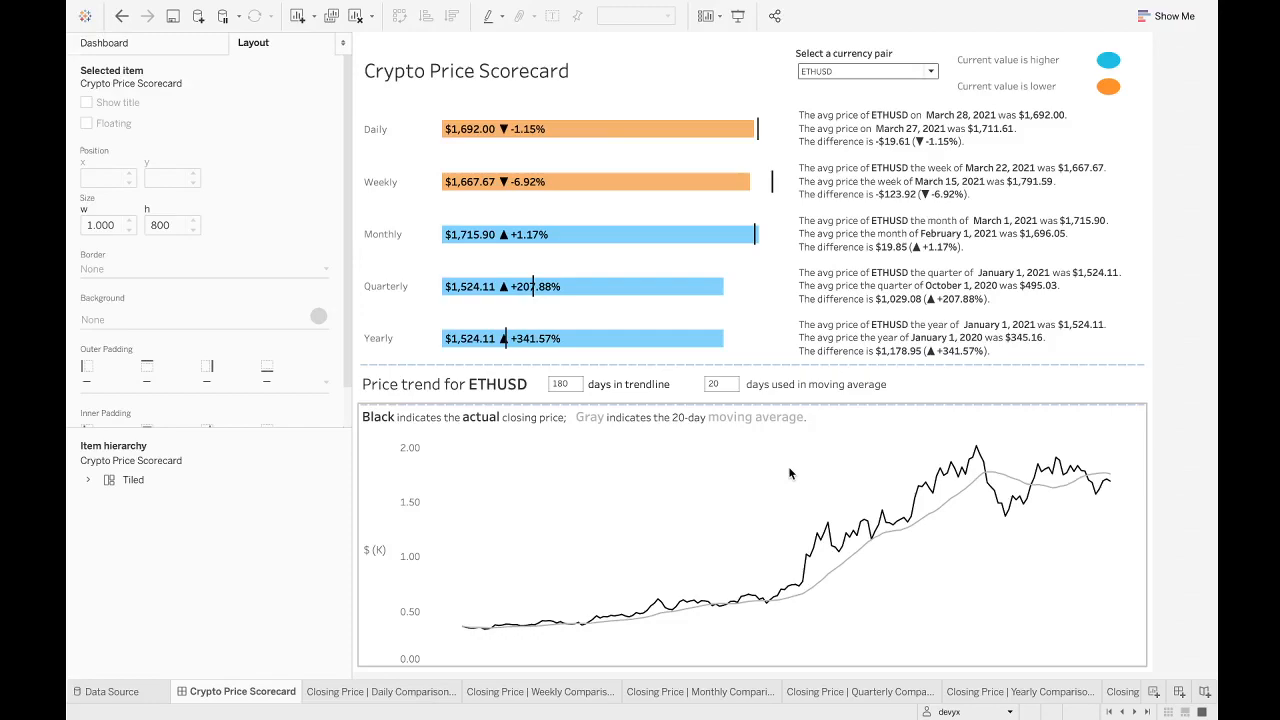
pyautogui.moveTo(932, 438)
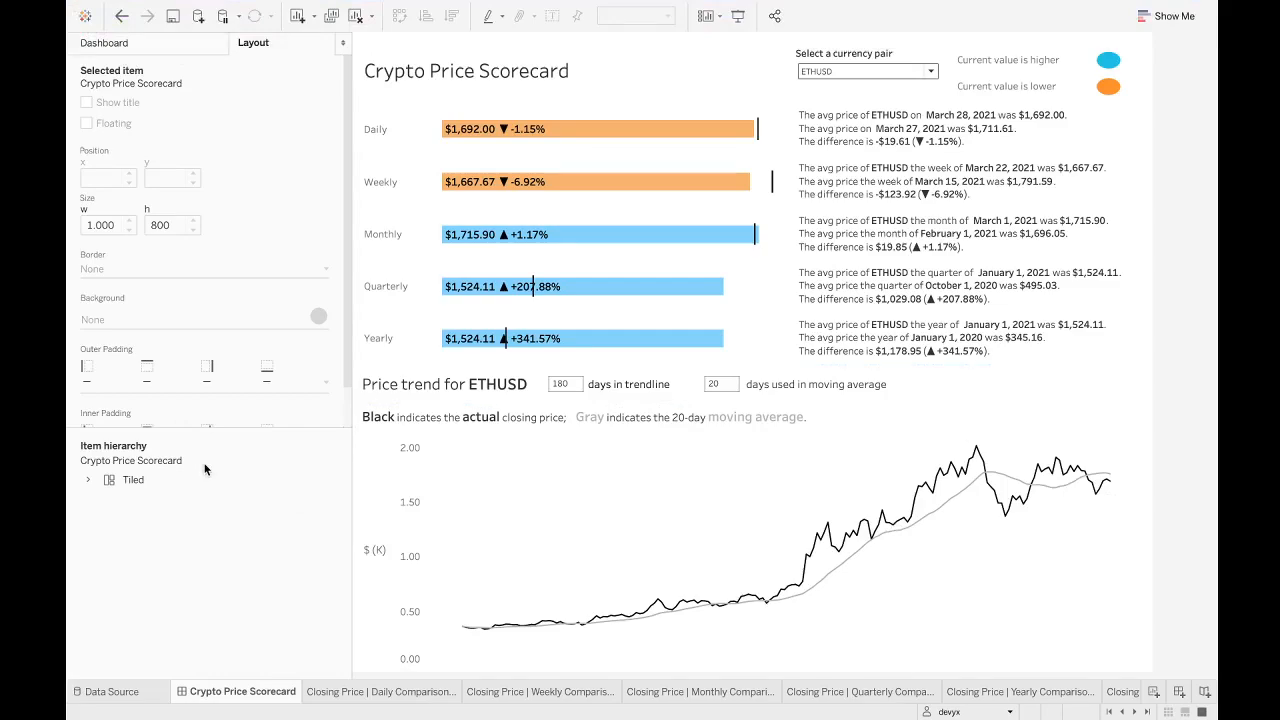
pyautogui.moveTo(289, 513)
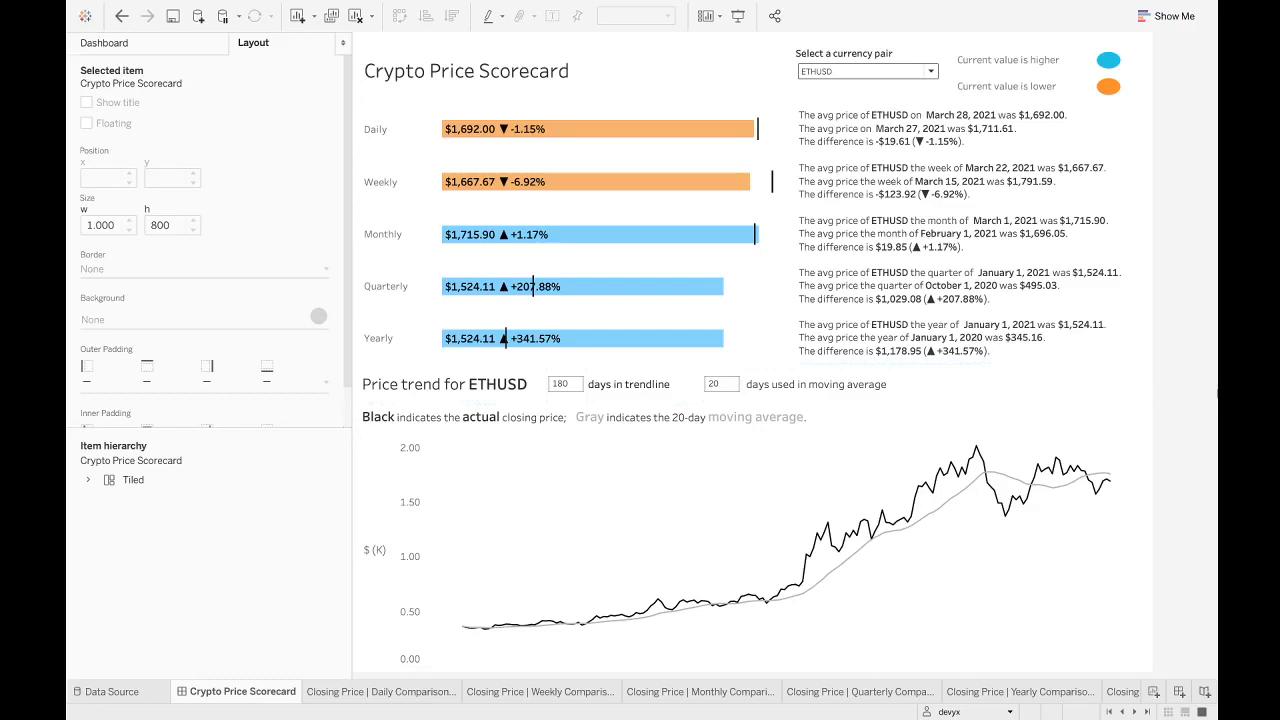
pyautogui.moveTo(1192, 397)
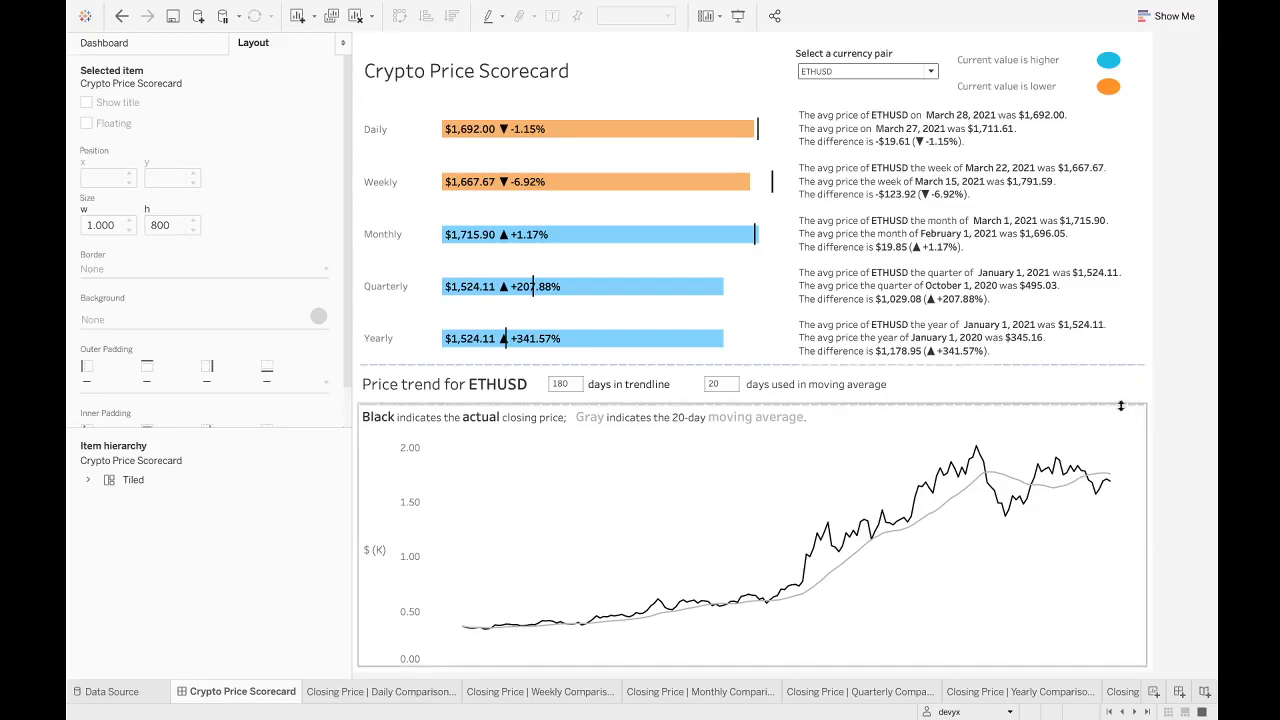
pyautogui.click(563, 383)
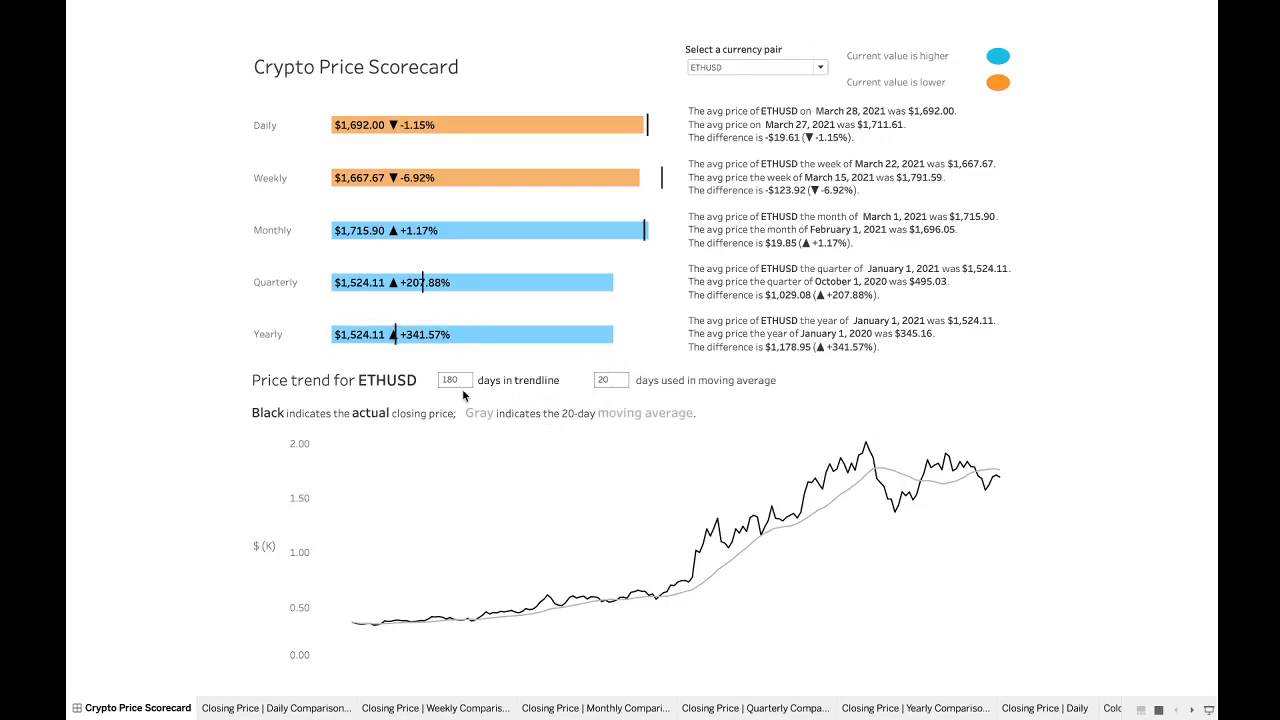
# - Try 90, 200 and 30 days in the trendline parameter, ending at 100
pyautogui.write('90')
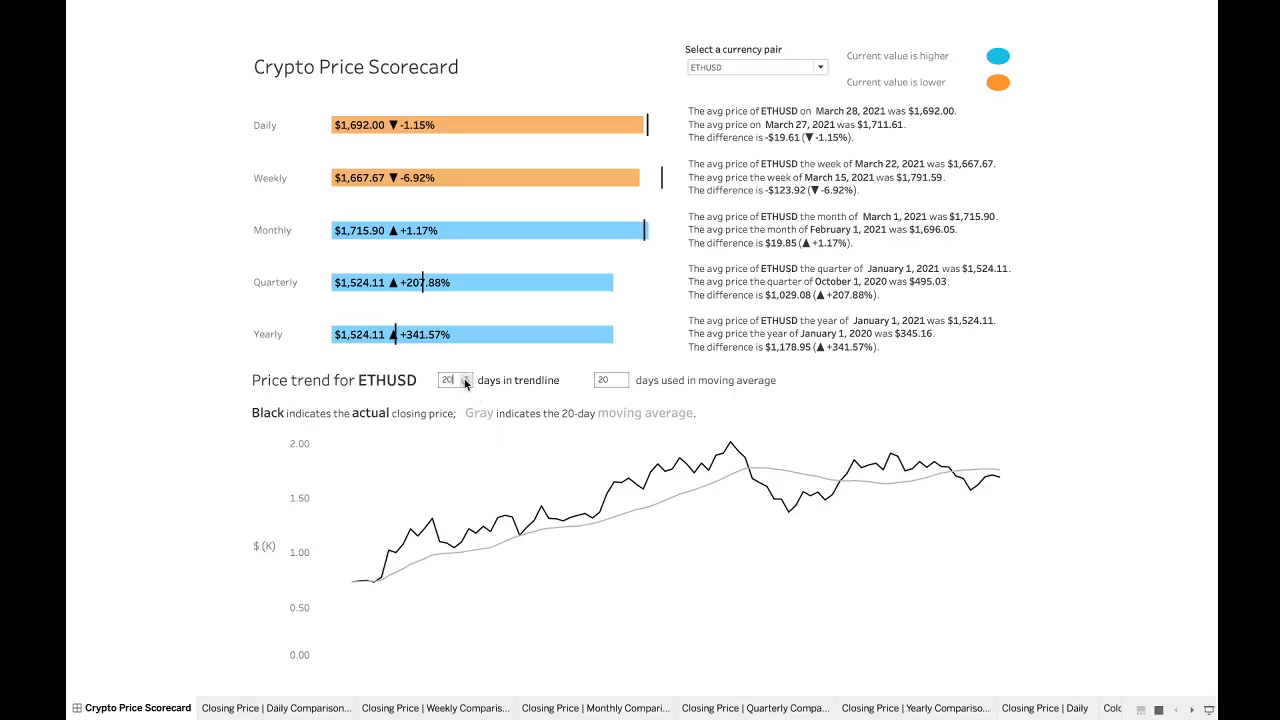
pyautogui.write('200')
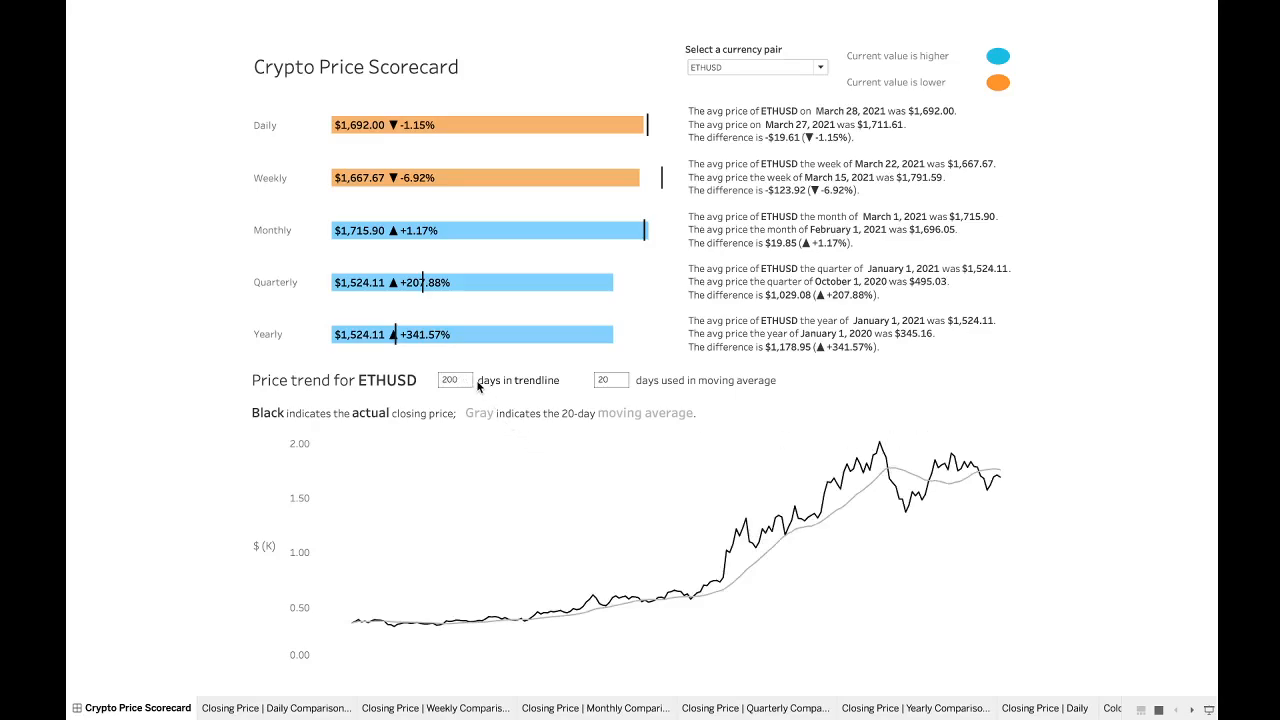
pyautogui.write('30')
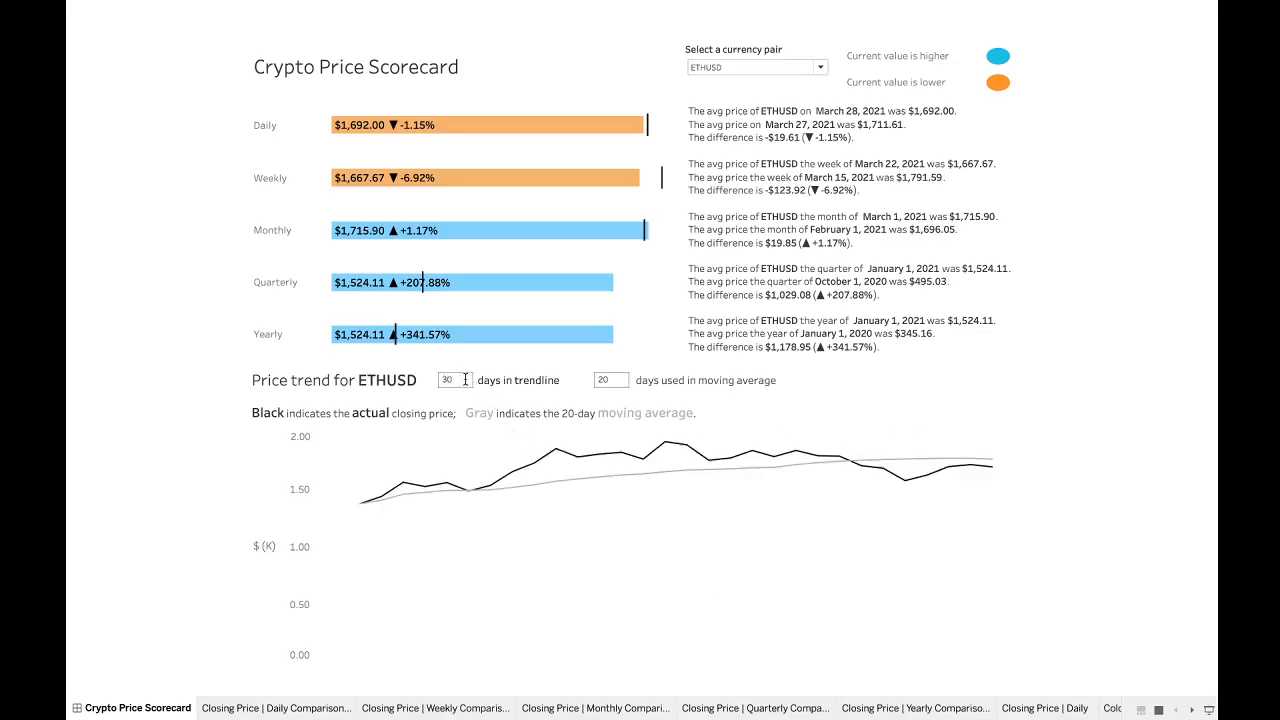
pyautogui.moveTo(863, 601)
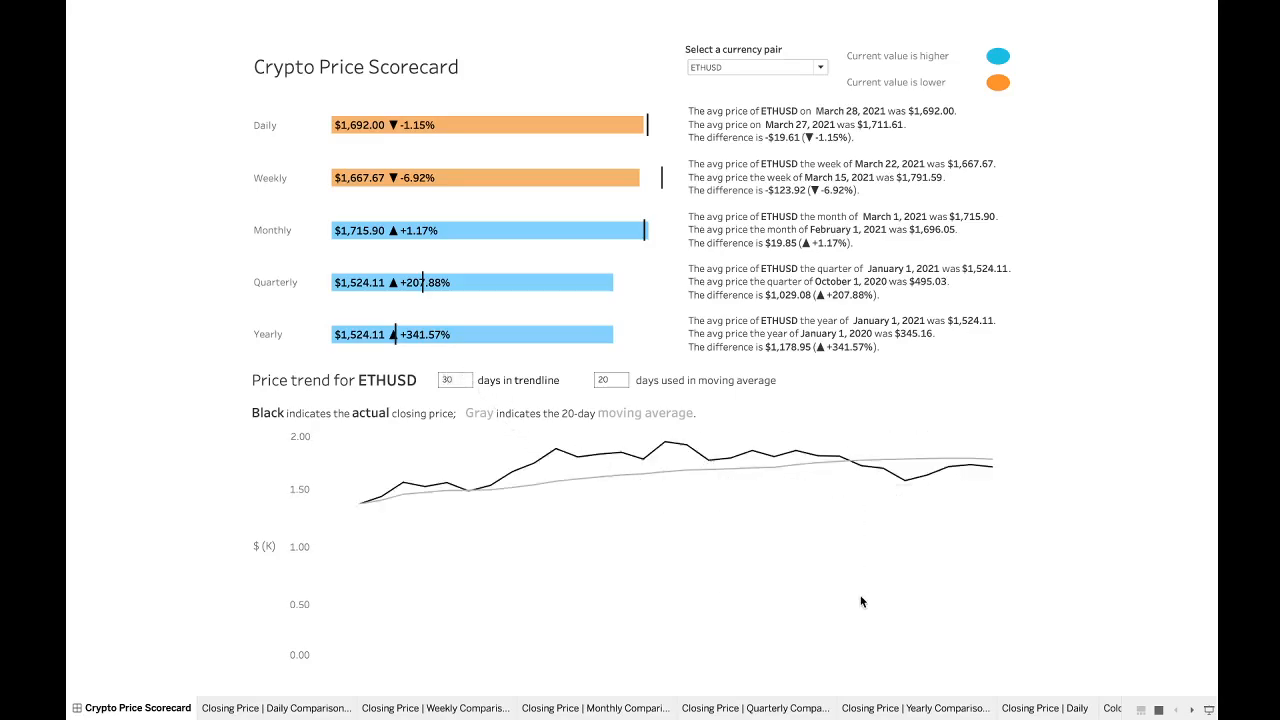
pyautogui.moveTo(680, 440)
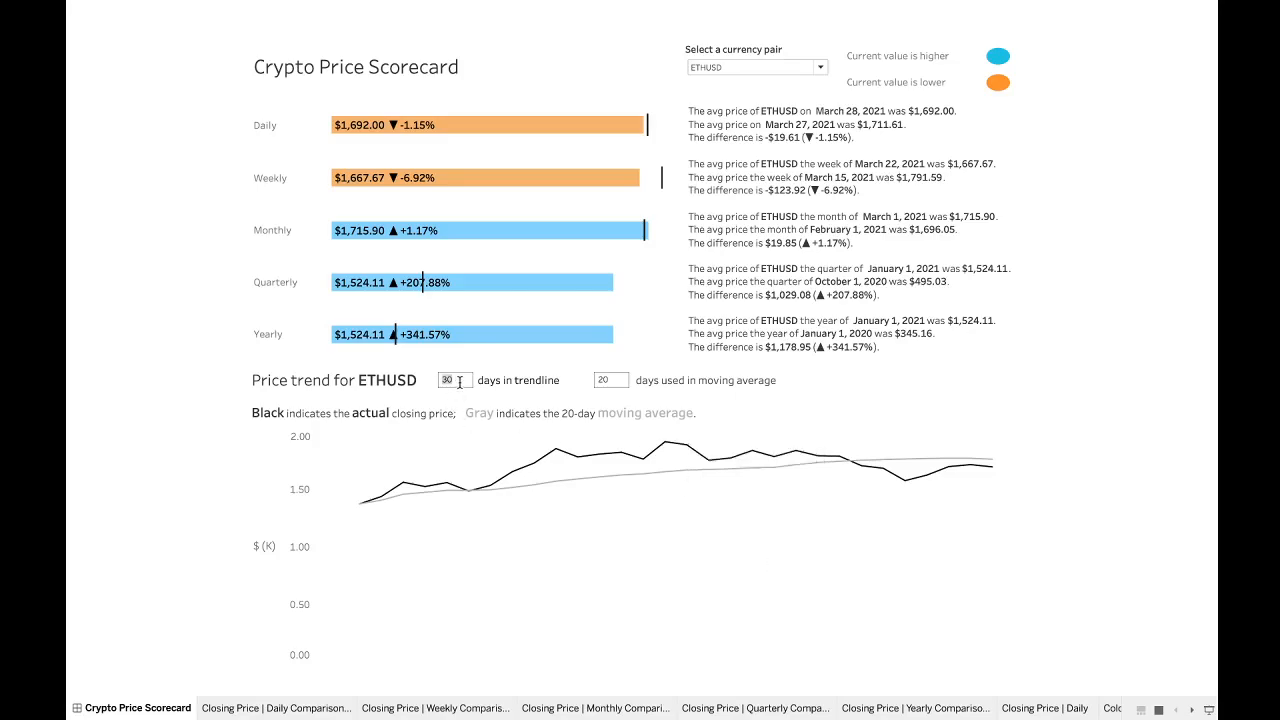
pyautogui.write('100')
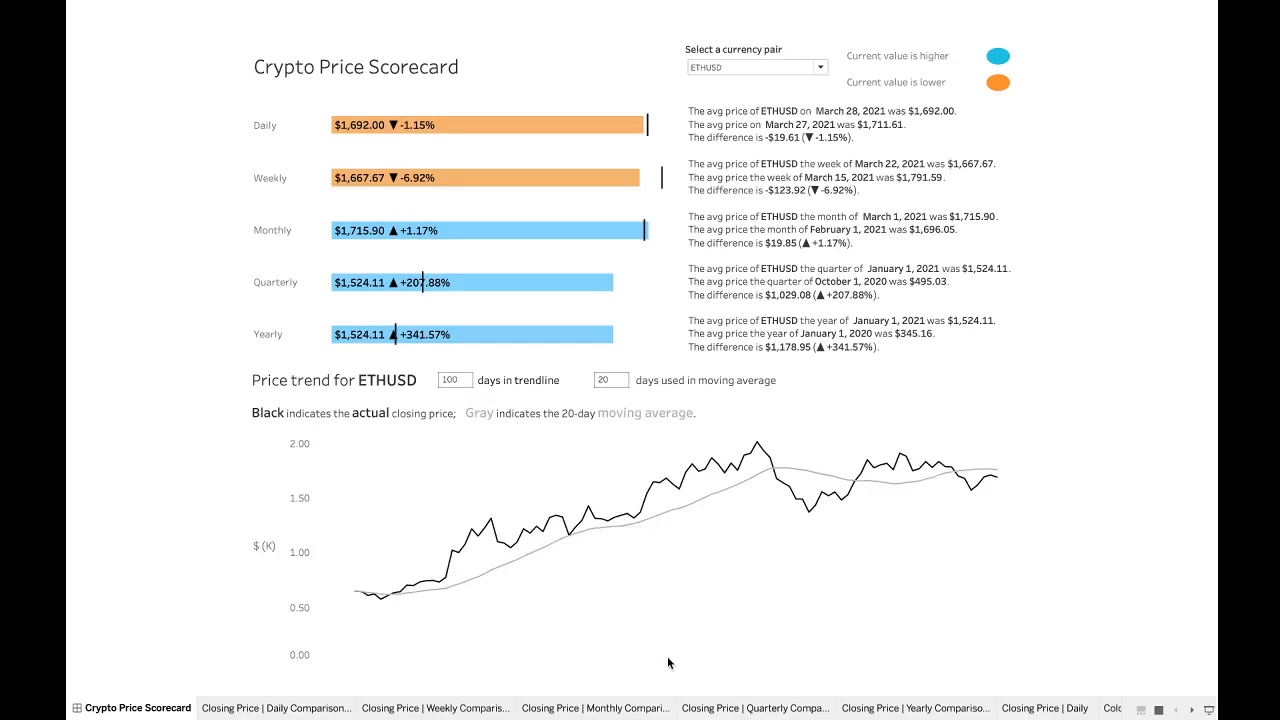
pyautogui.moveTo(335, 391)
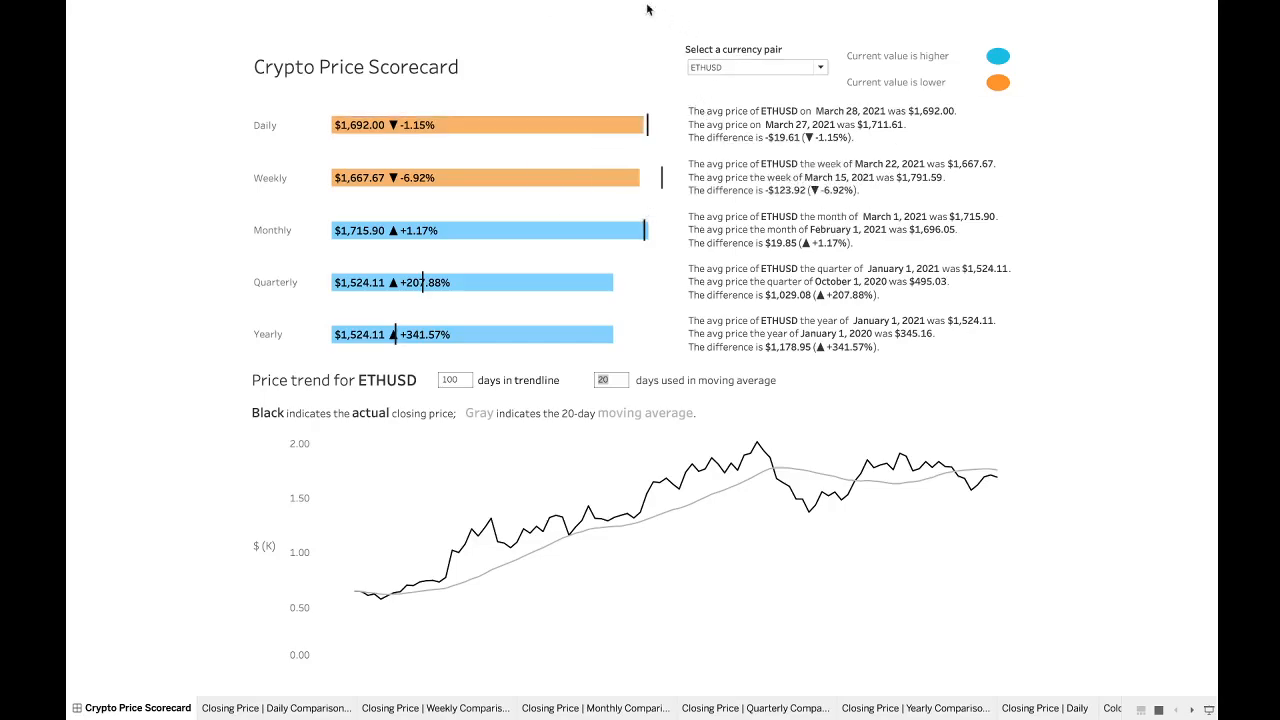
pyautogui.moveTo(504, 62)
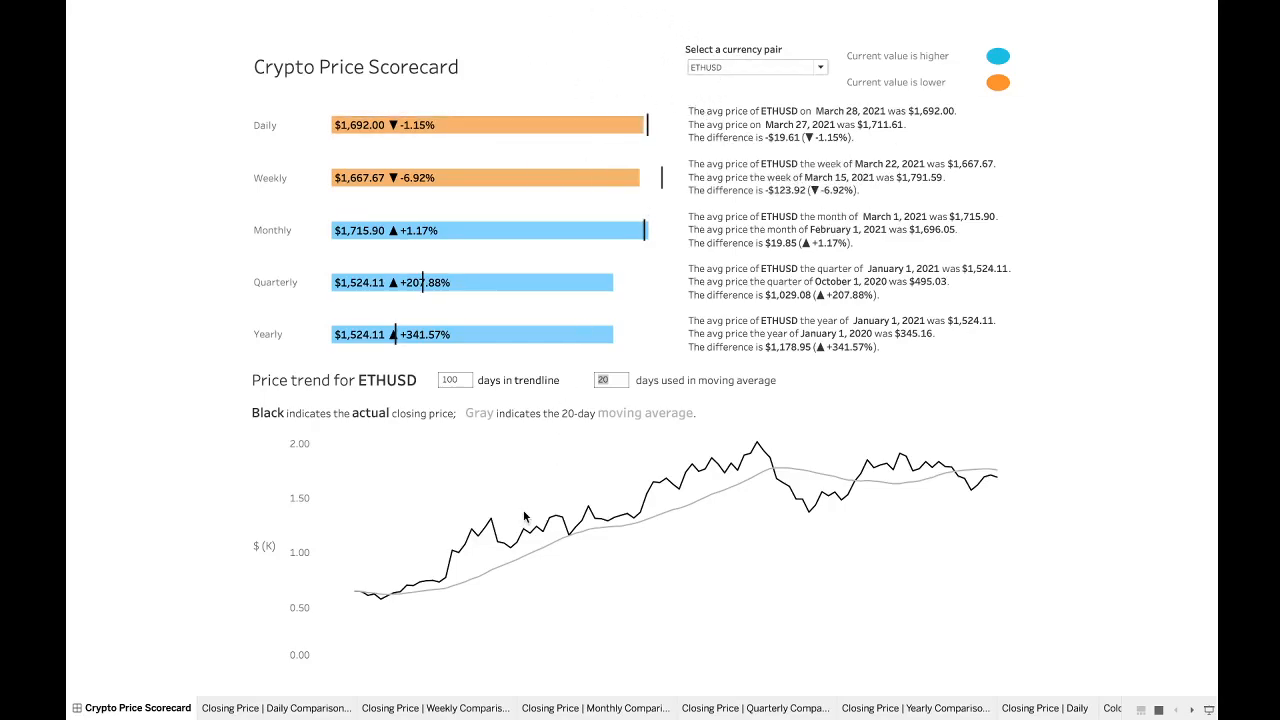
pyautogui.moveTo(567, 88)
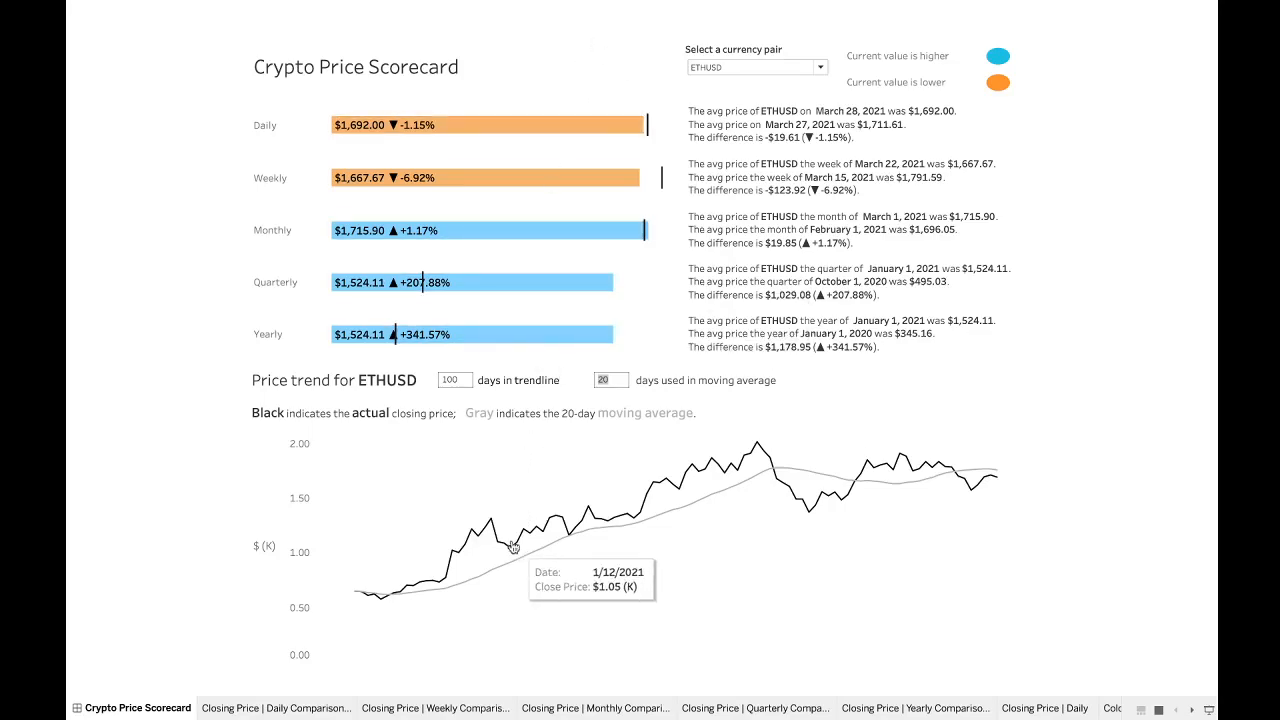
pyautogui.moveTo(503, 473)
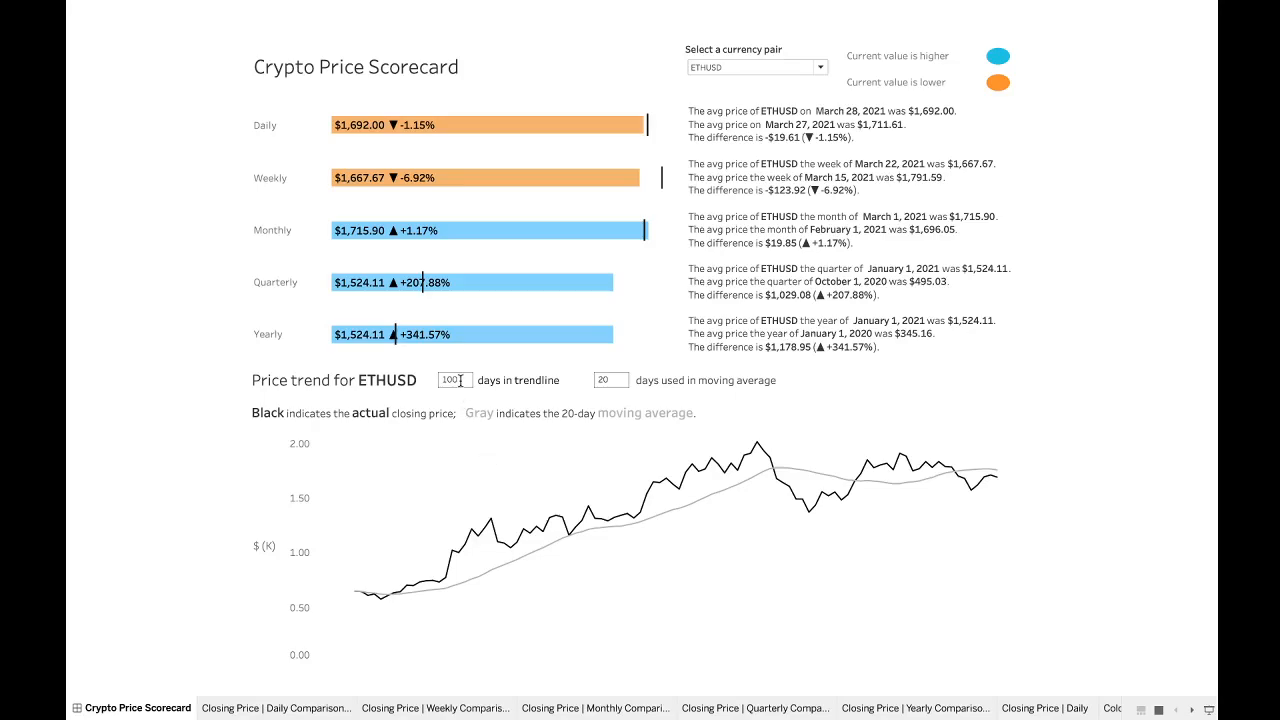
pyautogui.moveTo(513, 417)
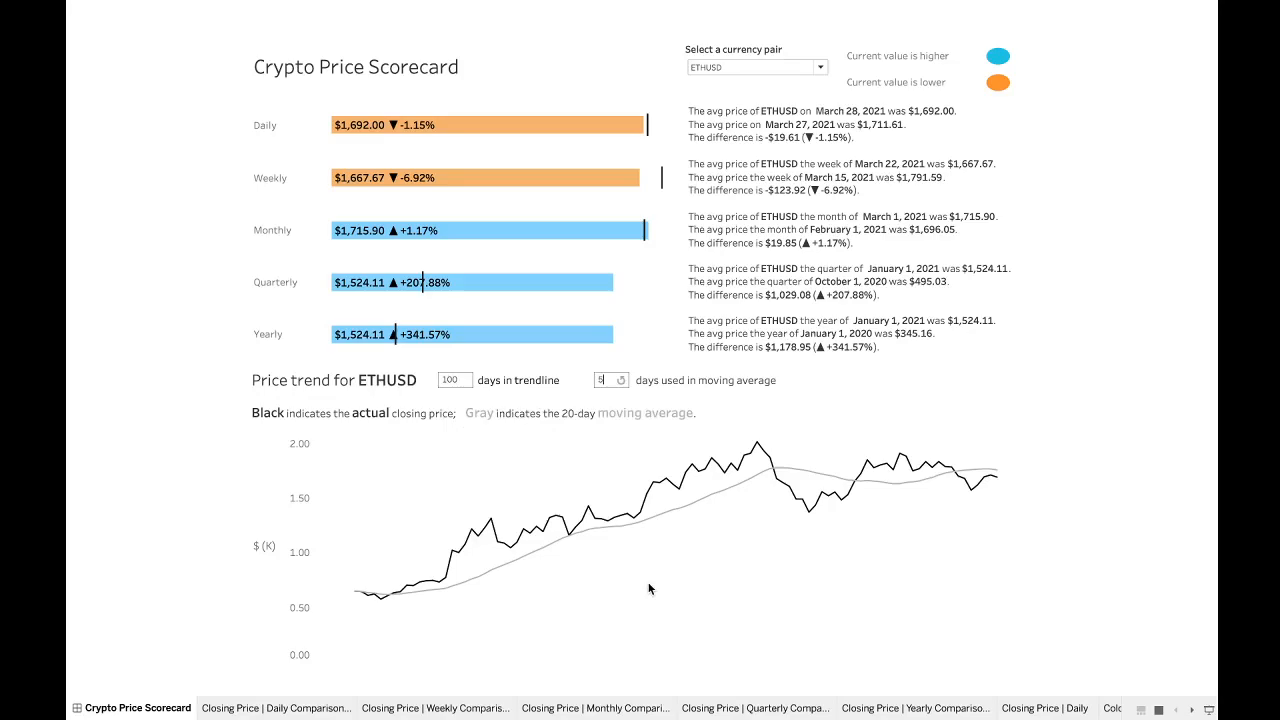
# - Enter 5 in the days-used-in-moving-average parameter
pyautogui.write('5')
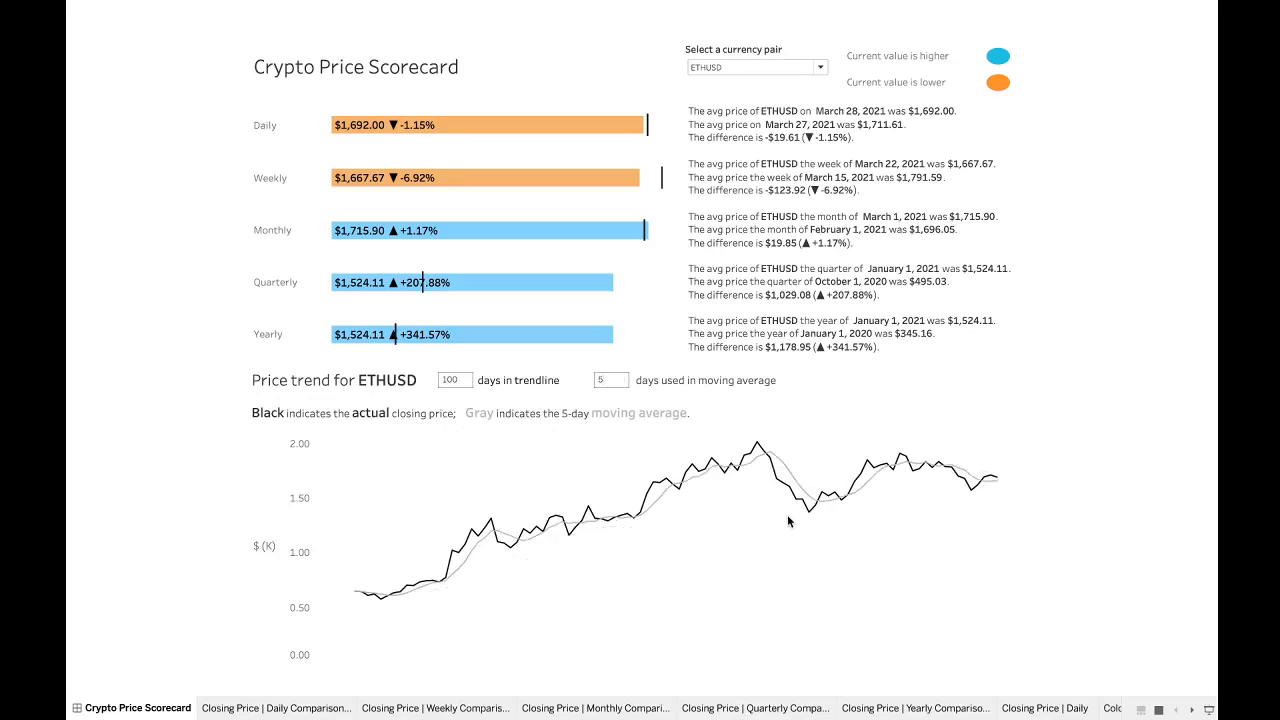
pyautogui.moveTo(808, 442)
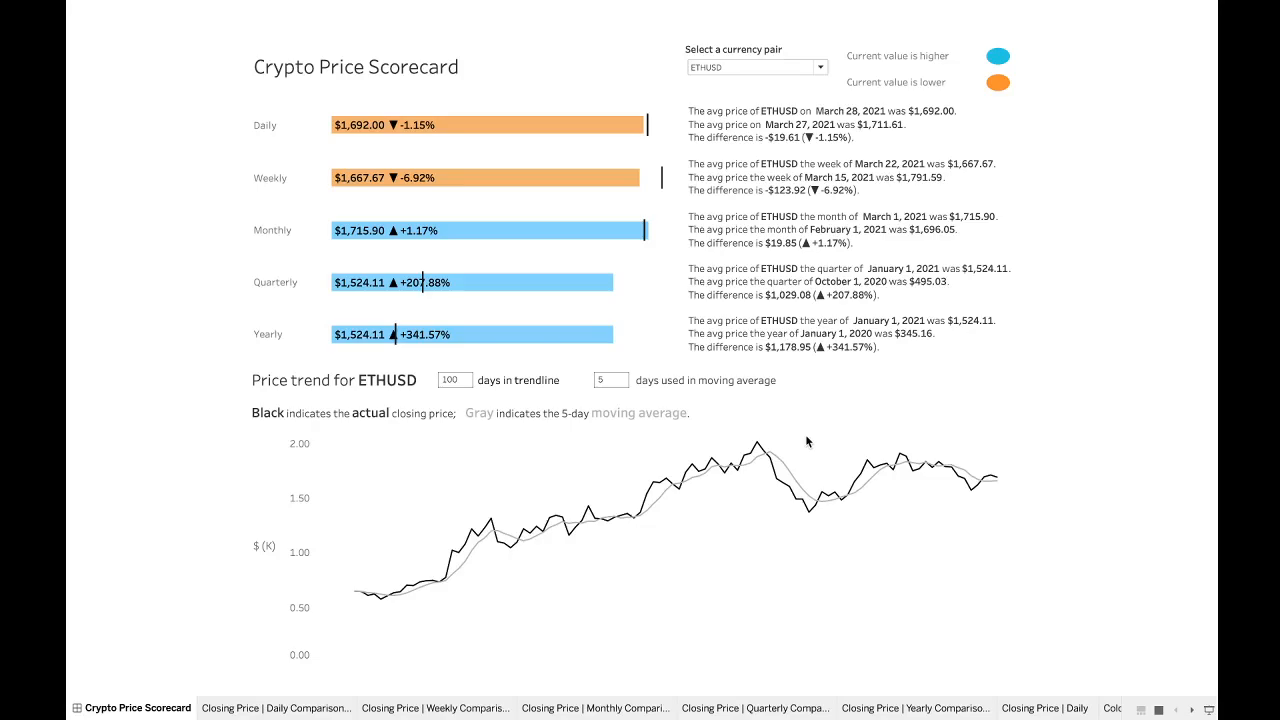
pyautogui.moveTo(564, 419)
pyautogui.write('10')
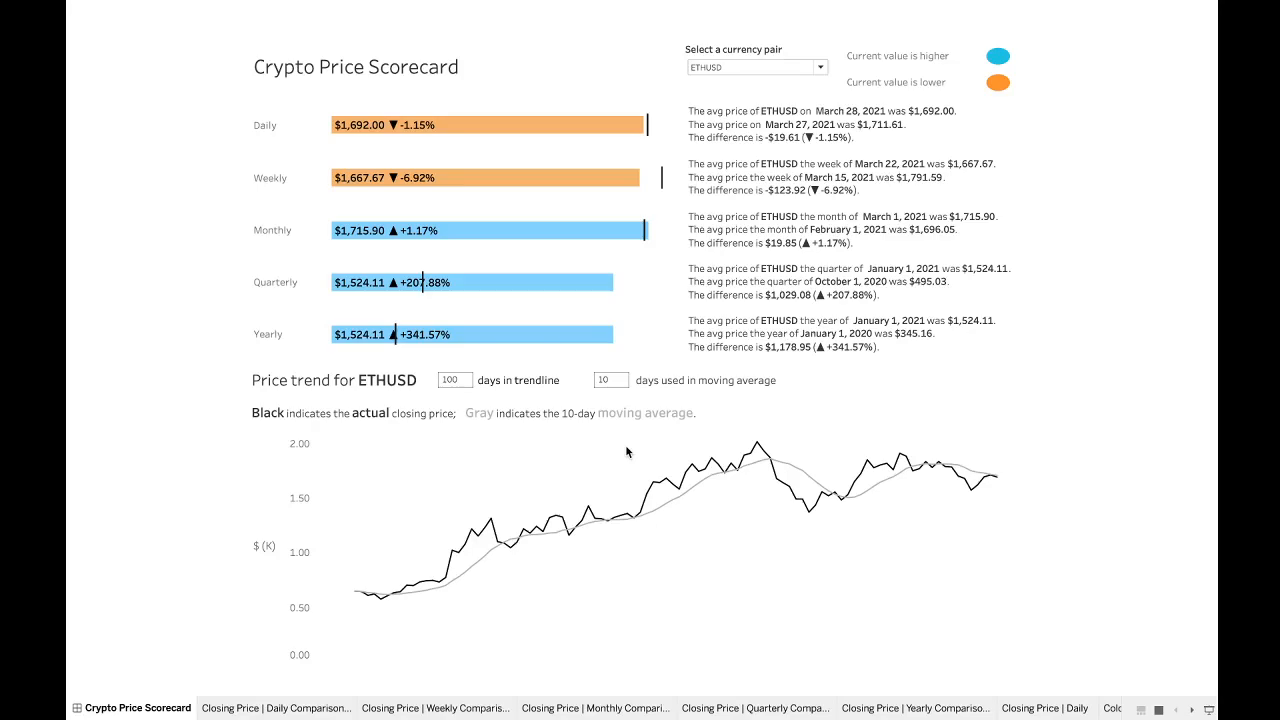
pyautogui.moveTo(645, 497)
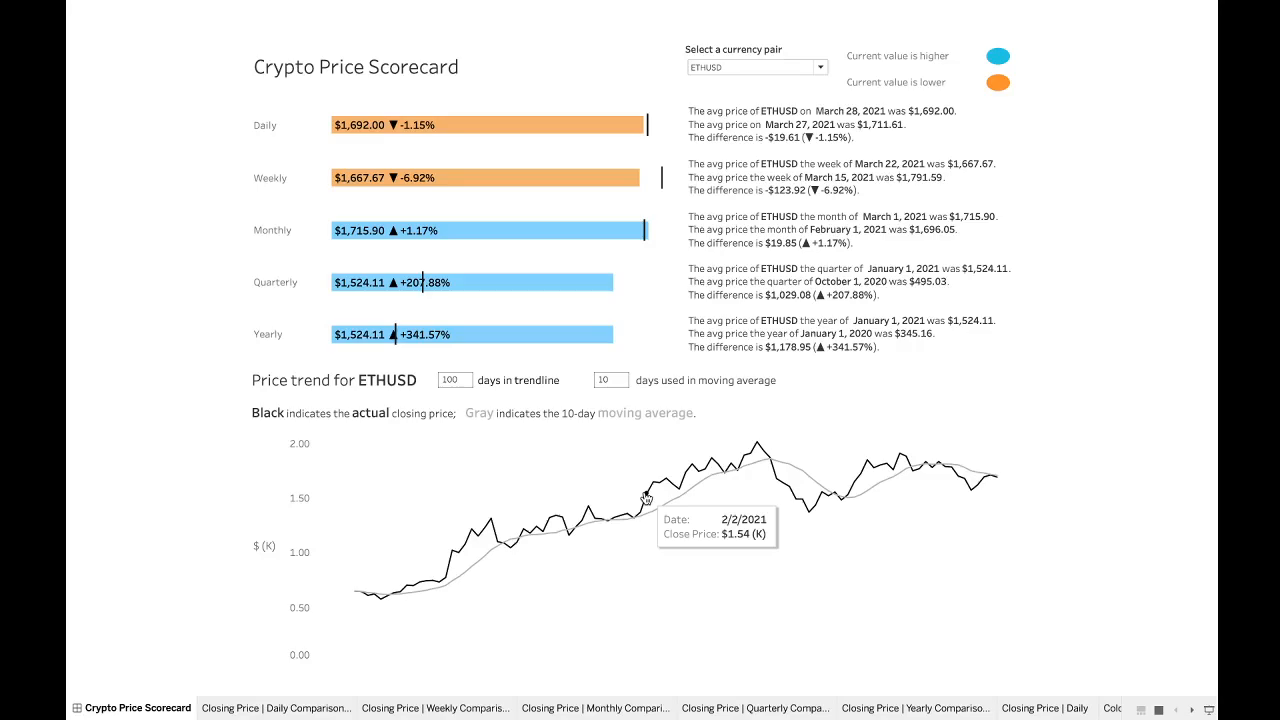
pyautogui.moveTo(603, 477)
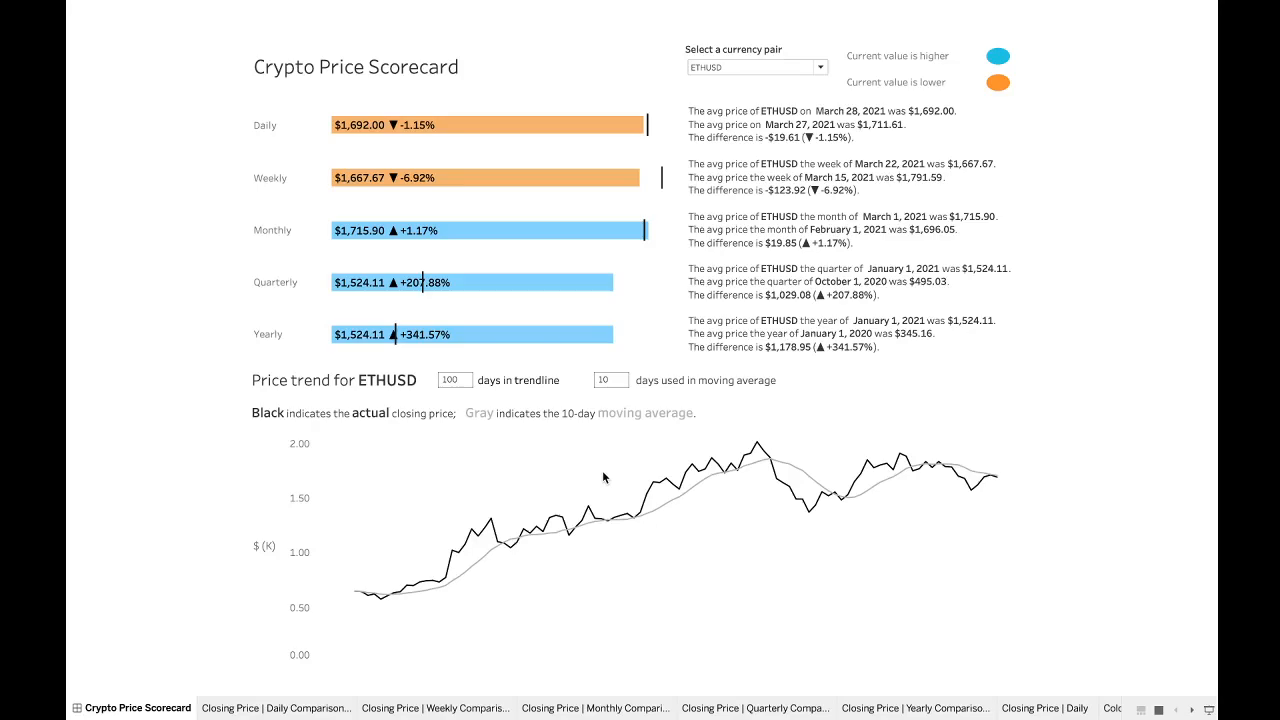
pyautogui.moveTo(888, 432)
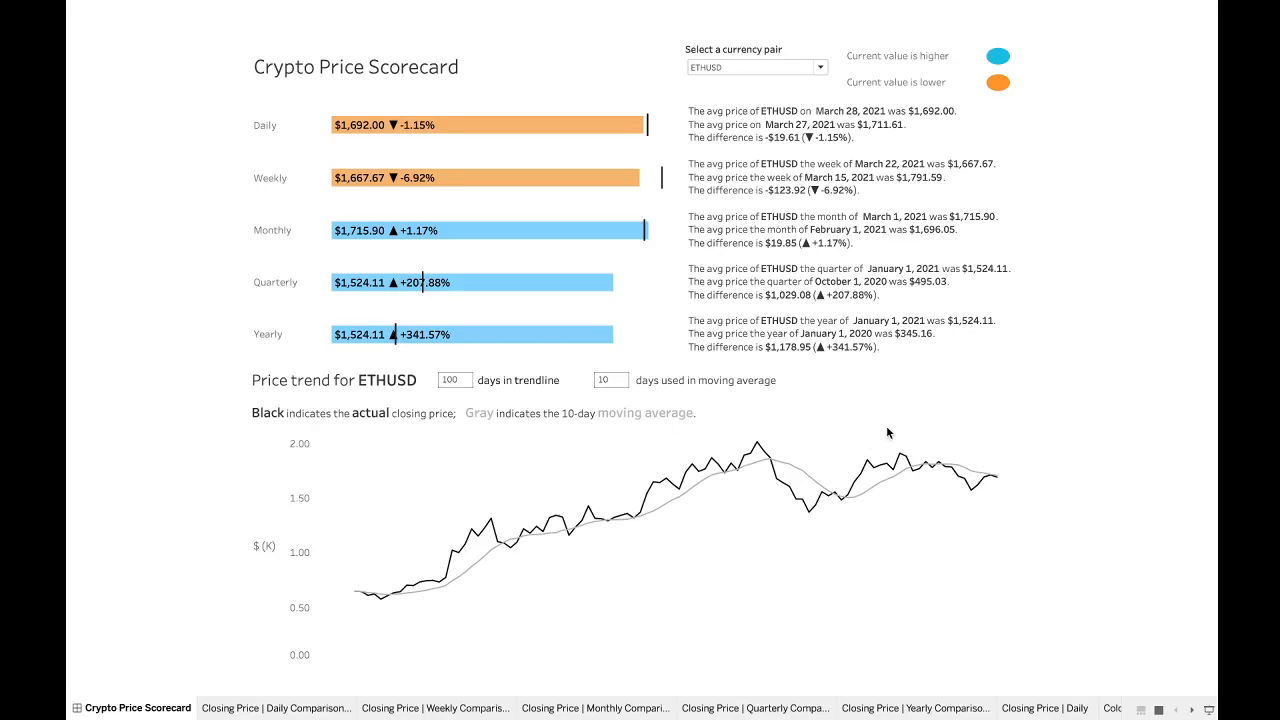
pyautogui.moveTo(940, 425)
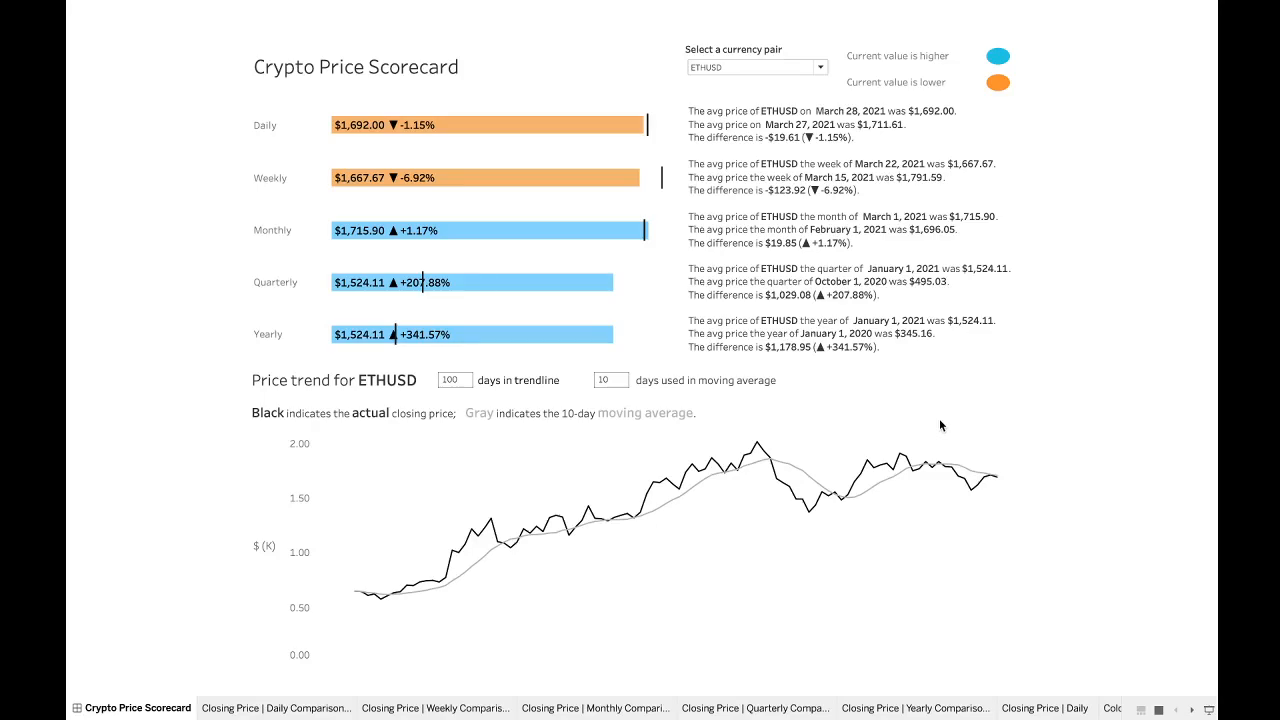
pyautogui.moveTo(912, 530)
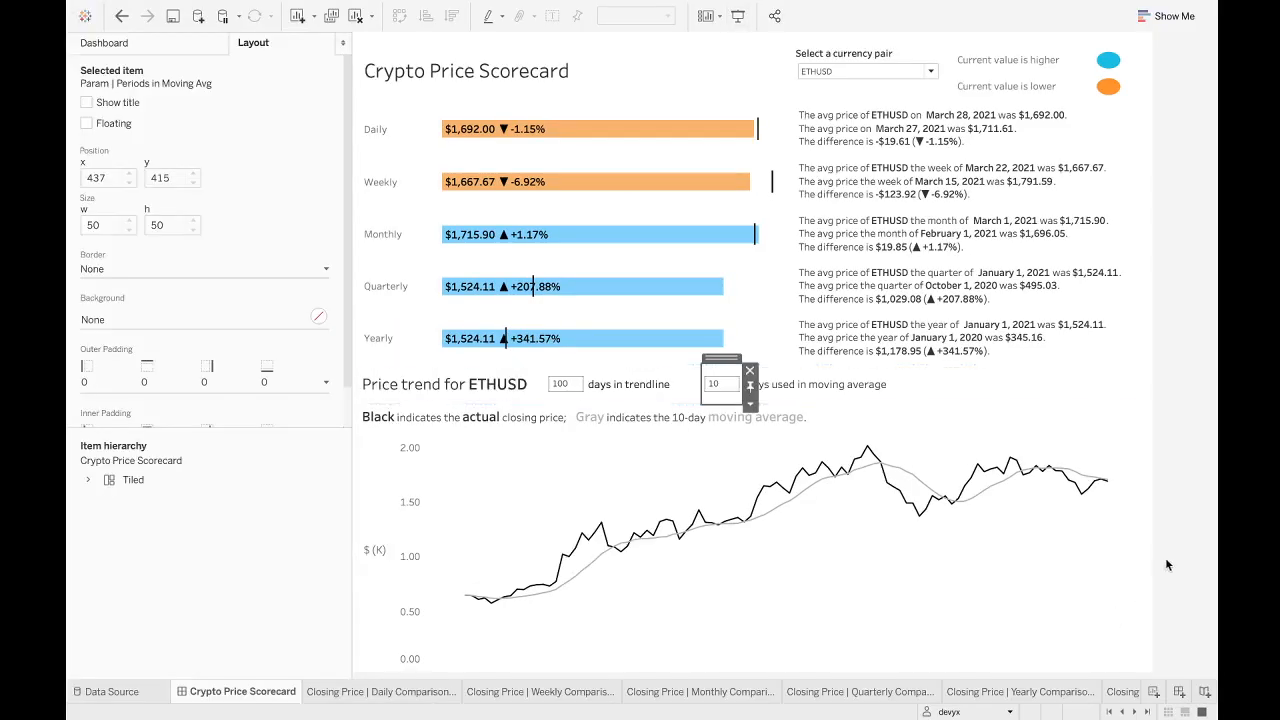
pyautogui.click(380, 691)
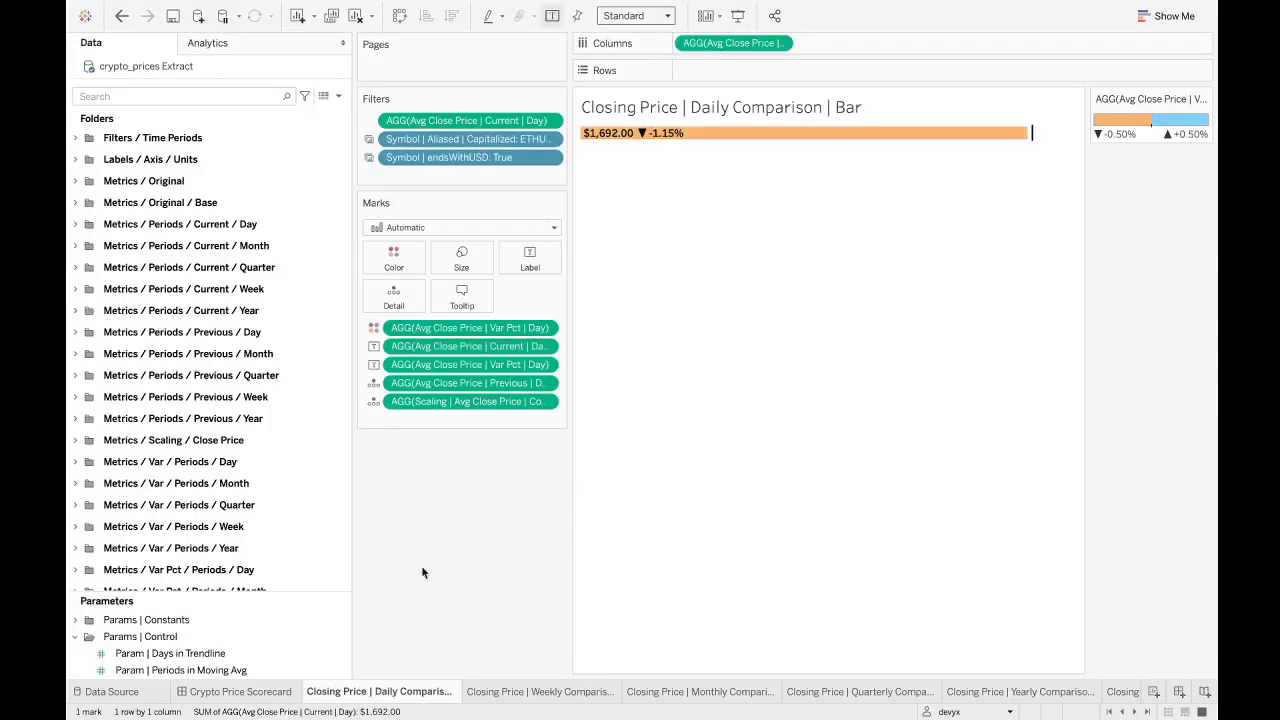
pyautogui.moveTo(78, 349)
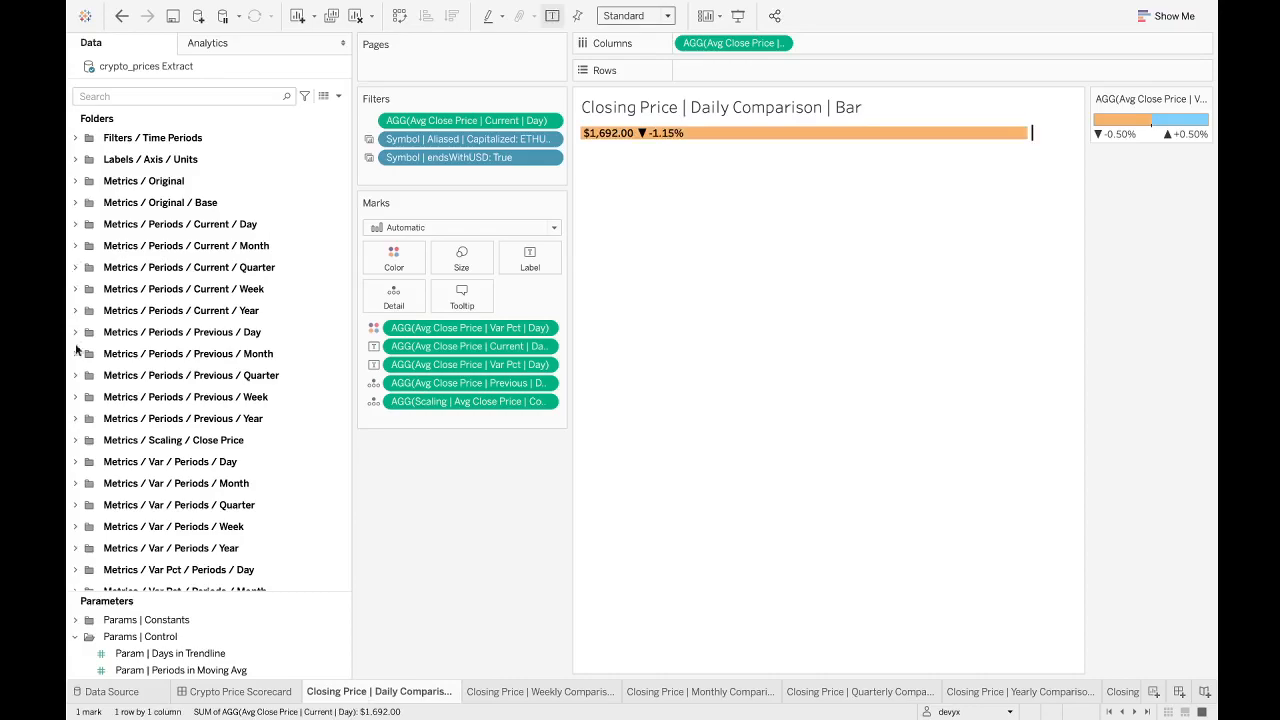
pyautogui.moveTo(273, 180)
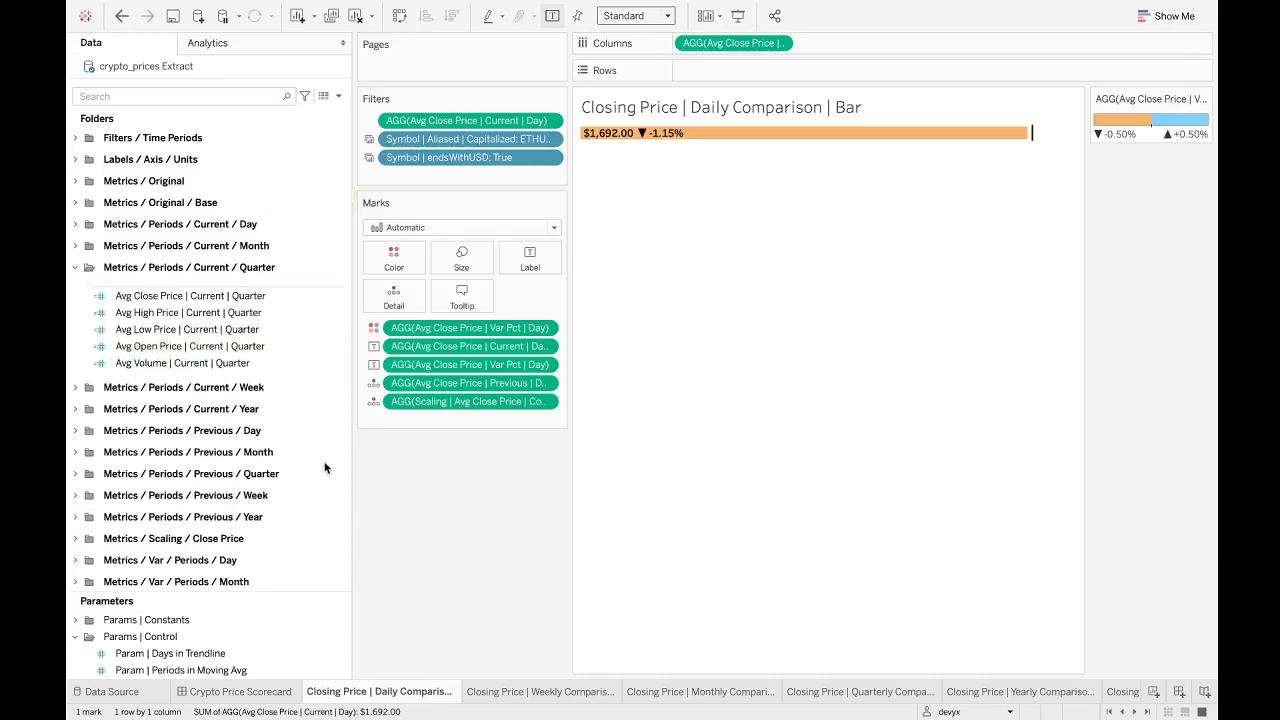
pyautogui.click(190, 295)
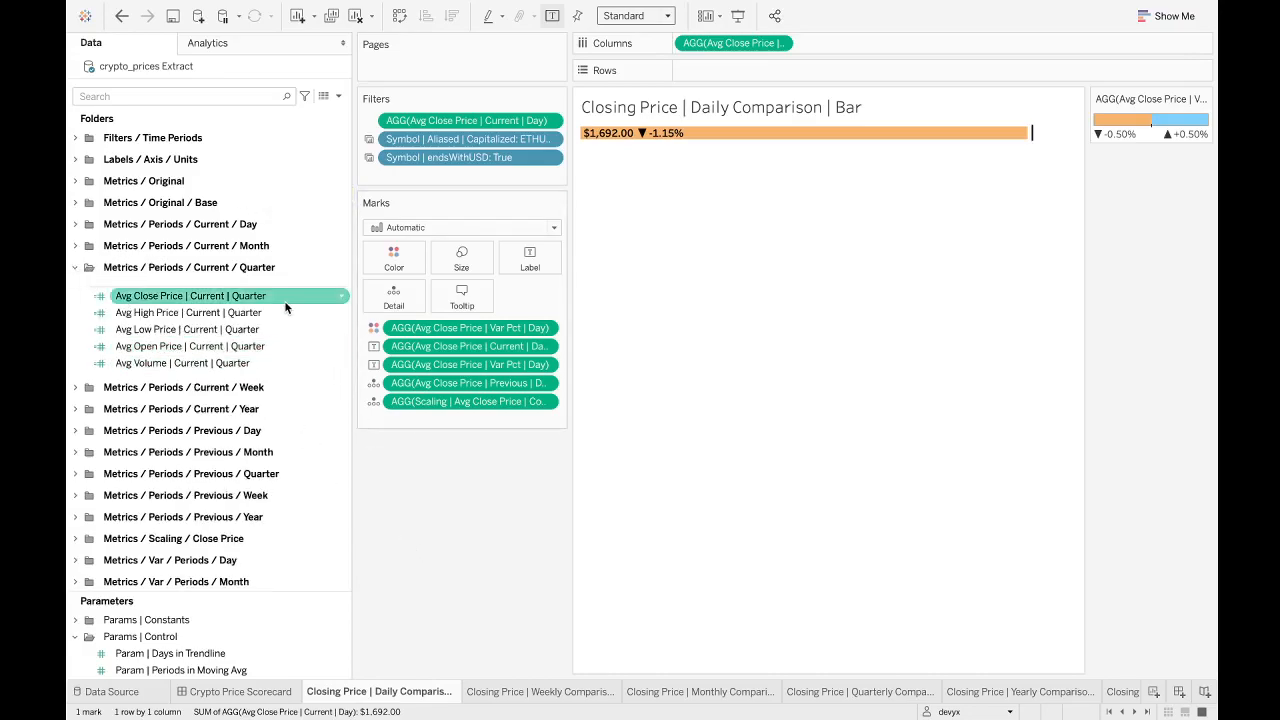
pyautogui.click(182, 362)
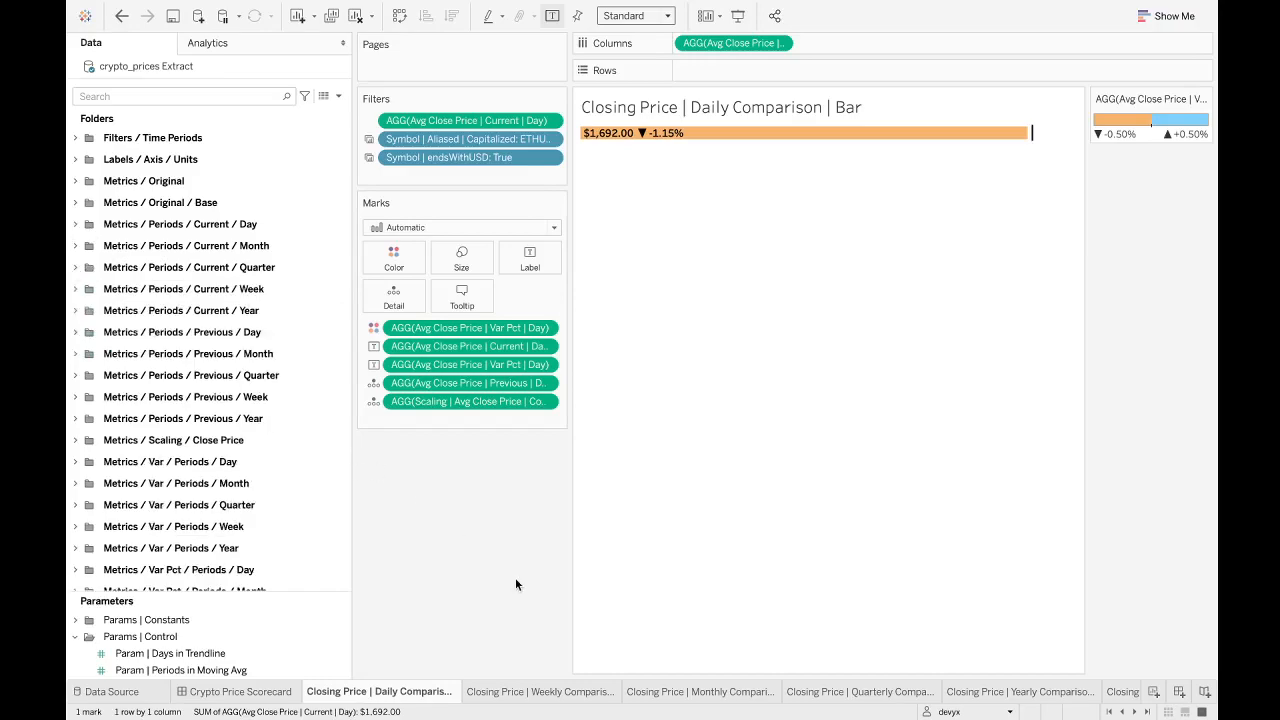
pyautogui.moveTo(379, 468)
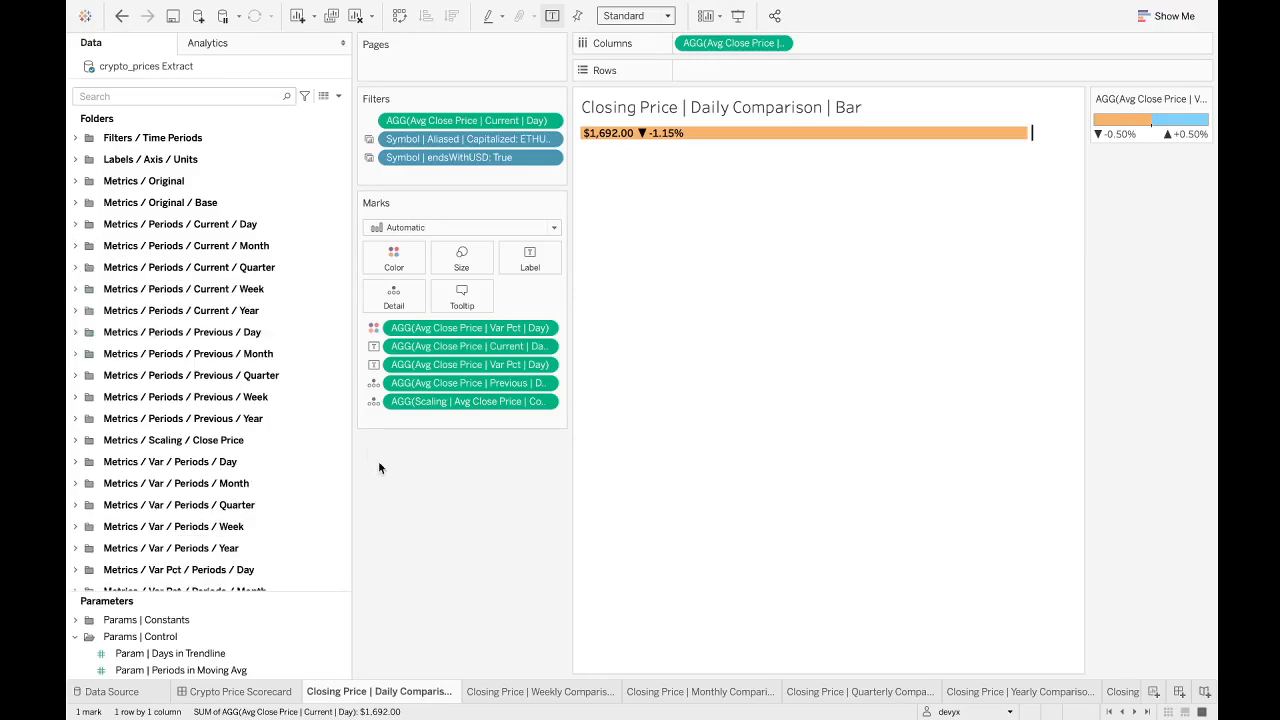
pyautogui.moveTo(313, 323)
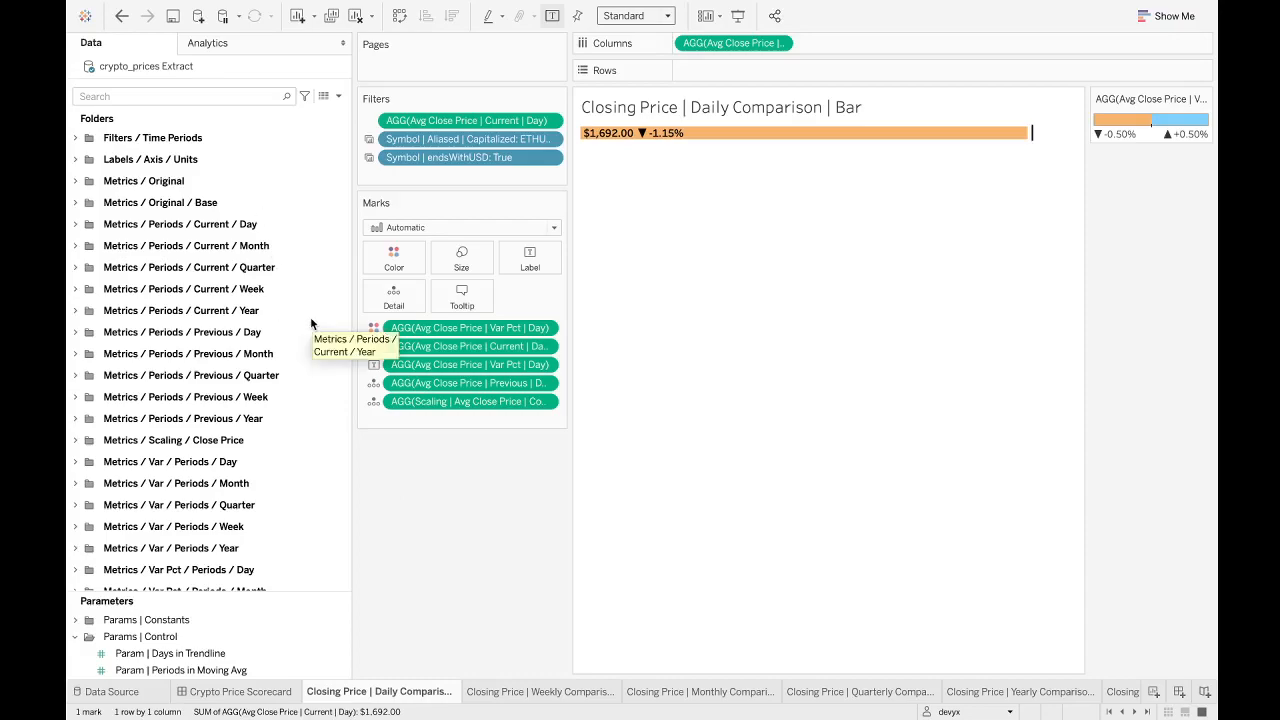
pyautogui.moveTo(500, 535)
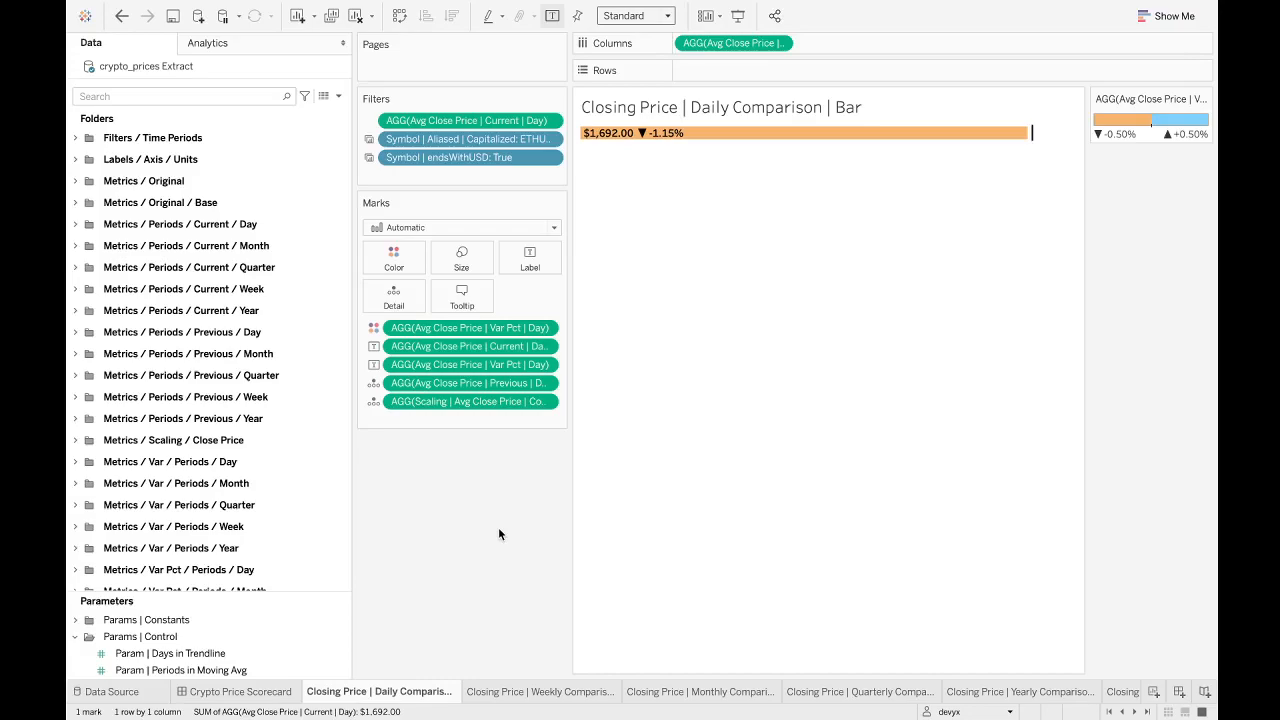
pyautogui.click(242, 691)
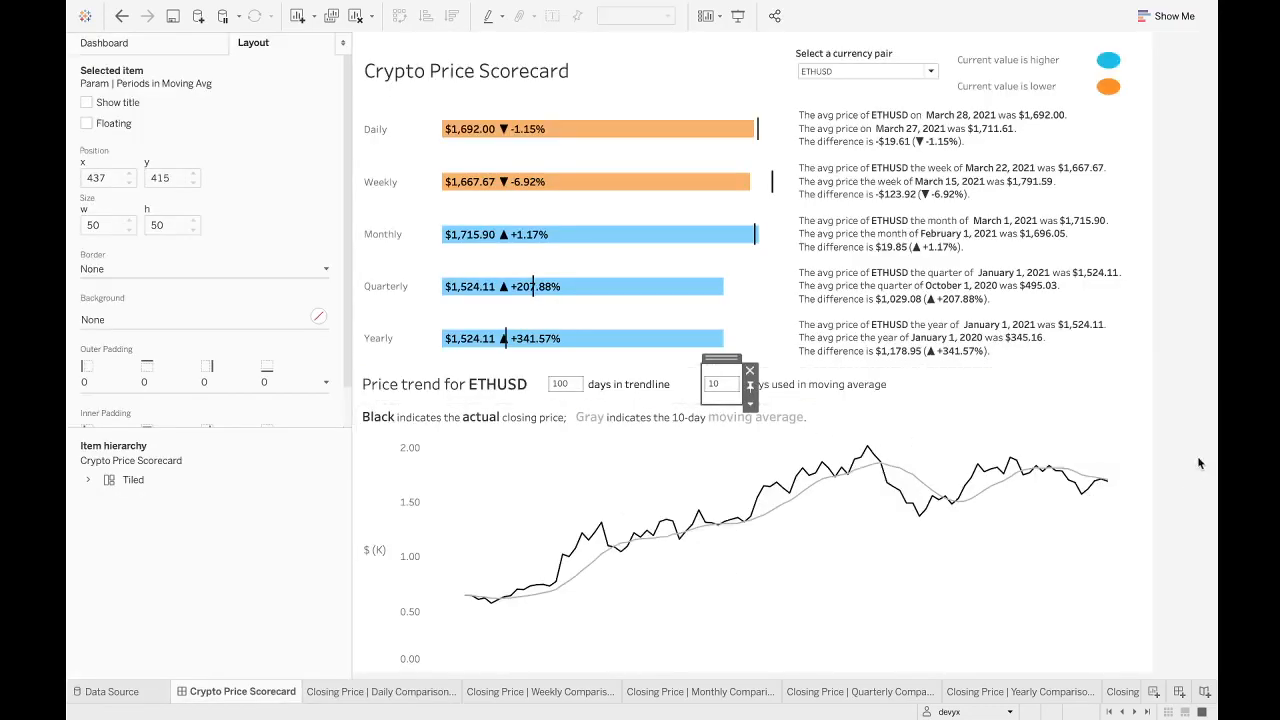
pyautogui.moveTo(1191, 441)
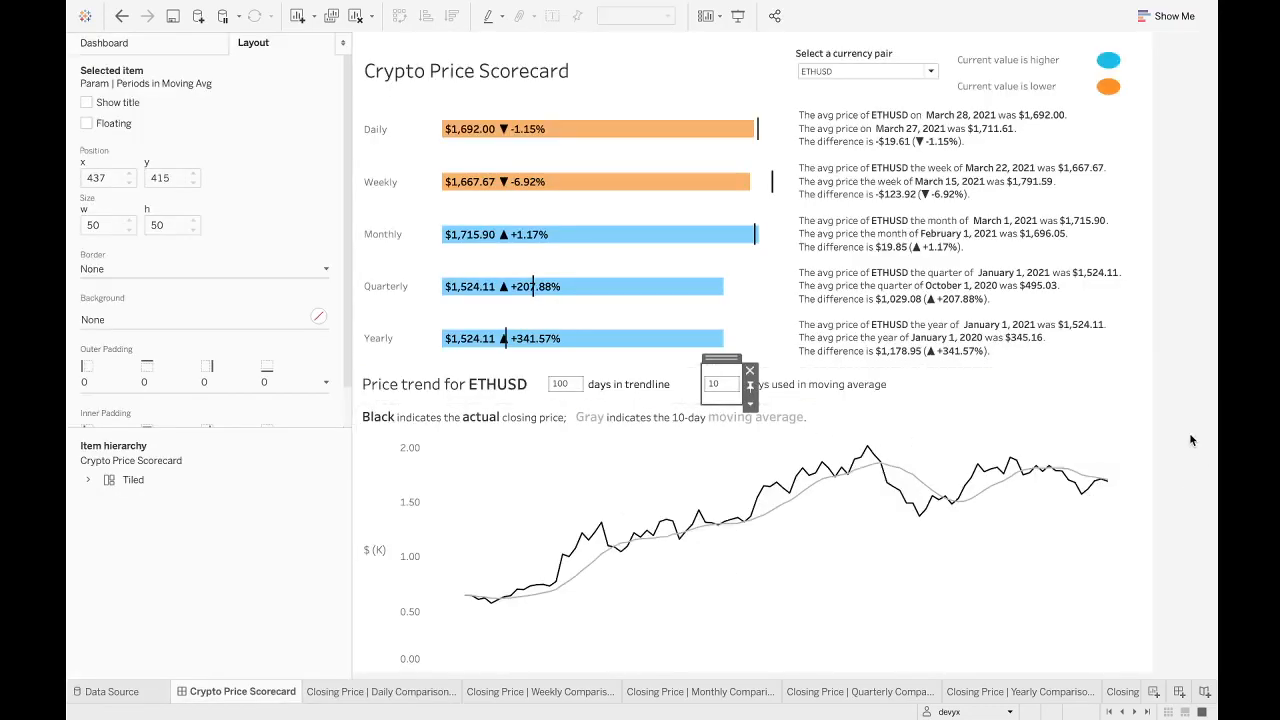